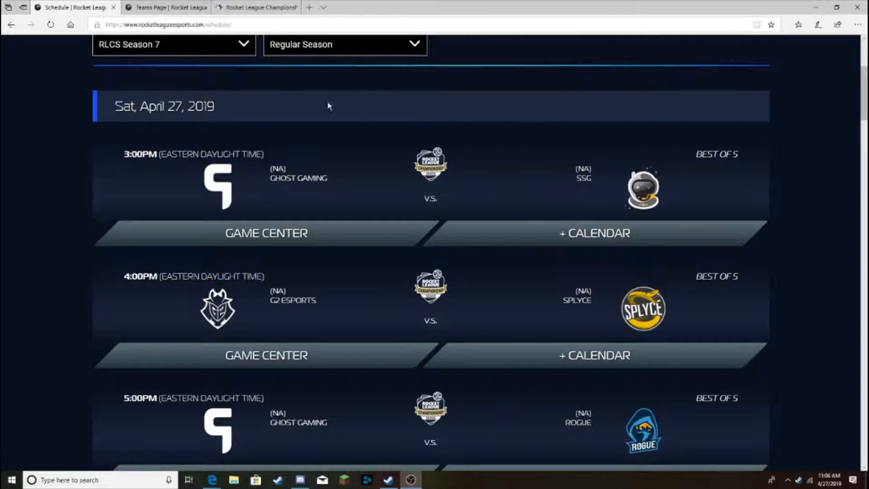
Compare the April 27 schedule against the team standings and Liquipedia round results.
scroll("down", 3)
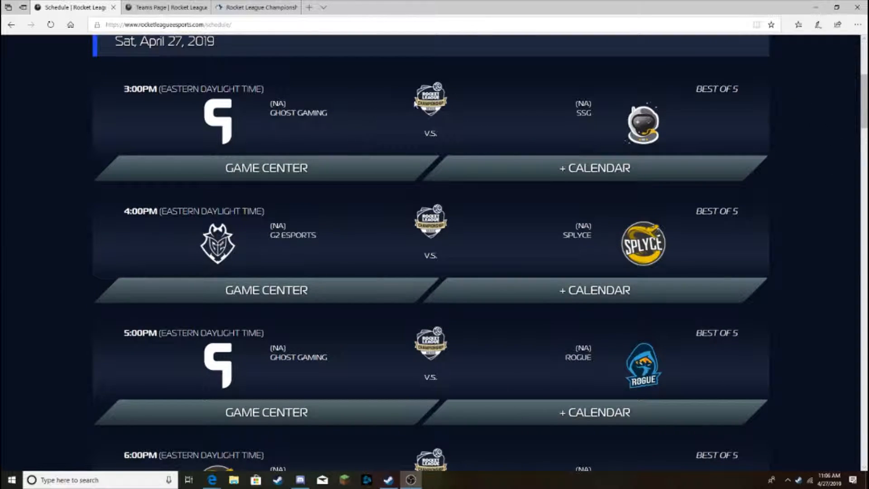
mouse_move(745, 104)
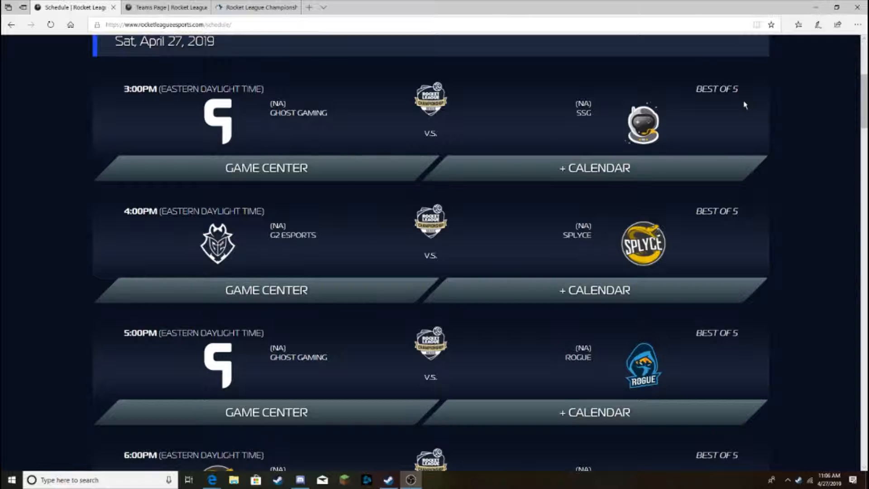
mouse_move(854, 138)
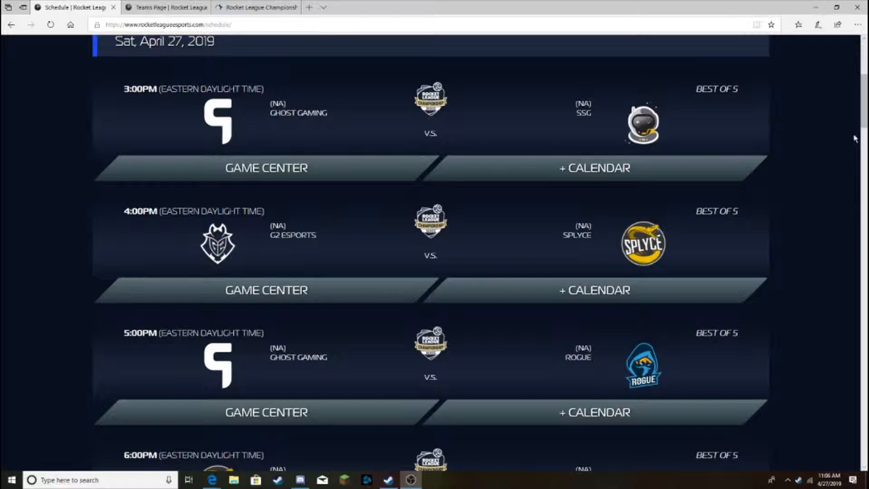
mouse_move(749, 151)
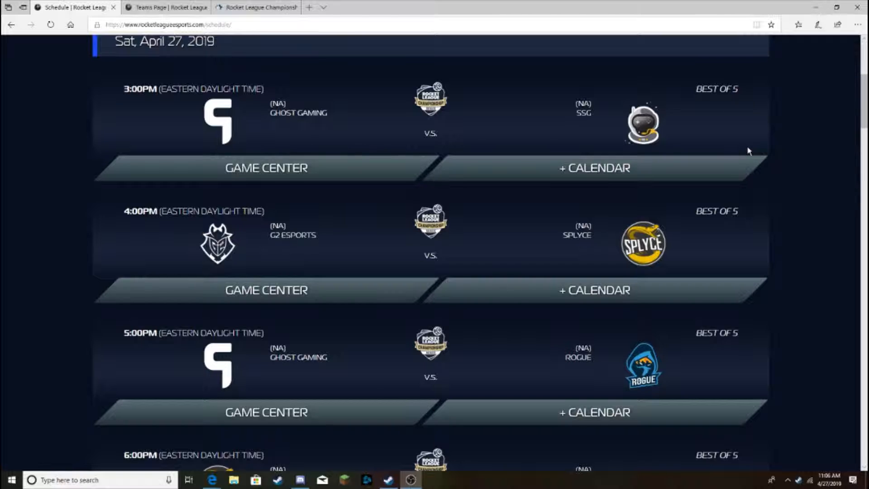
left_click(256, 8)
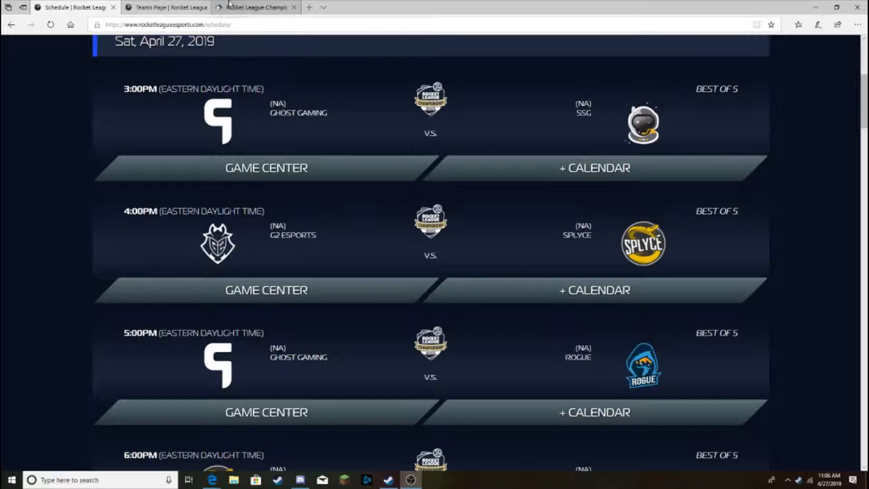
left_click(164, 7)
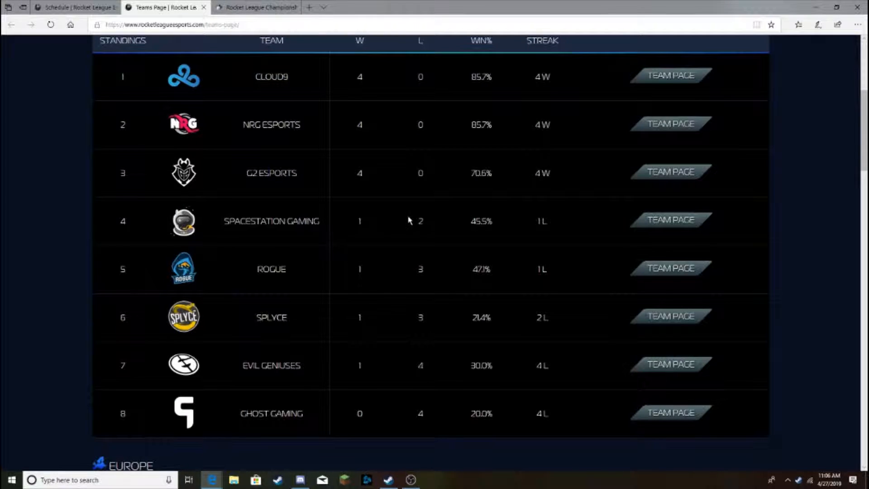
left_click(255, 7)
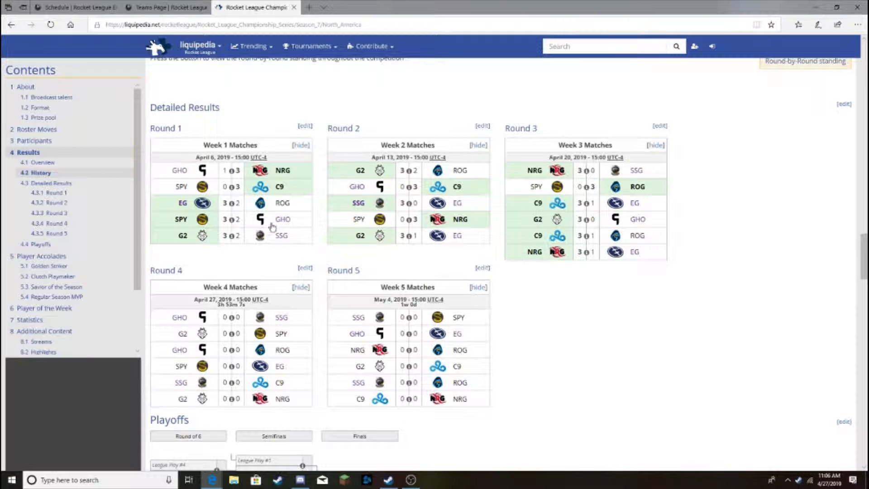
mouse_move(427, 209)
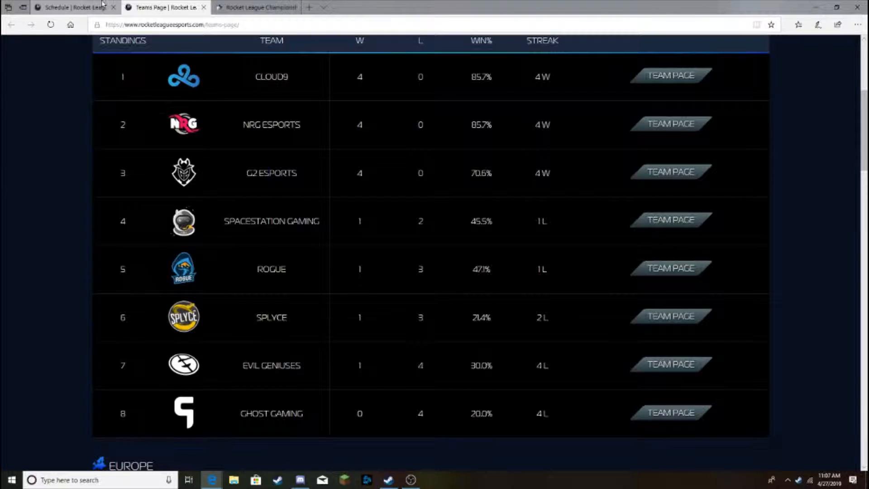
mouse_move(74, 7)
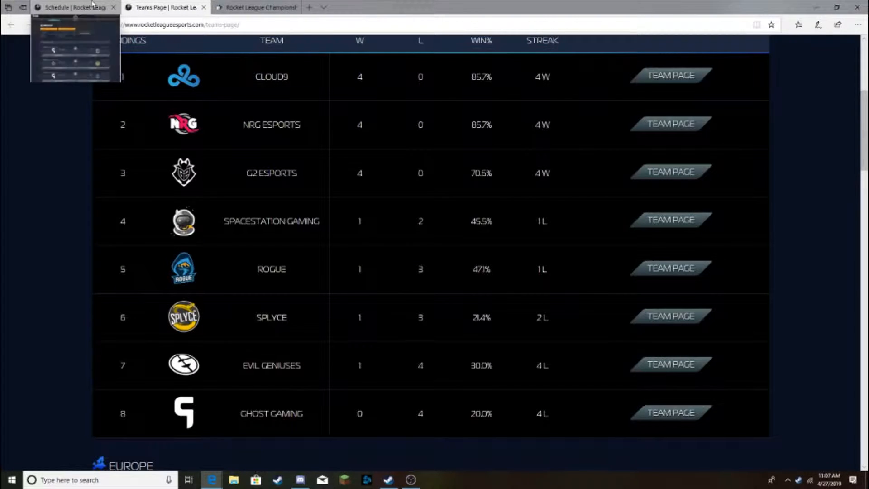
mouse_move(370, 241)
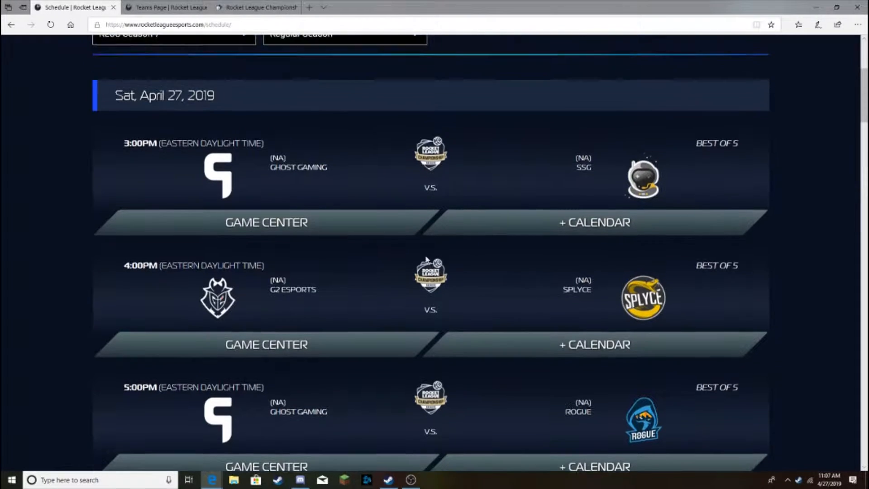
left_click(164, 8)
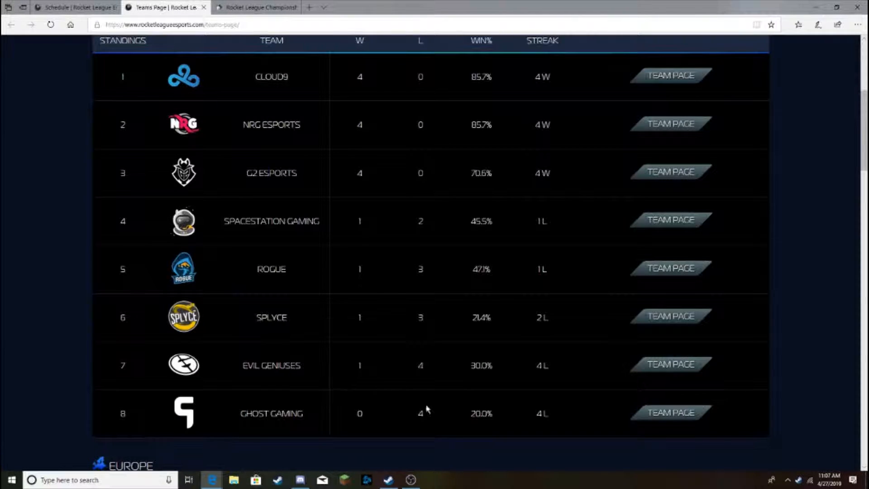
left_click(75, 7)
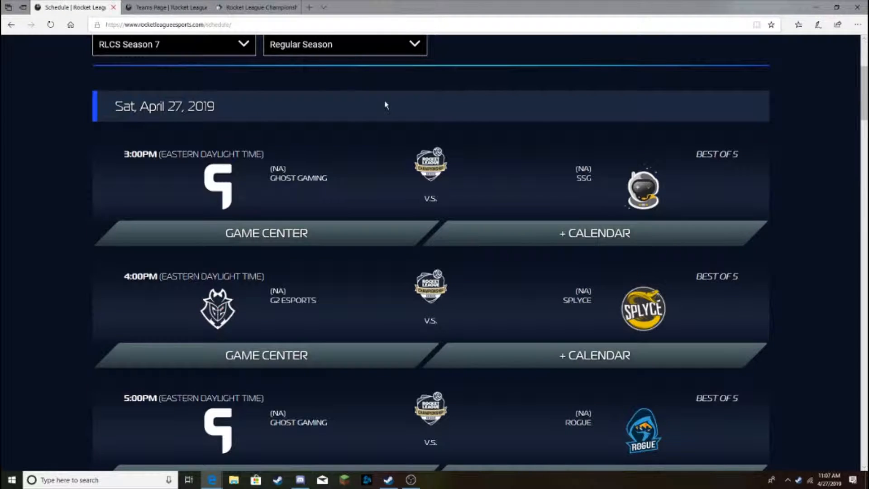
scroll("down", 3)
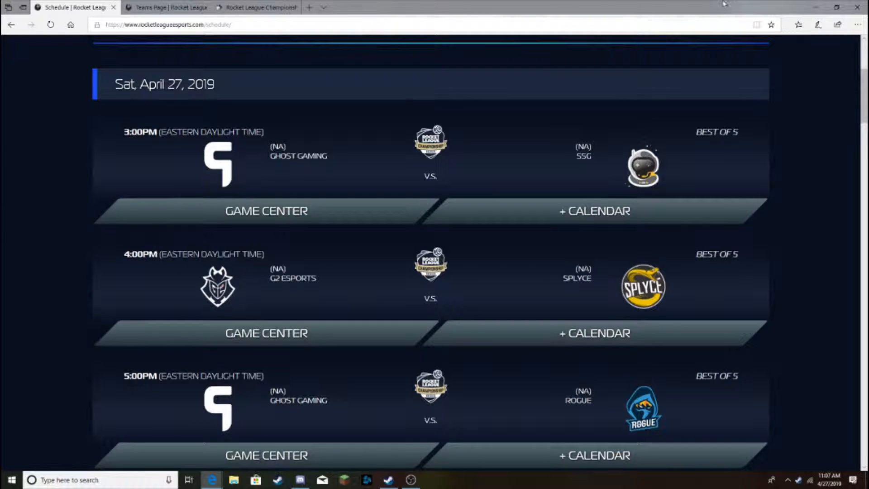
Recheck the Liquipedia results and standings, then scroll the schedule further.
left_click(254, 8)
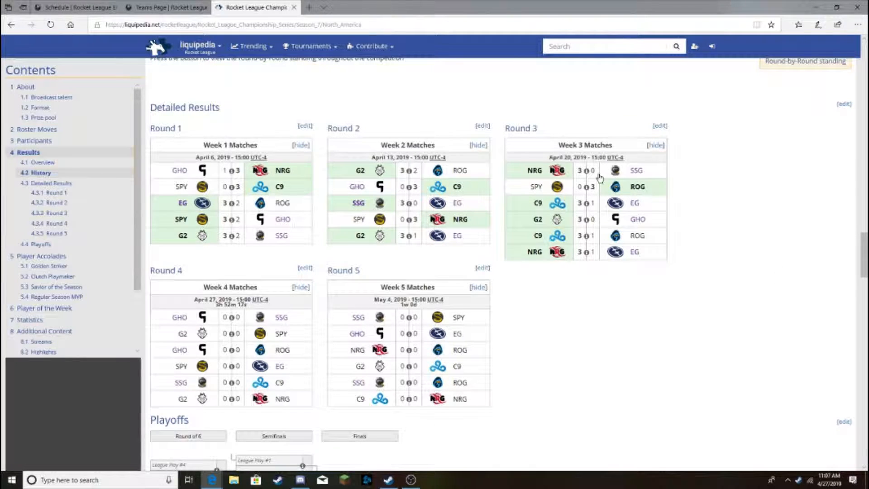
left_click(584, 170)
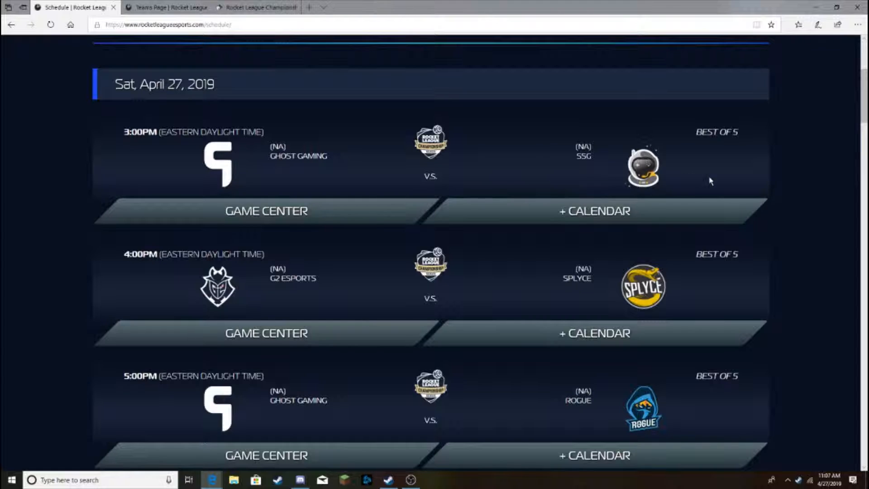
left_click(255, 7)
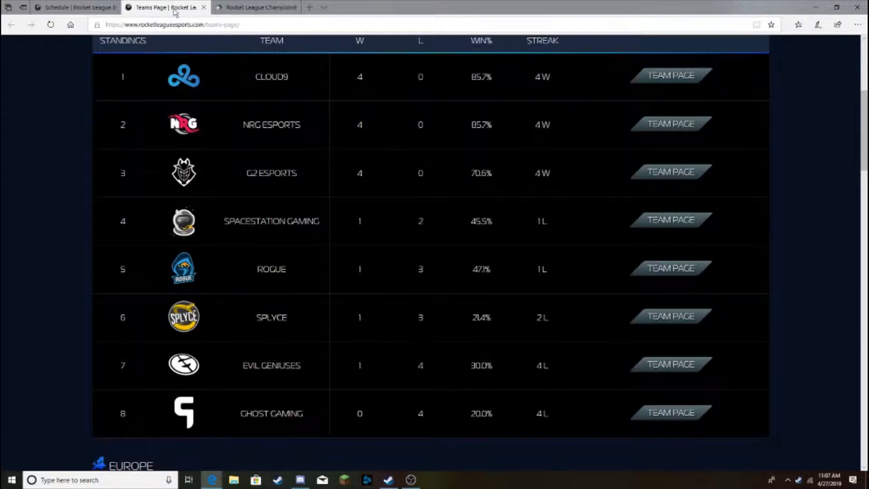
mouse_move(343, 208)
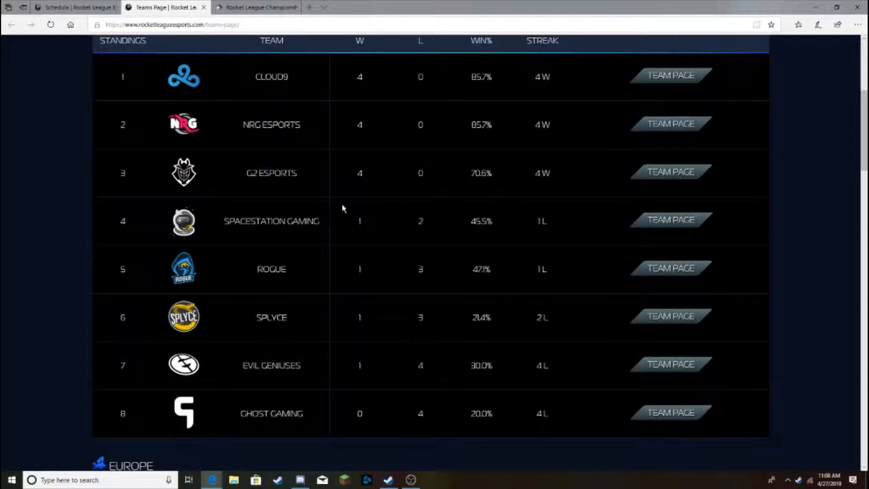
left_click(74, 8)
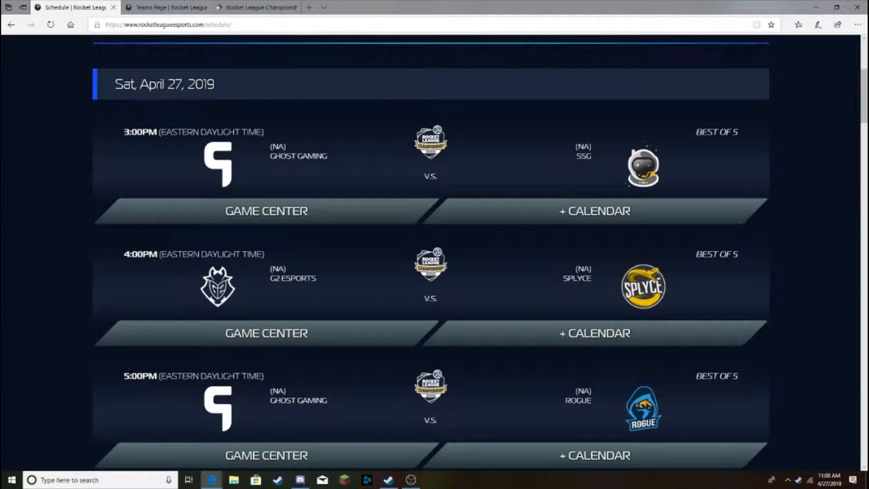
scroll("down", 3)
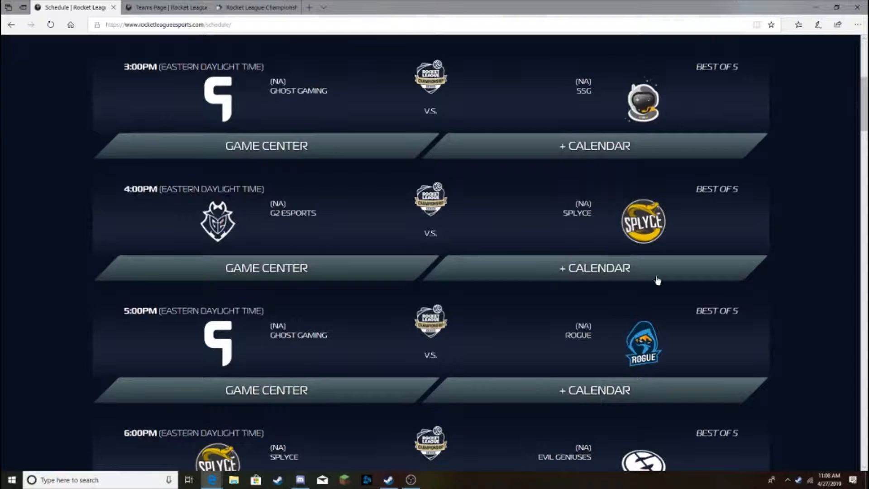
mouse_move(664, 268)
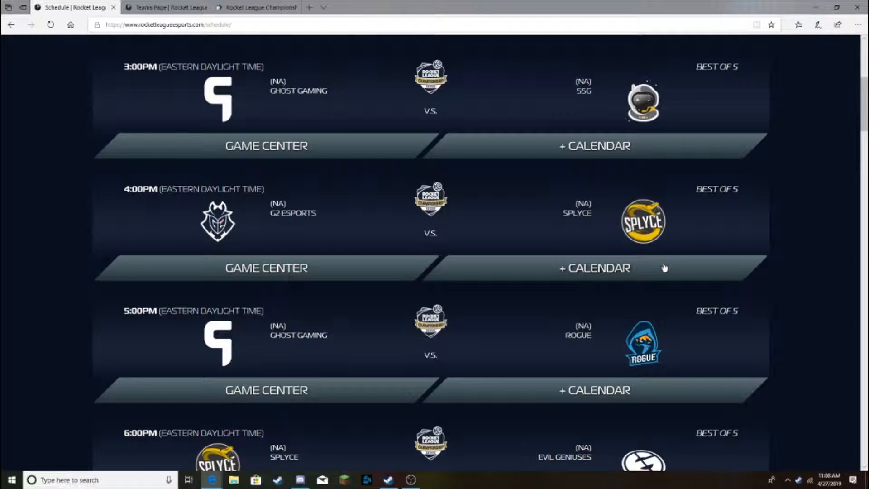
mouse_move(705, 286)
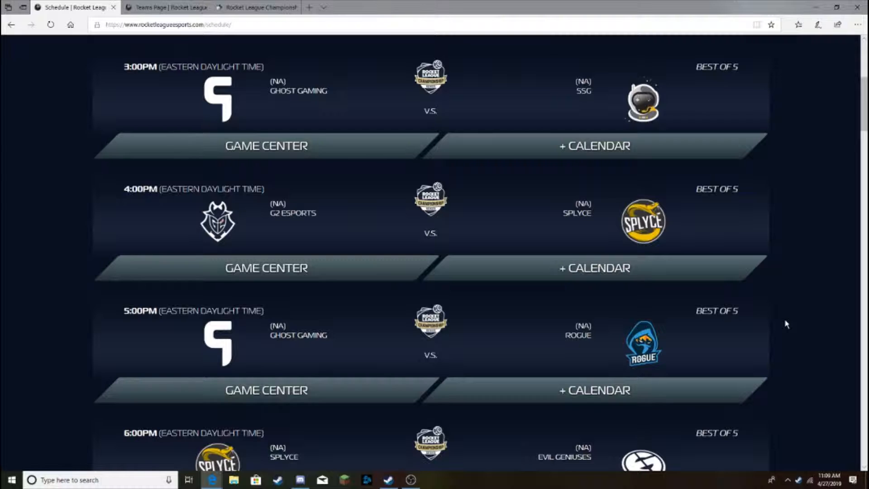
Scroll through the team standings table after another brief look at the schedule.
left_click(163, 8)
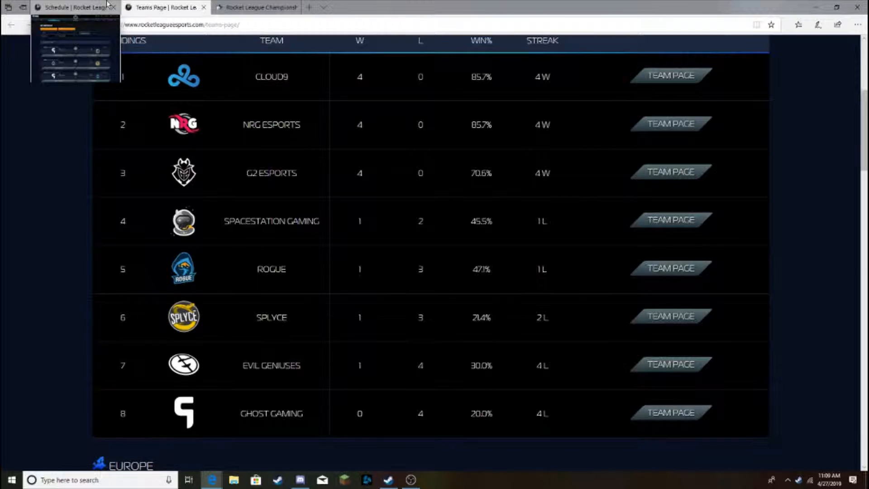
left_click(75, 7)
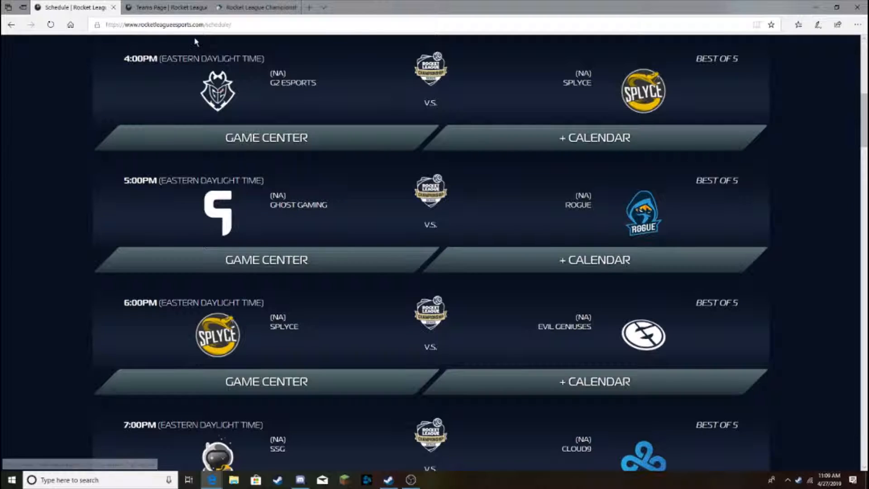
left_click(161, 7)
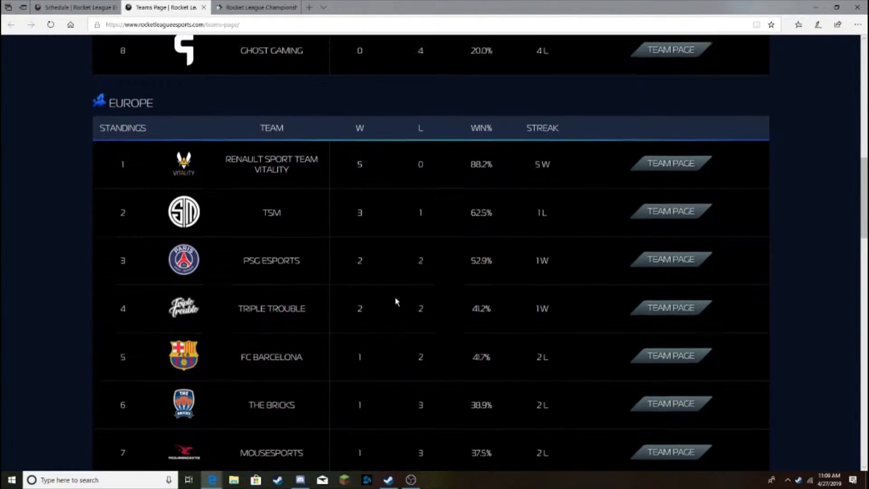
scroll("down", 3)
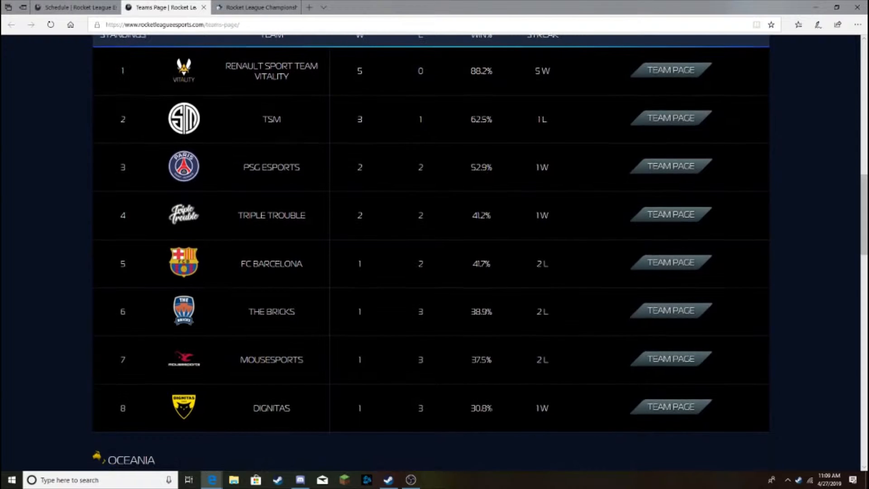
scroll("up", 3)
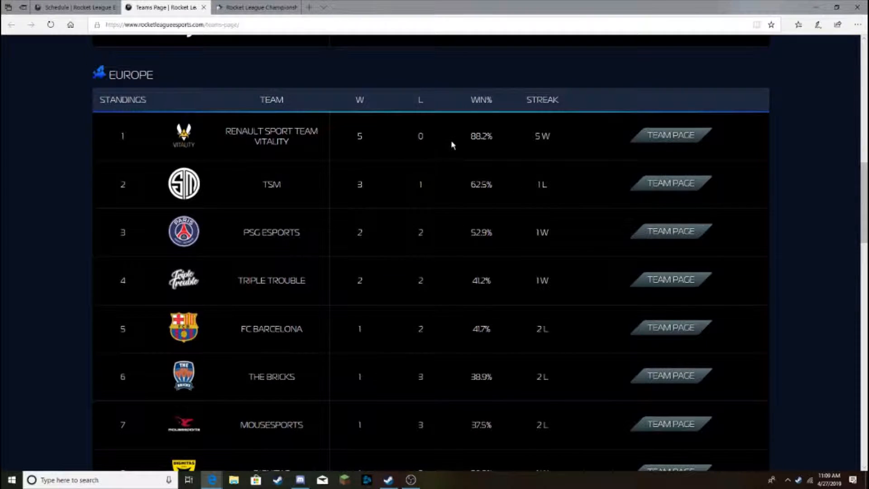
scroll("down", 3)
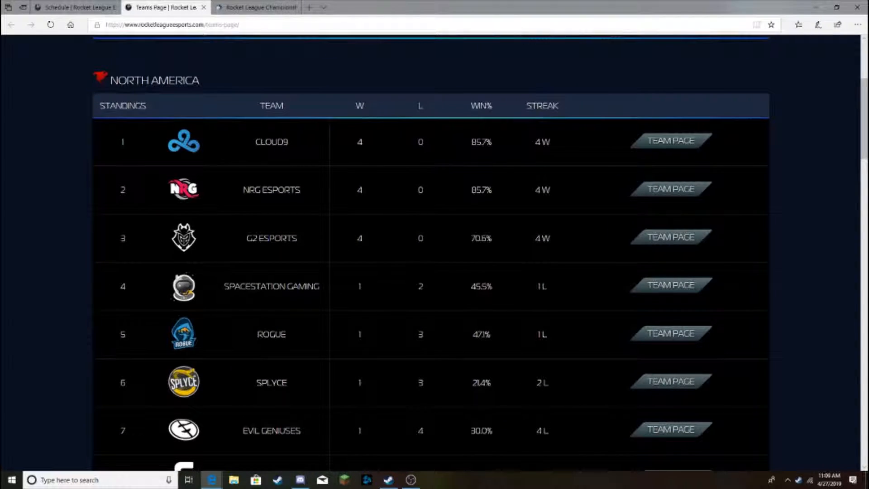
Recheck standings and Liquipedia, then scroll the schedule to the 5:00–7:00 PM NA matches.
left_click(75, 7)
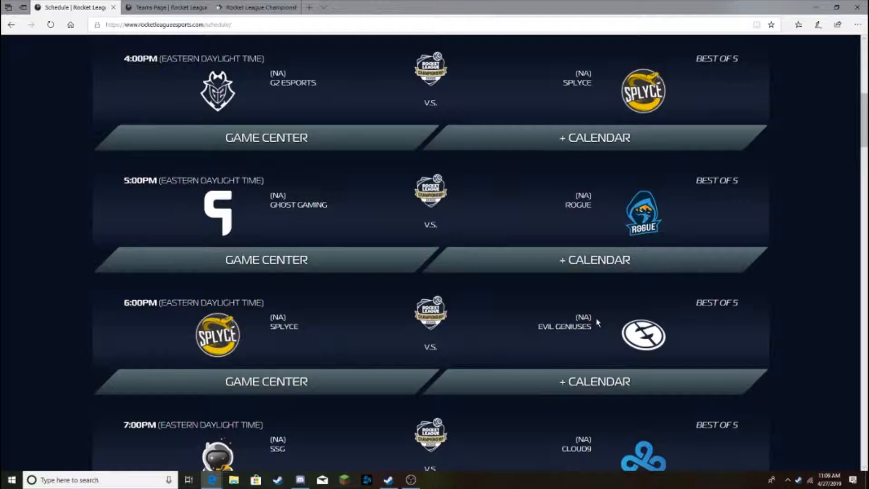
left_click(164, 7)
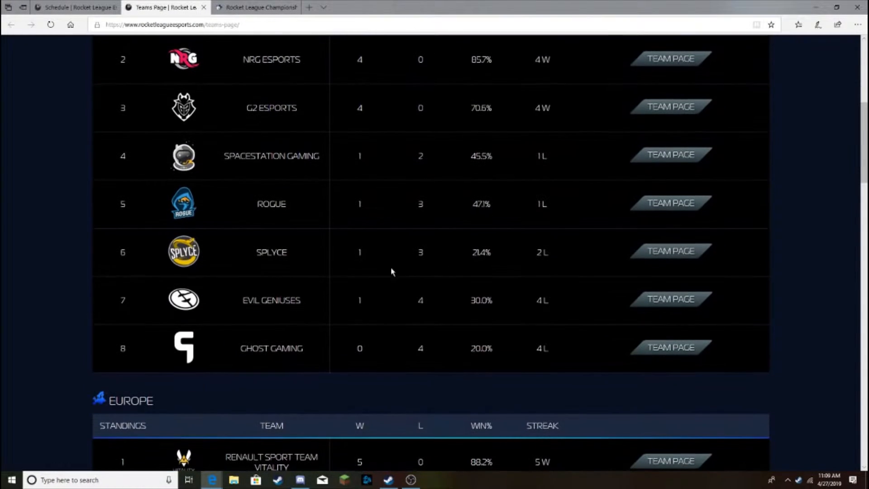
mouse_move(496, 292)
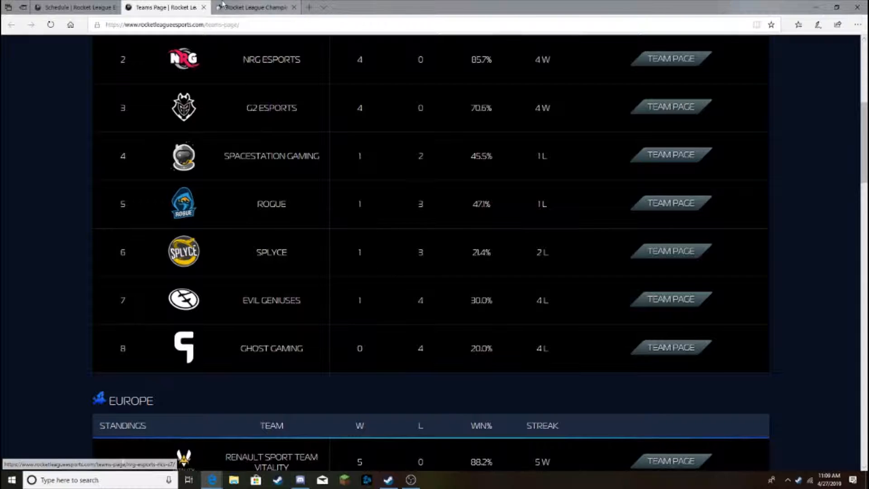
left_click(255, 7)
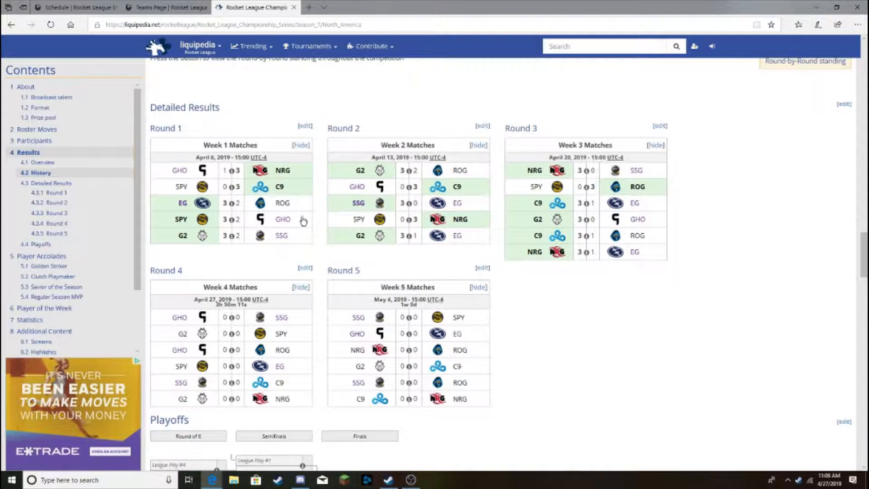
mouse_move(233, 207)
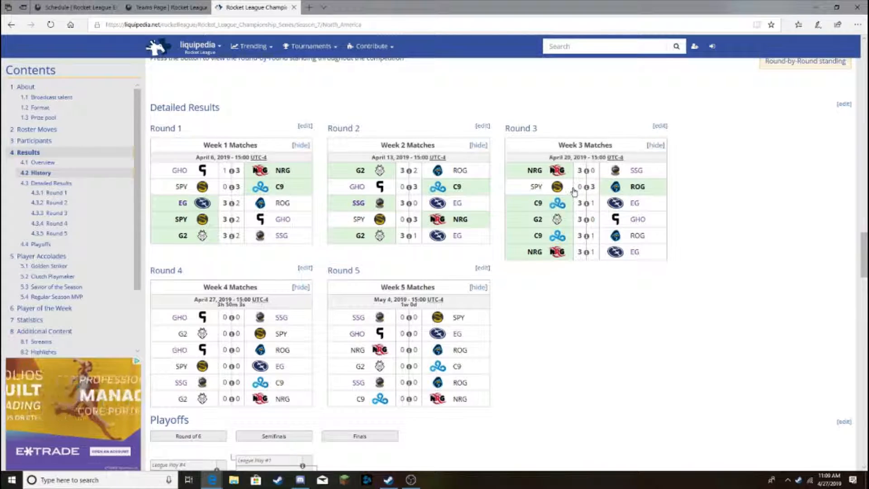
left_click(164, 7)
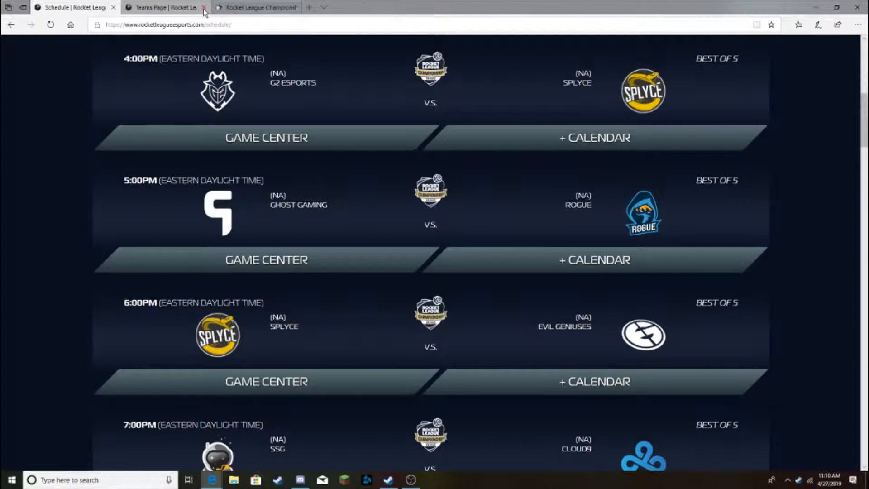
mouse_move(203, 7)
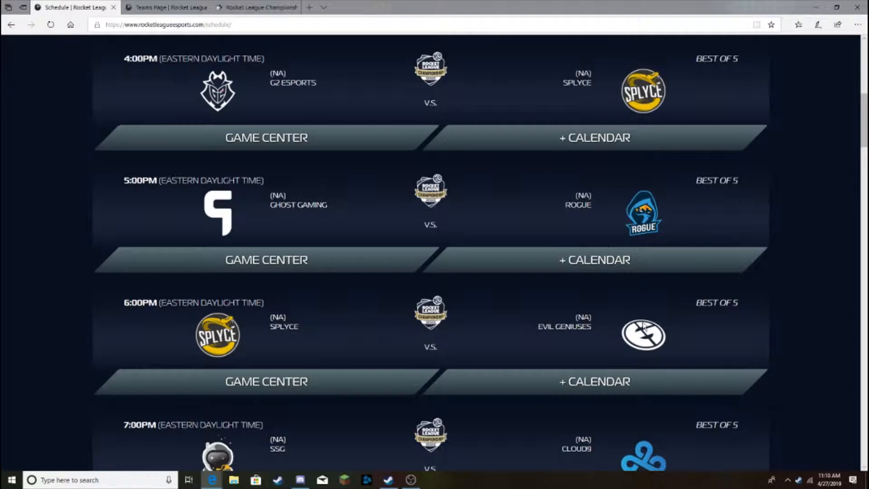
scroll("down", 3)
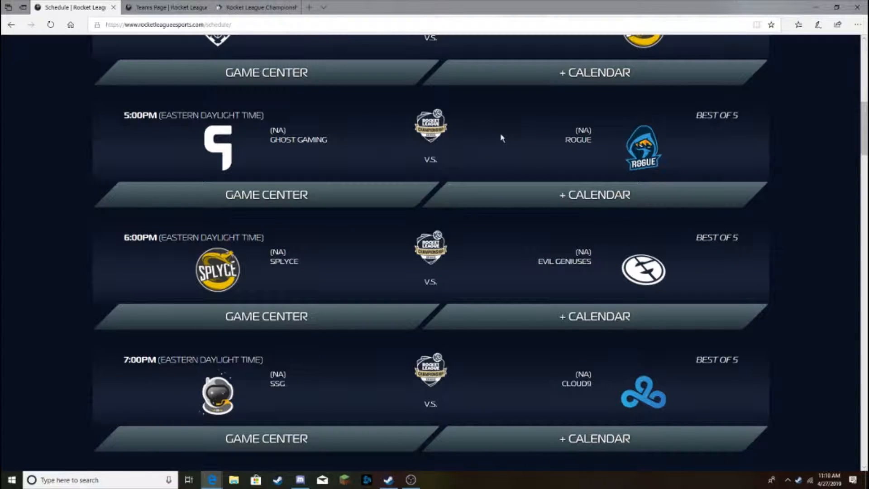
mouse_move(483, 321)
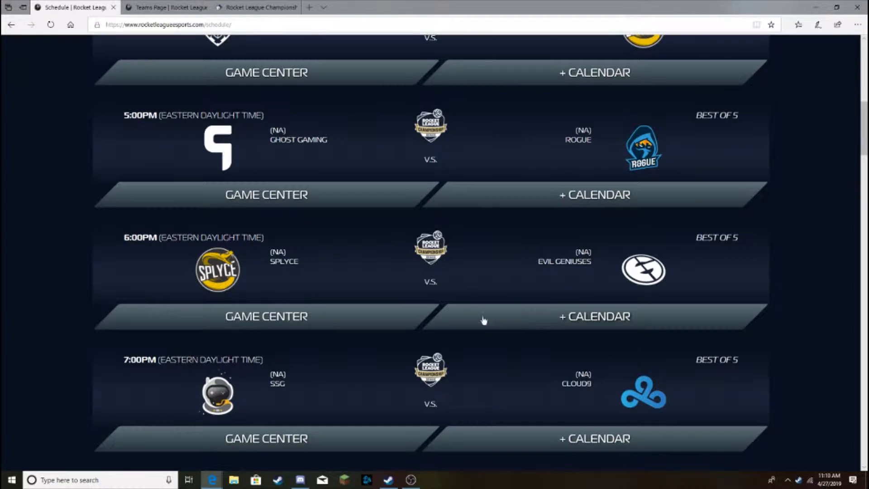
scroll("down", 3)
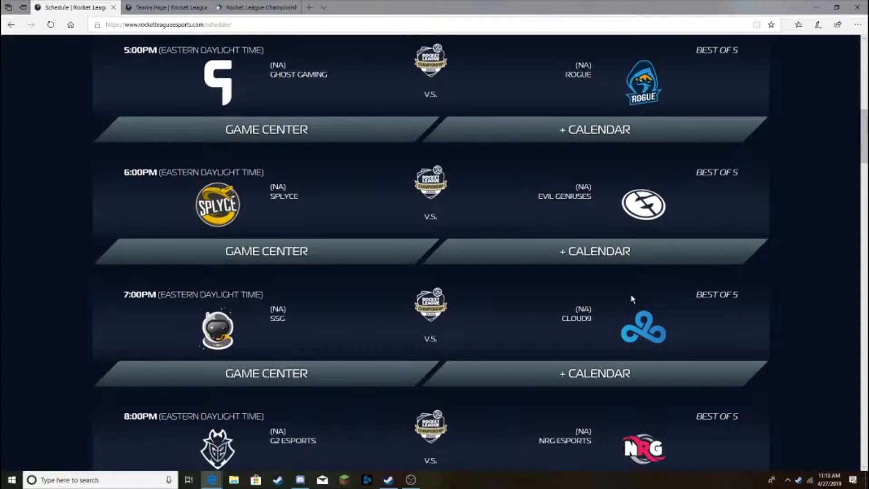
mouse_move(335, 5)
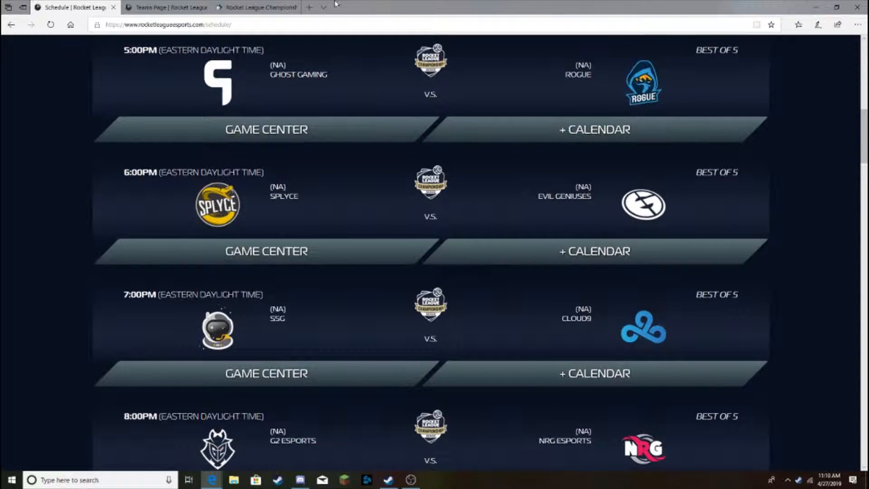
left_click(255, 7)
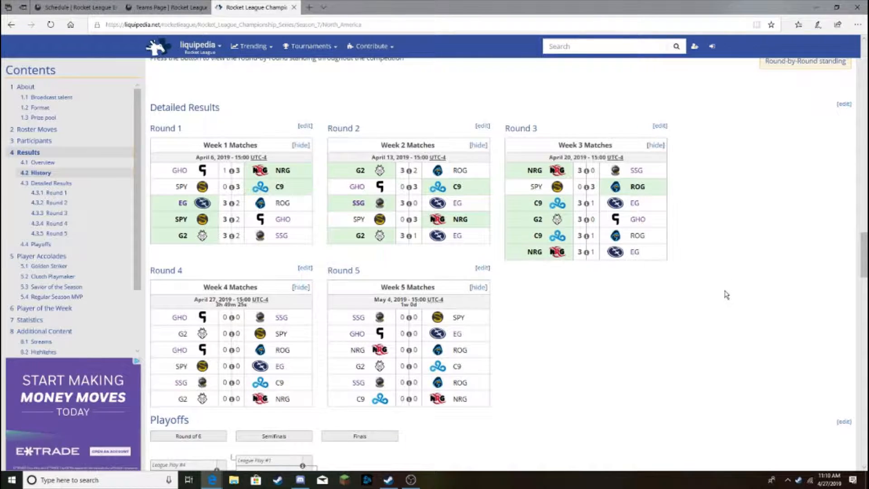
left_click(166, 7)
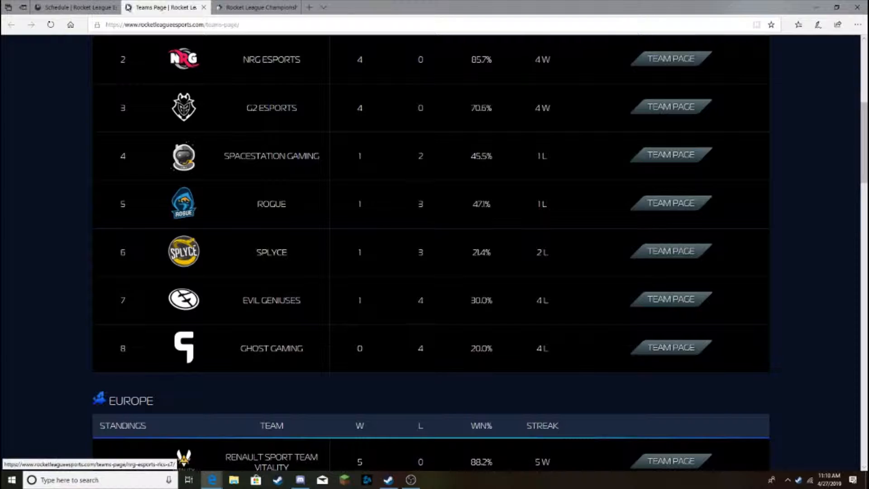
left_click(78, 7)
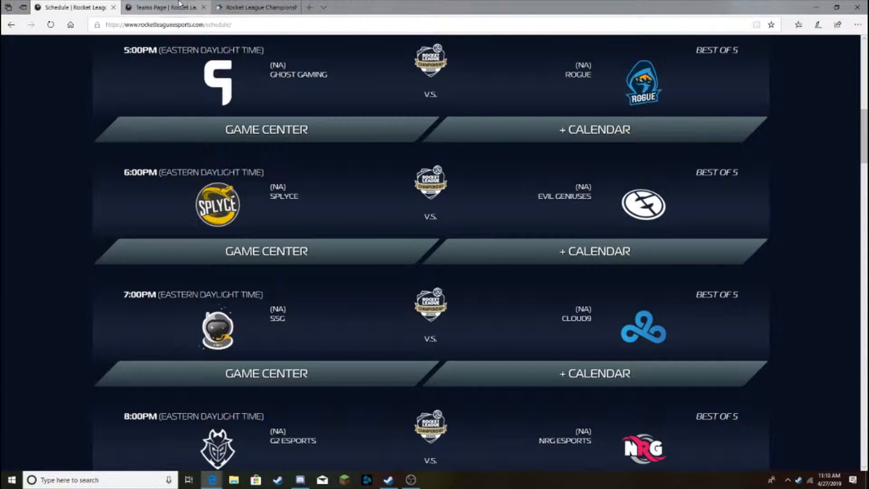
left_click(167, 7)
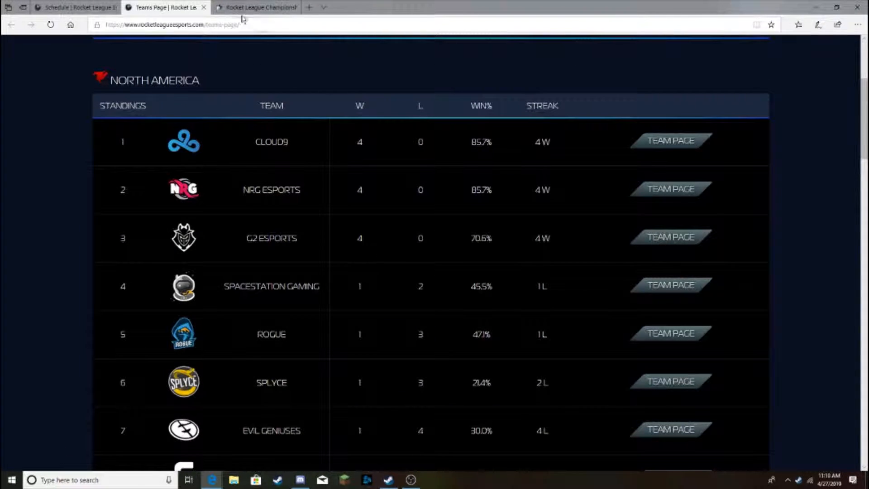
left_click(75, 7)
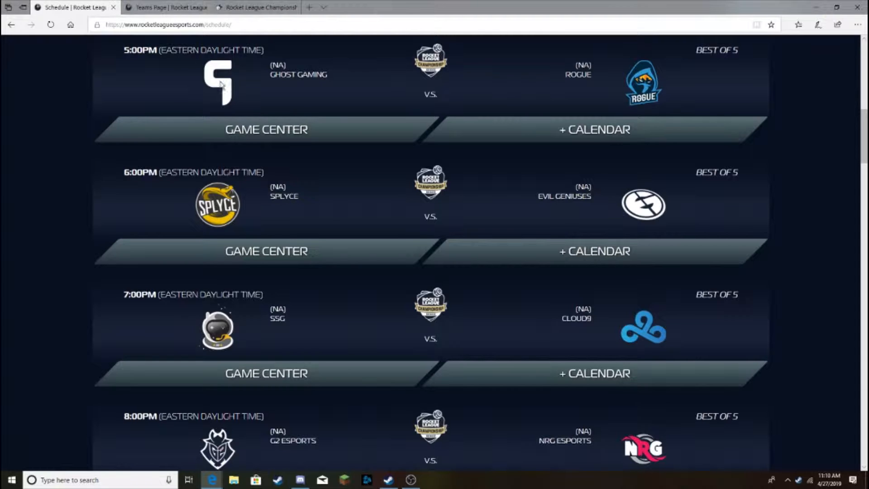
scroll("down", 3)
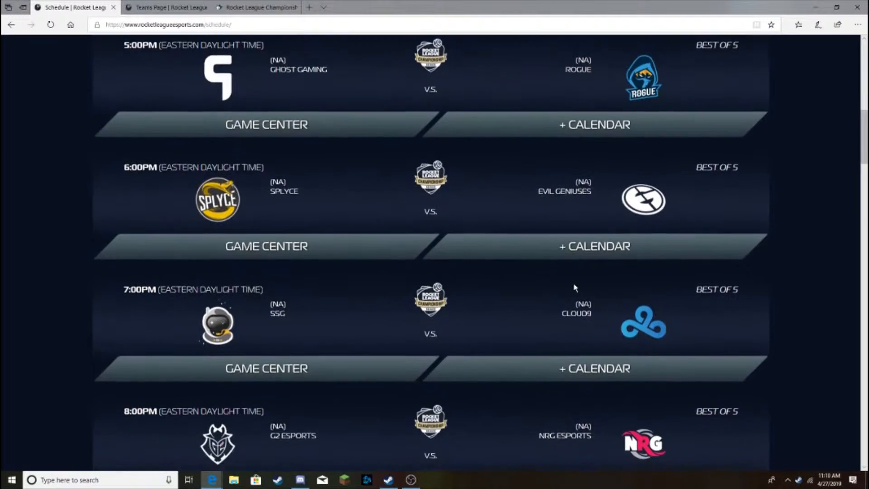
Compare evening matches with Liquipedia, then show NA standings with Cloud9, NRG and G2 at 4–0.
scroll("down", 3)
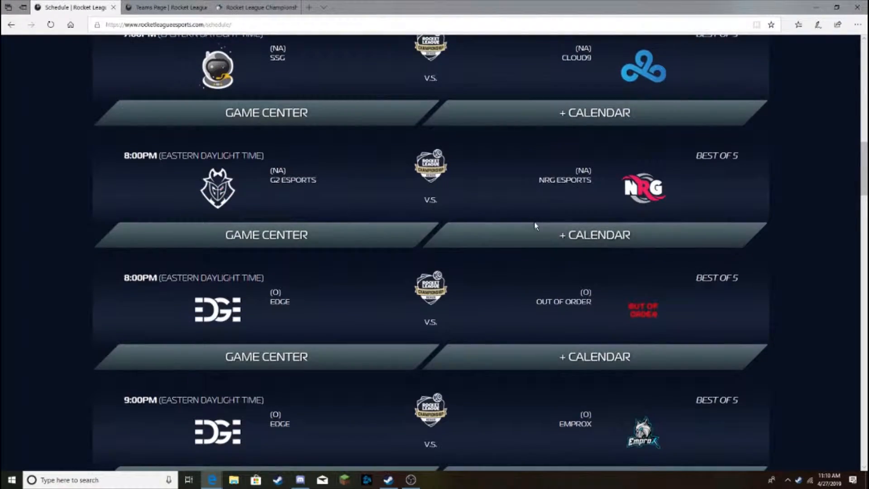
left_click(255, 7)
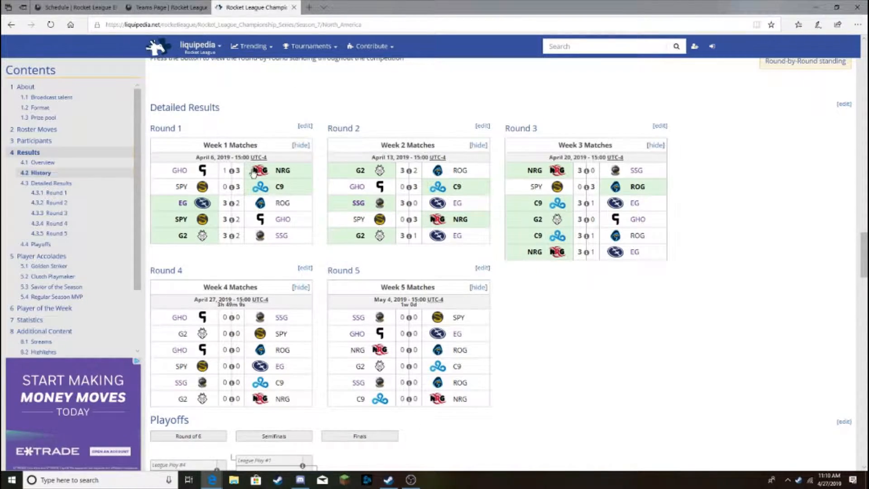
left_click(75, 7)
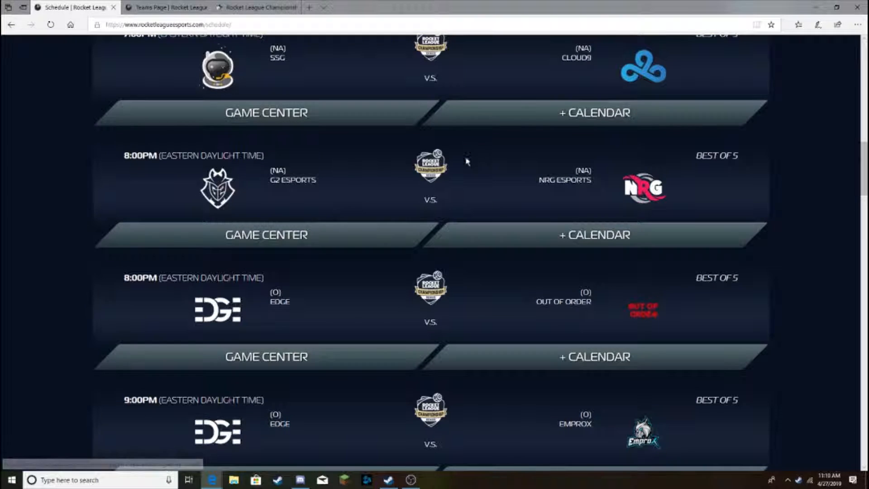
scroll("down", 3)
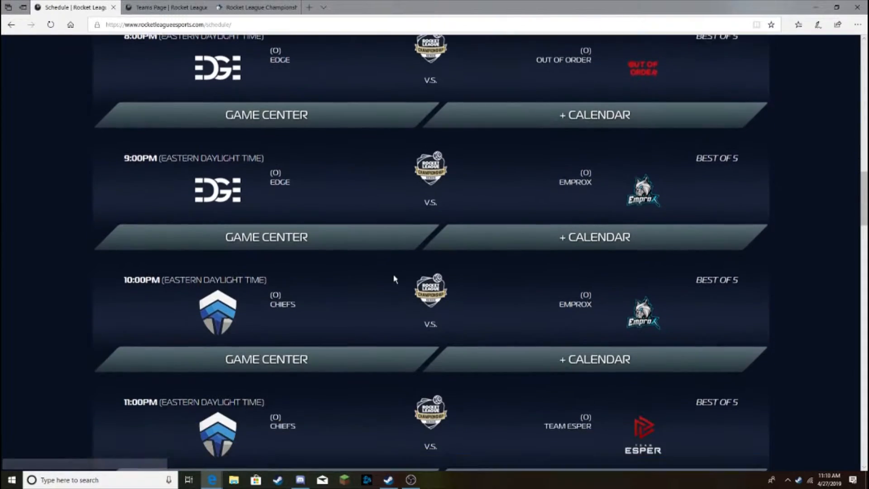
scroll("up", 3)
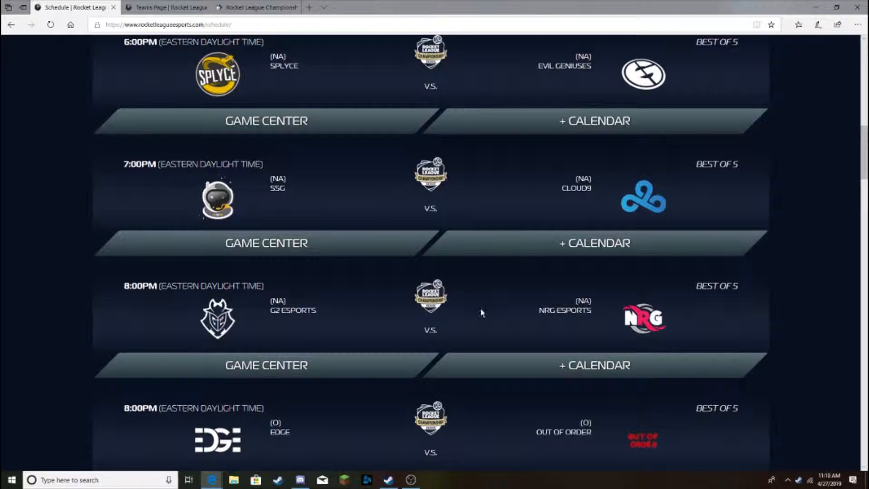
mouse_move(586, 284)
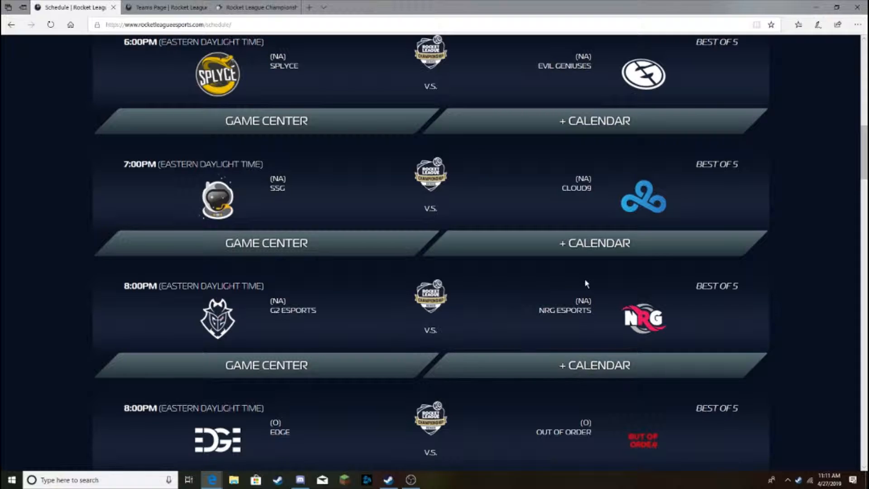
mouse_move(505, 159)
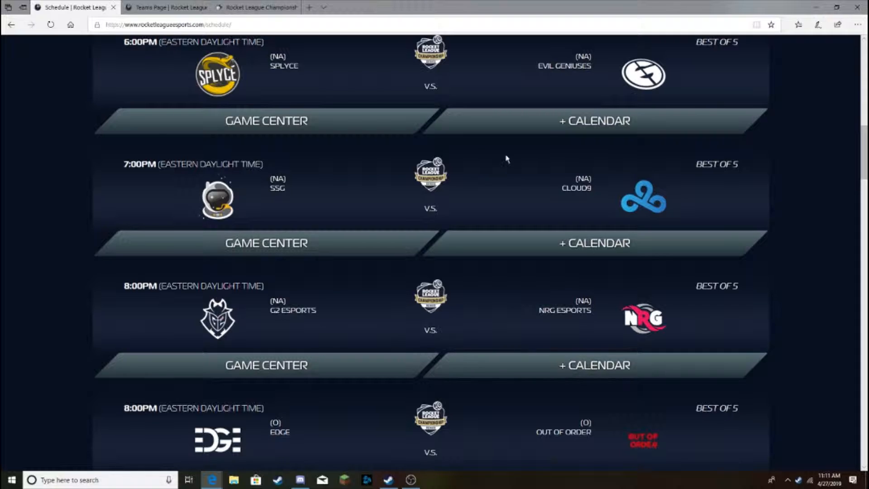
left_click(160, 7)
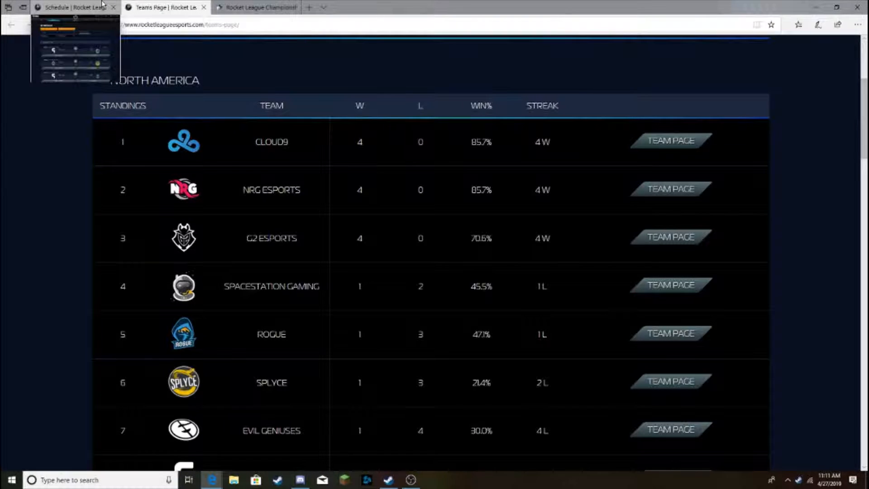
Scroll the NA standings to all eight teams, then view the 7:00–8:00 PM schedule.
left_click(75, 7)
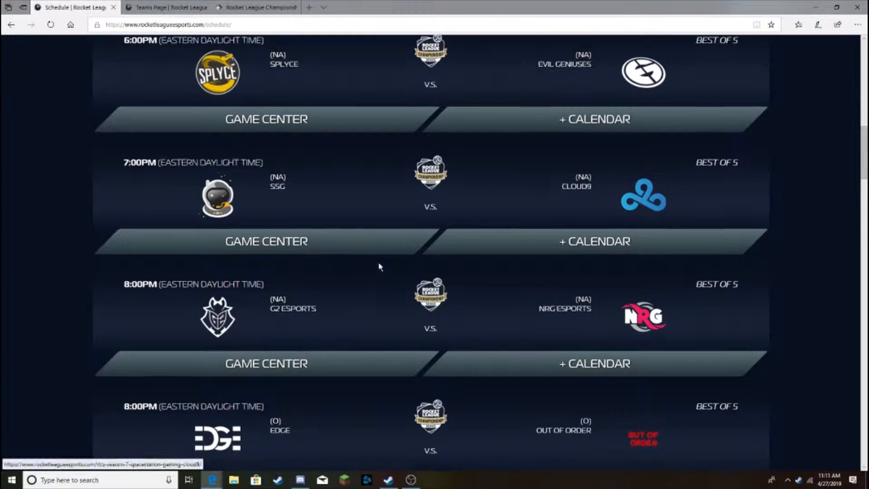
left_click(163, 8)
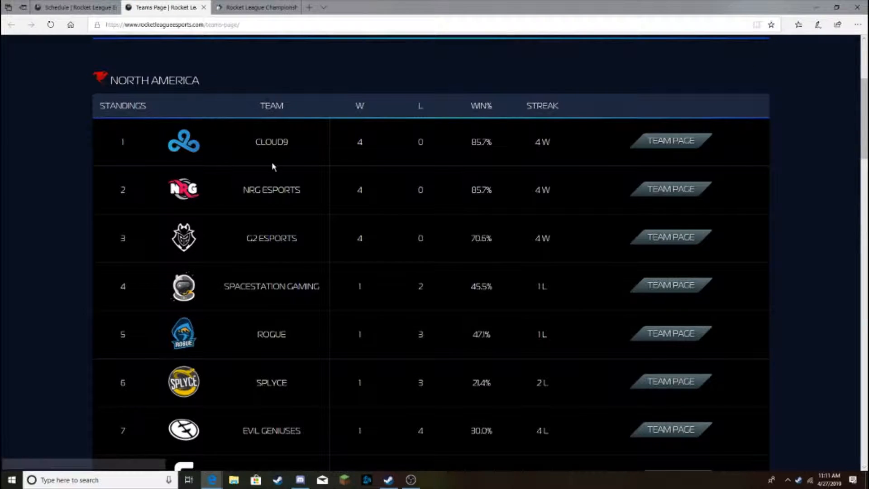
mouse_move(418, 220)
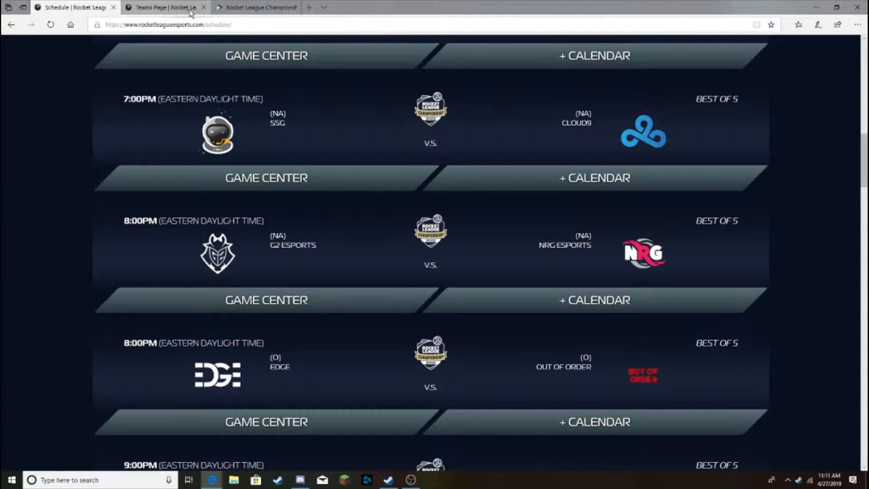
left_click(163, 7)
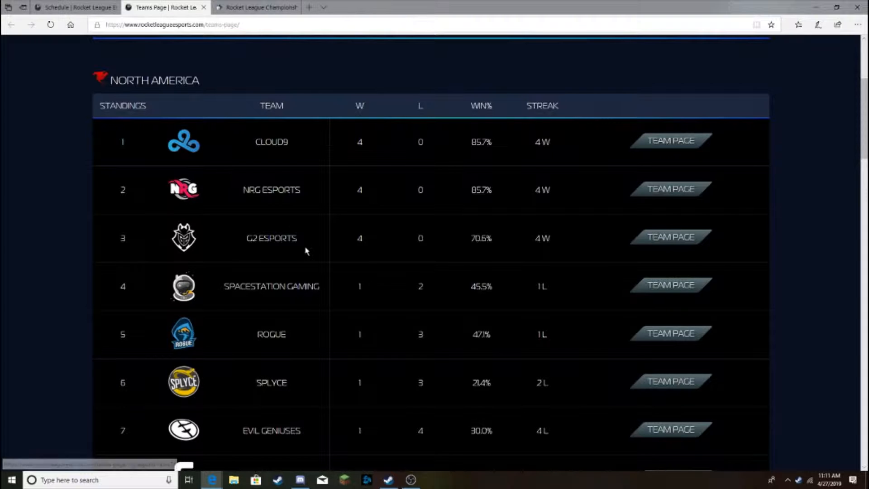
scroll("down", 3)
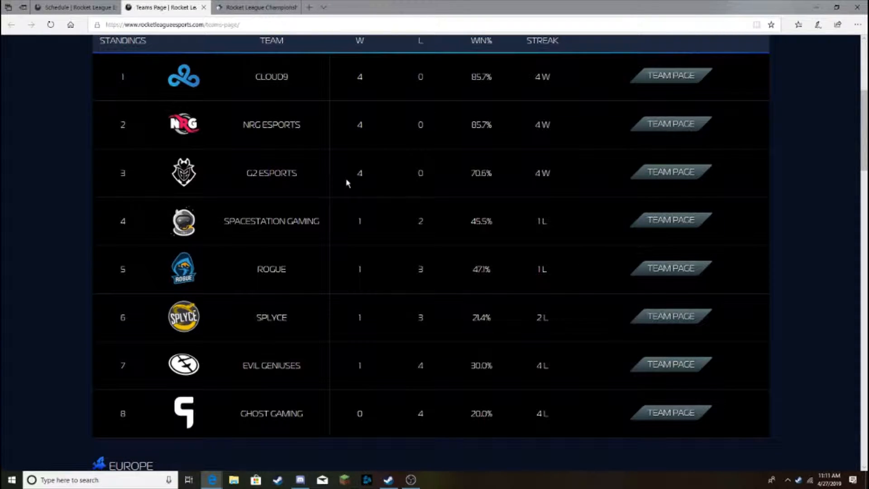
mouse_move(318, 91)
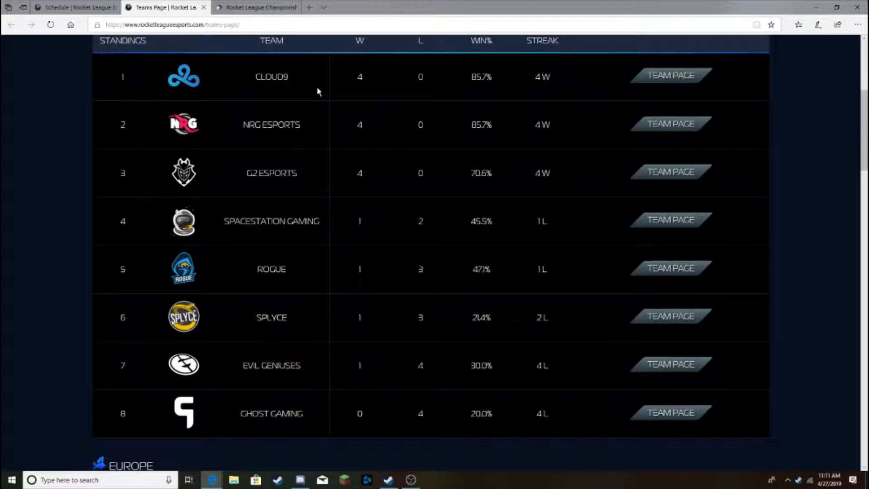
left_click(74, 7)
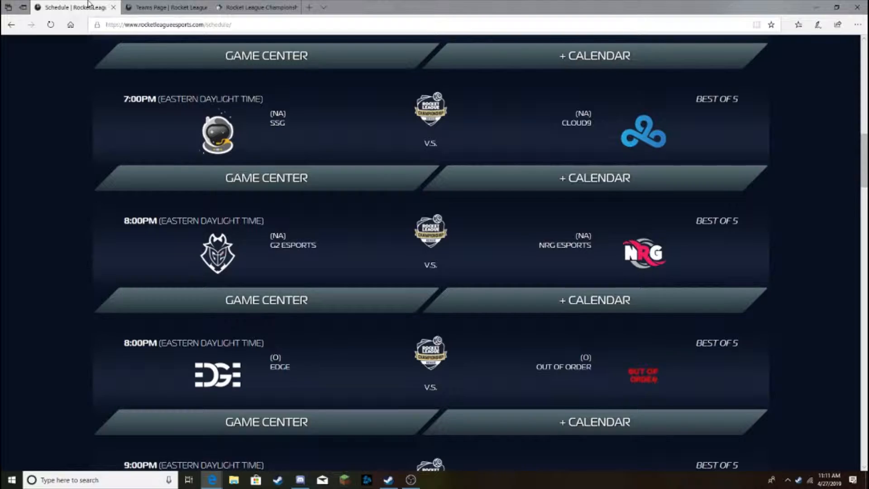
mouse_move(440, 255)
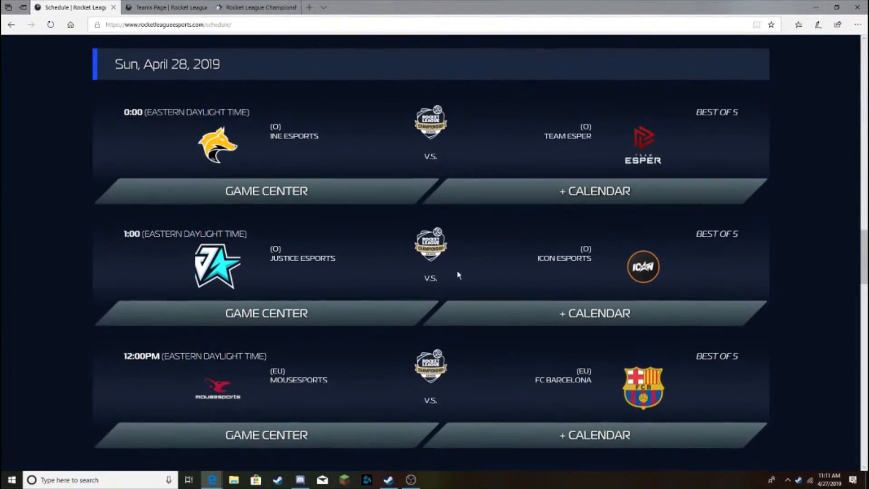
mouse_move(425, 266)
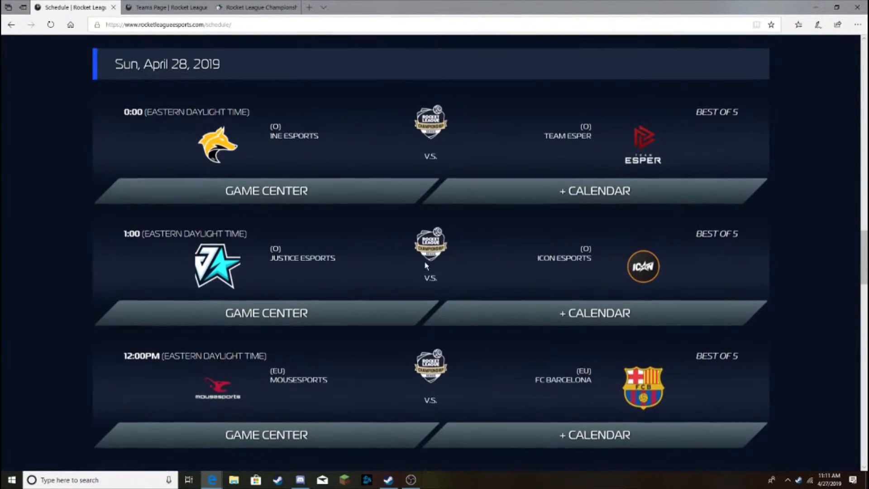
View the Europe standings, then load Liquipedia's RLCS Season 7 North America page.
left_click(163, 8)
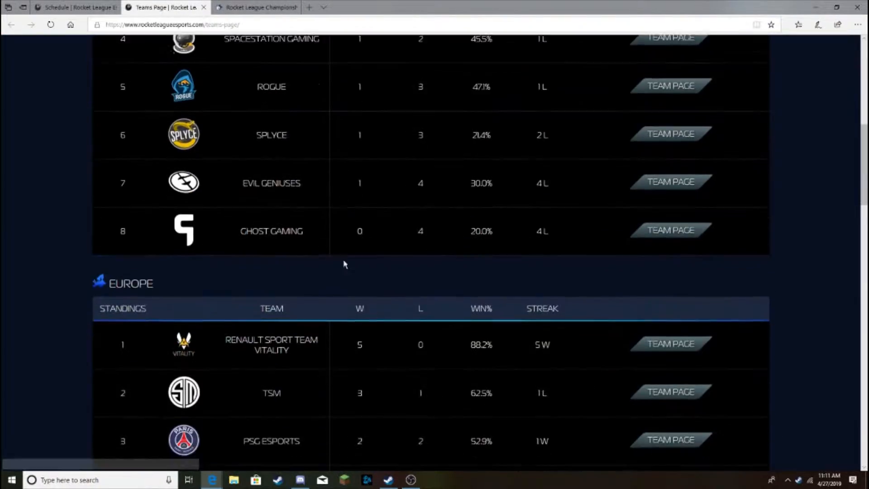
left_click(255, 8)
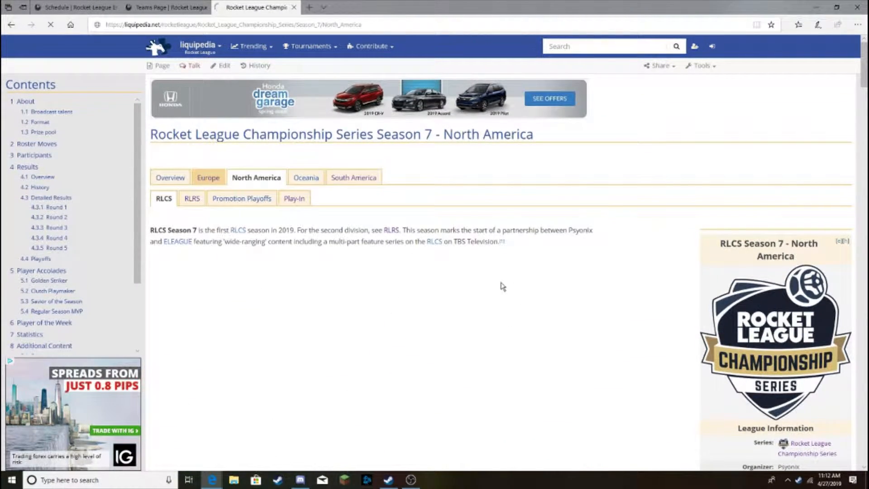
Scroll Liquipedia's Europe page to Detailed Results Rounds 1–5, then return to standings.
left_click(208, 178)
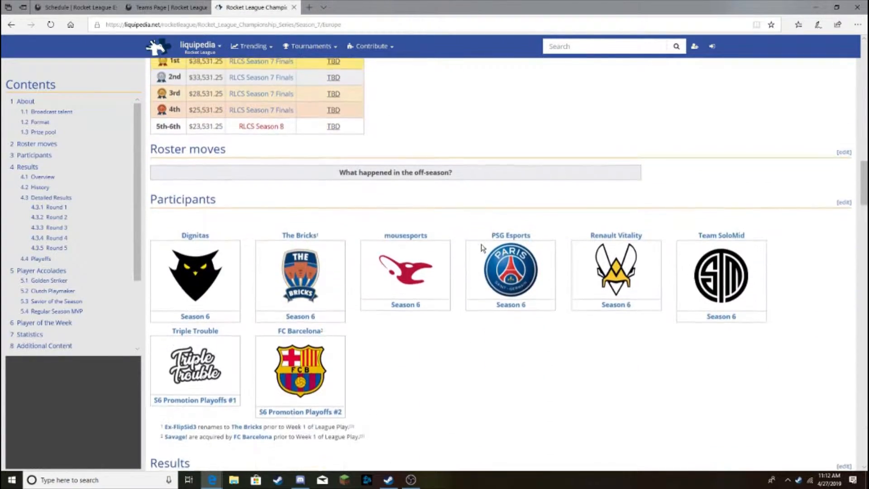
scroll("down", 3)
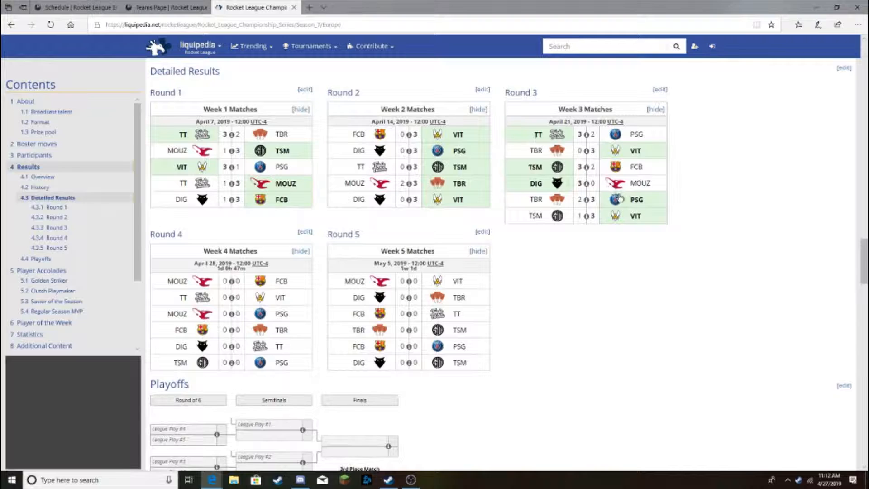
scroll("down", 3)
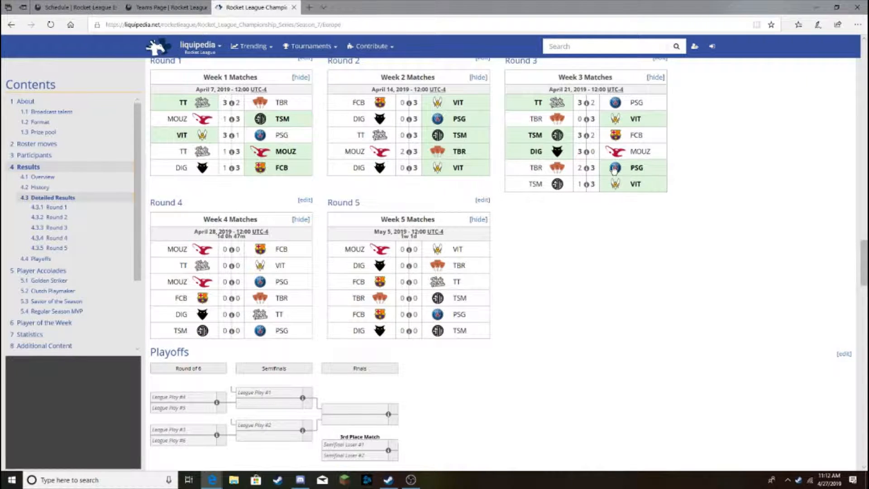
mouse_move(611, 186)
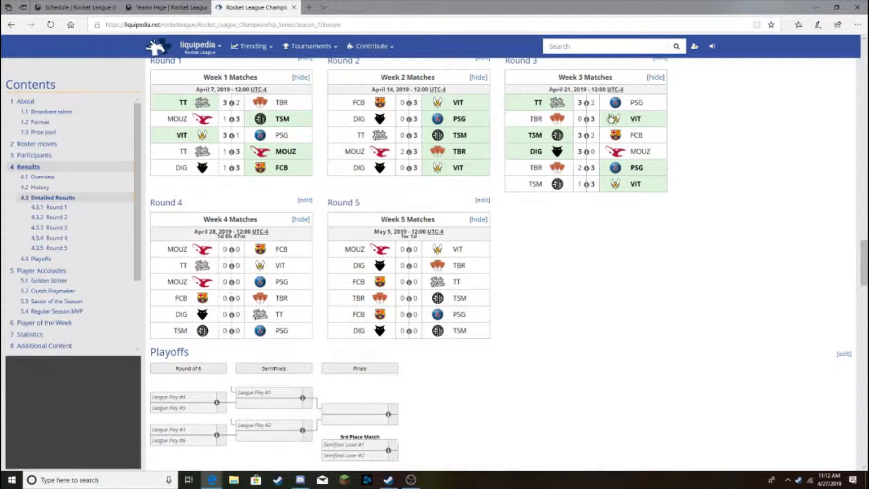
mouse_move(605, 121)
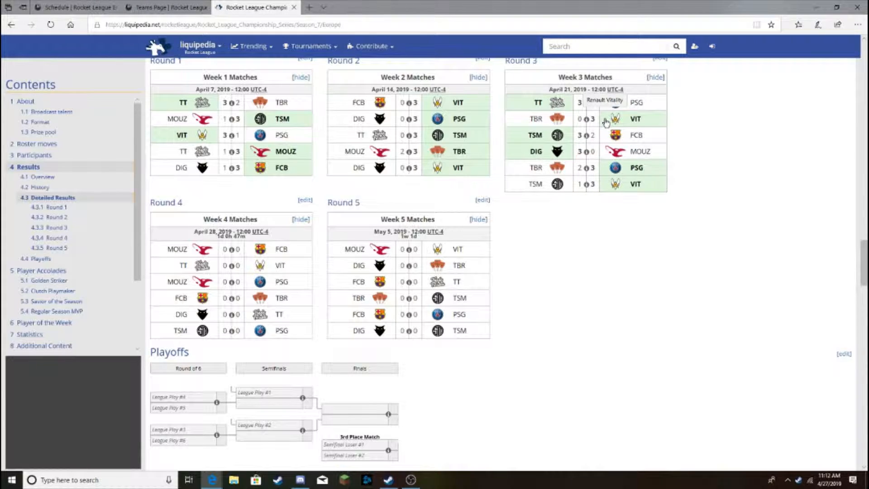
mouse_move(396, 146)
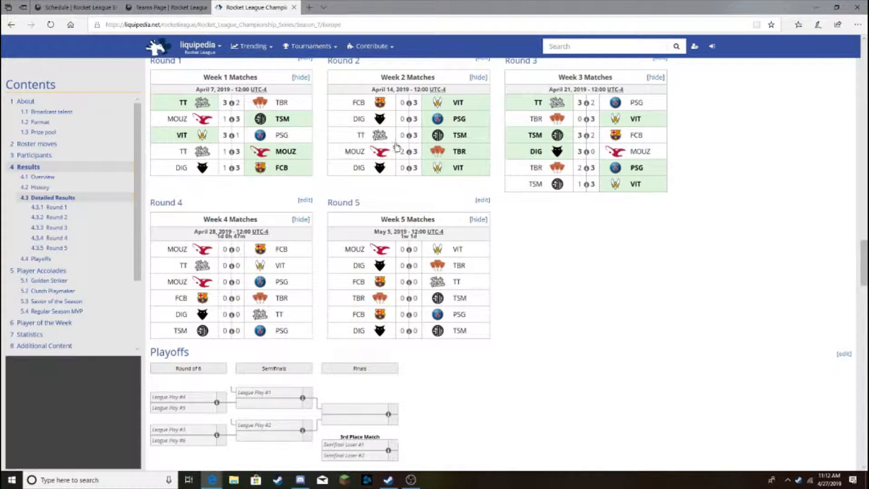
left_click(160, 7)
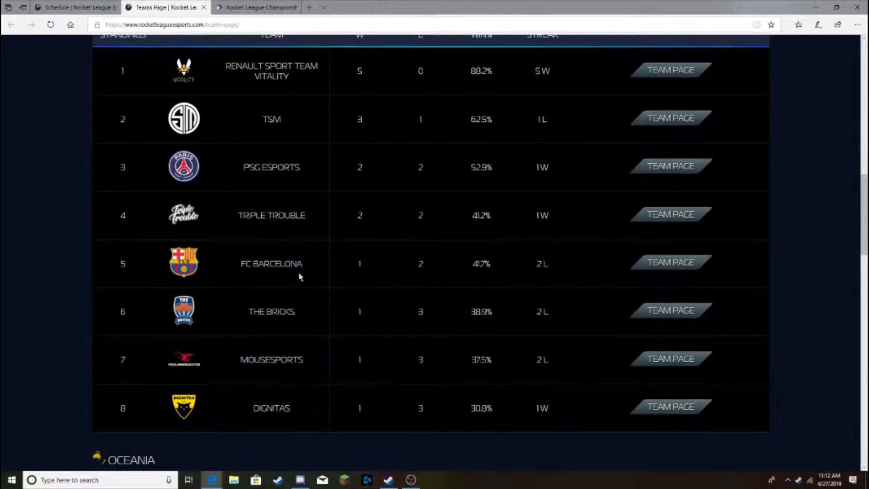
Glance at the April 27 schedule, then scroll back through the Europe standings.
left_click(75, 7)
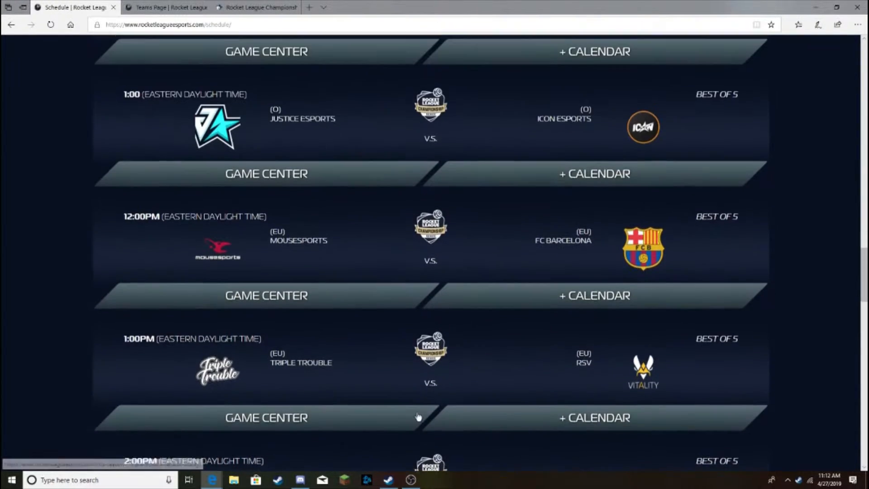
left_click(160, 7)
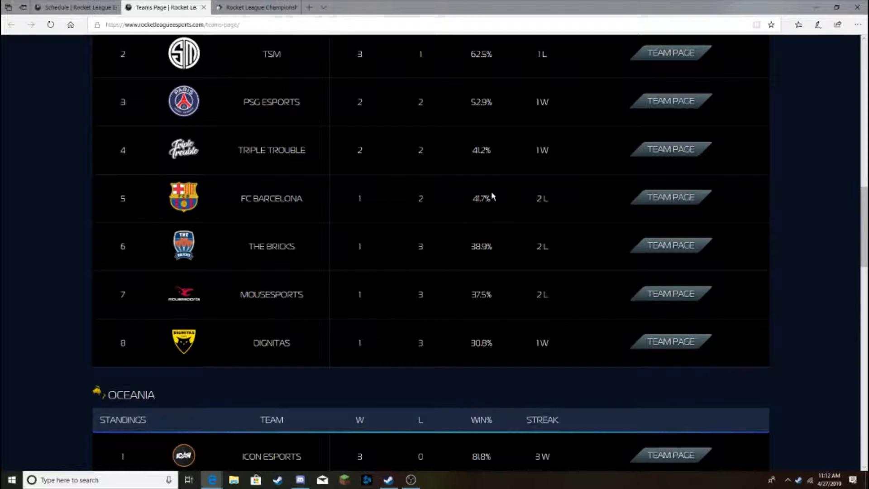
scroll("up", 3)
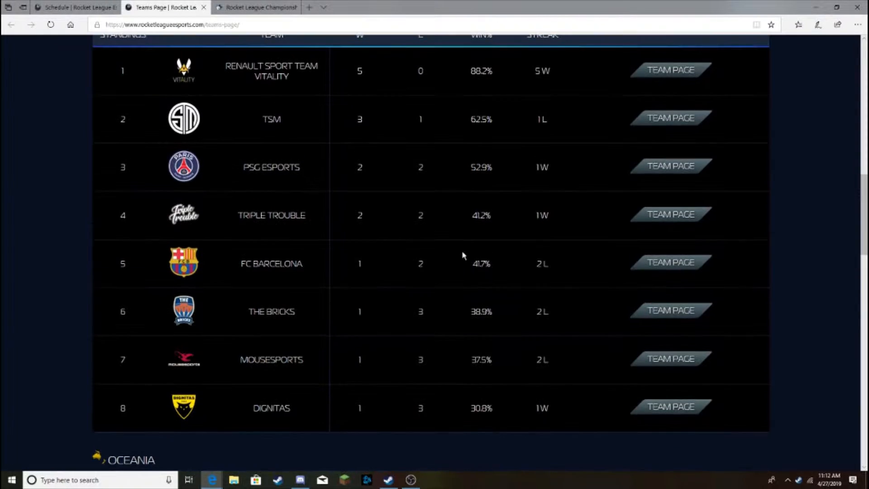
scroll("up", 3)
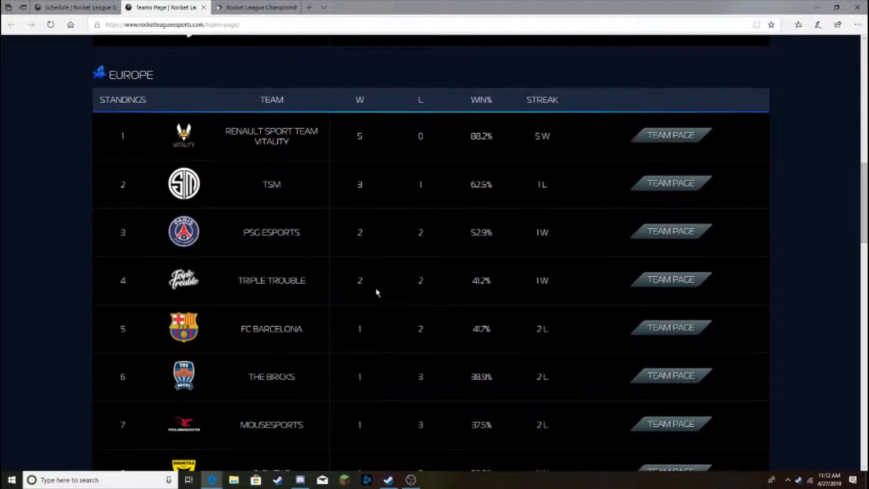
scroll("down", 3)
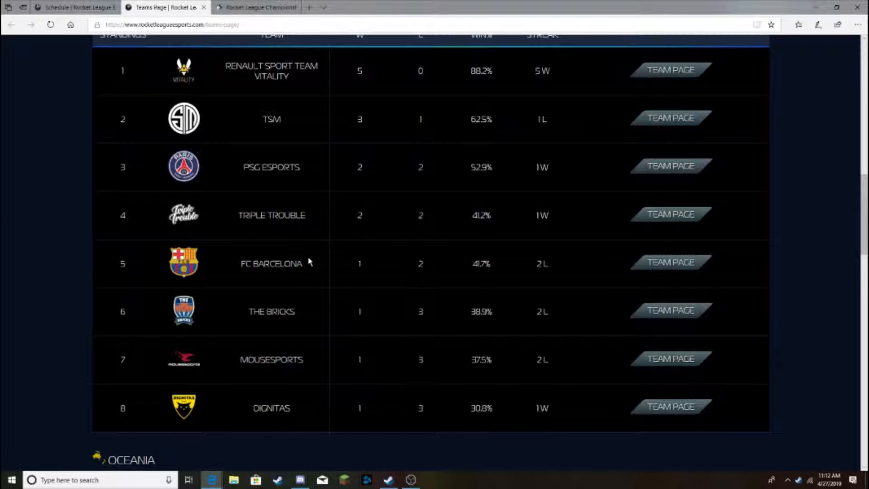
mouse_move(324, 348)
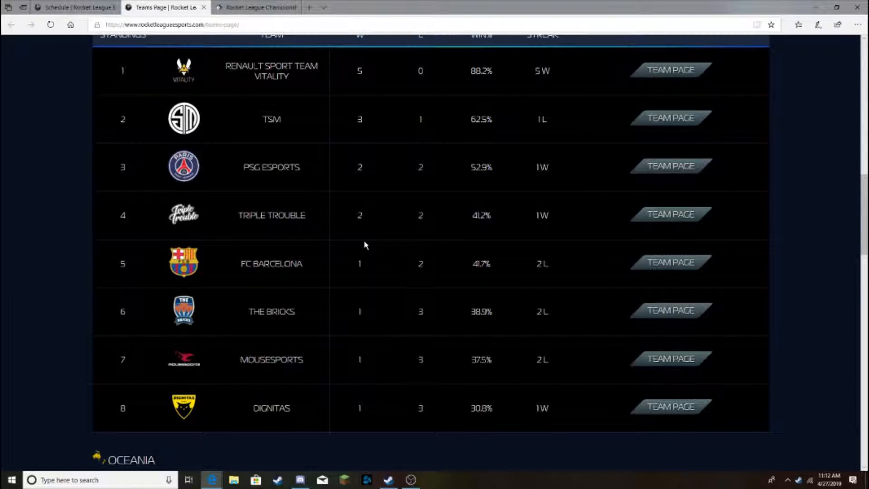
left_click(255, 7)
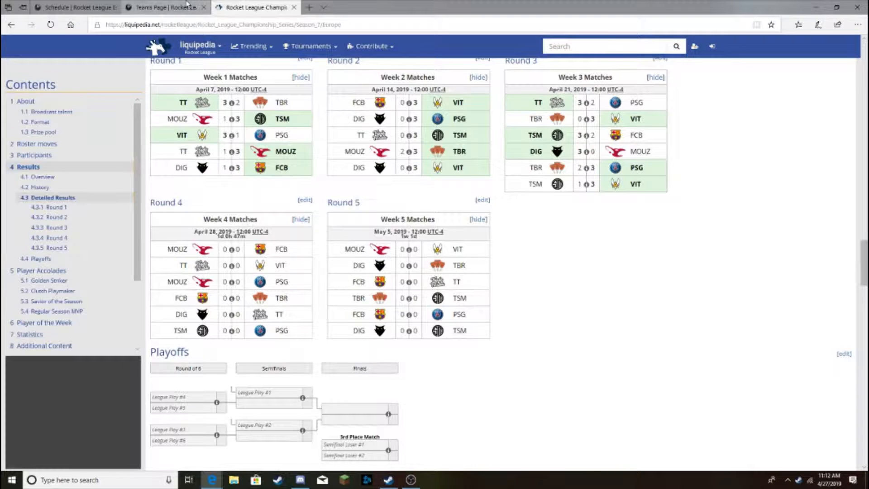
left_click(160, 7)
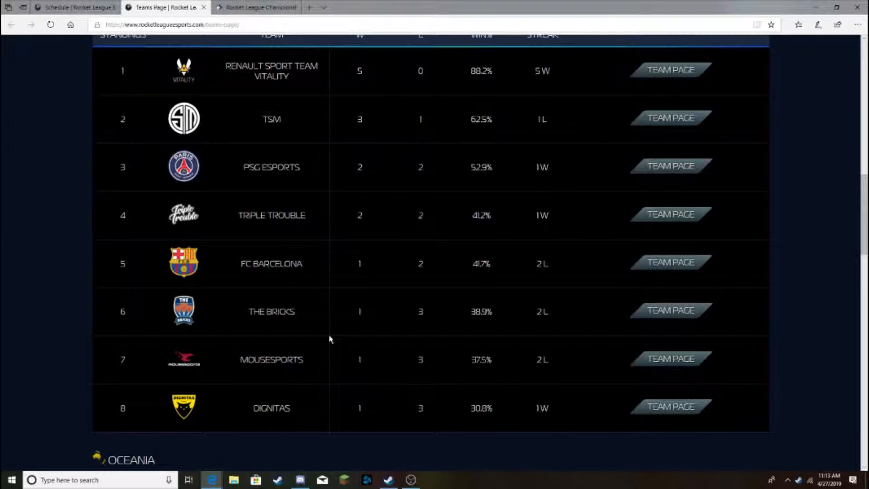
mouse_move(289, 273)
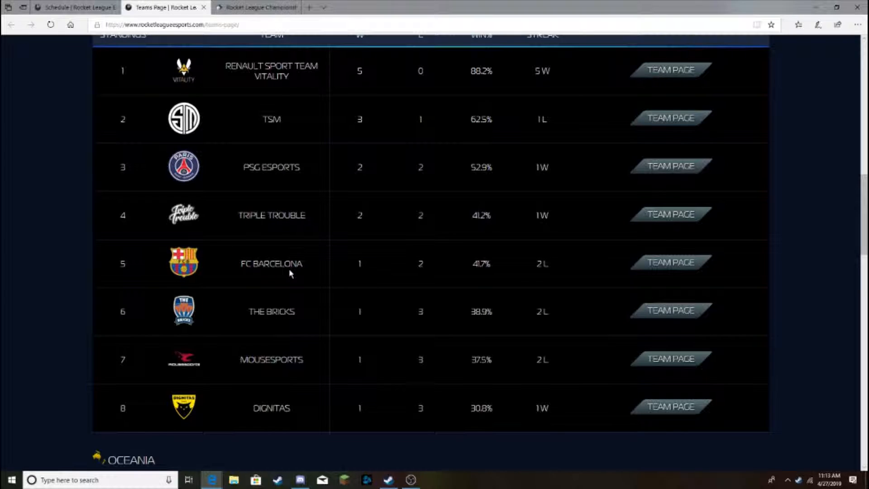
mouse_move(385, 255)
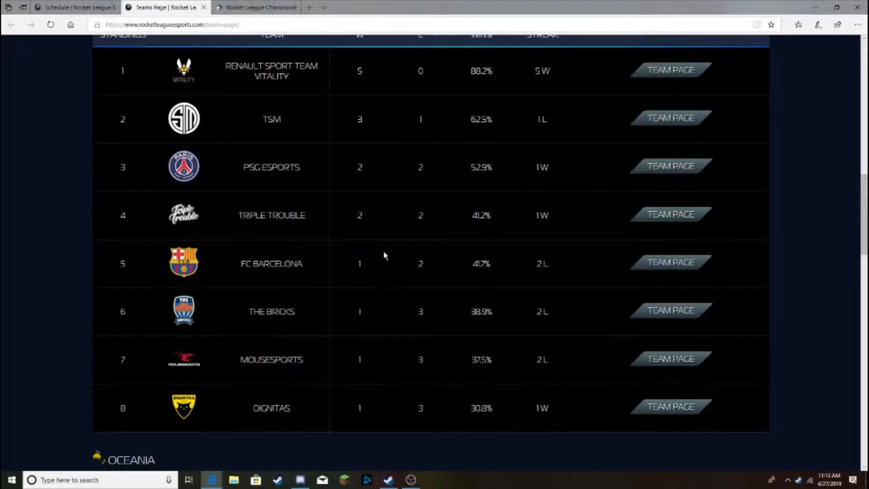
mouse_move(317, 279)
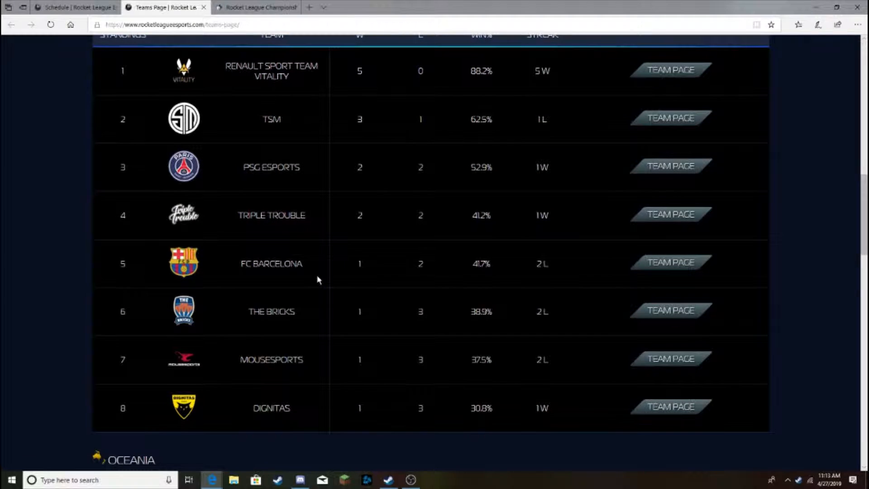
mouse_move(357, 359)
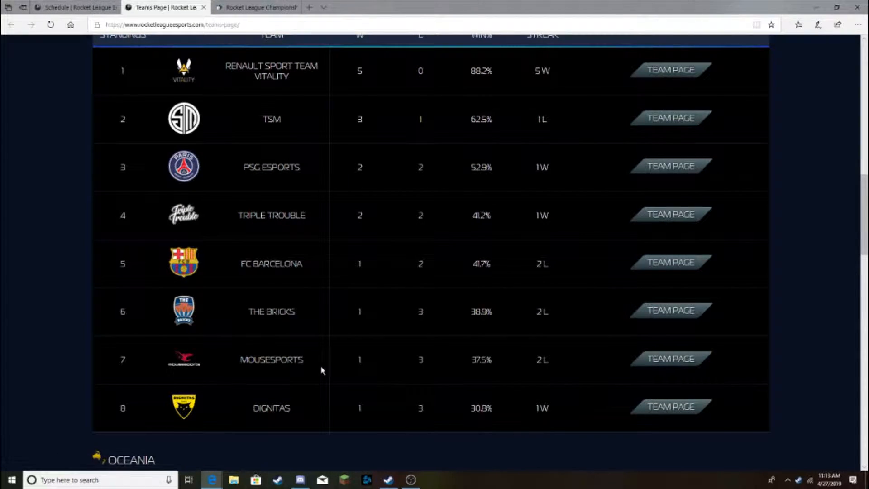
mouse_move(320, 271)
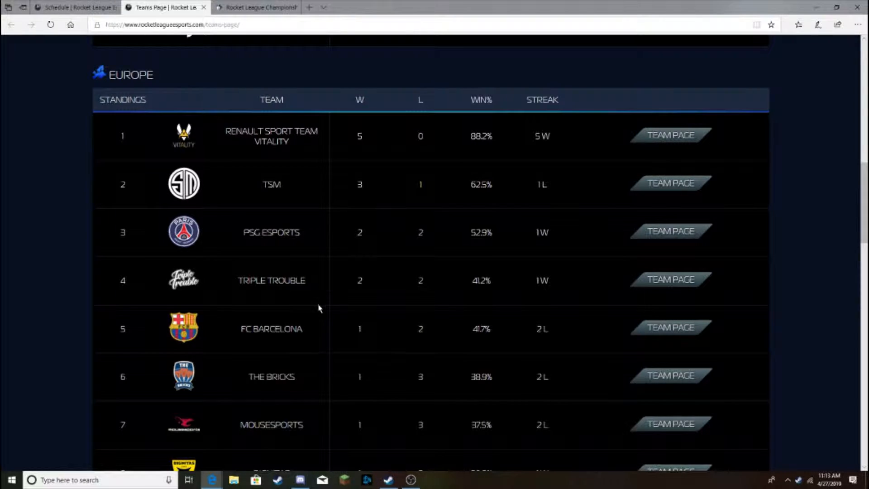
left_click(256, 8)
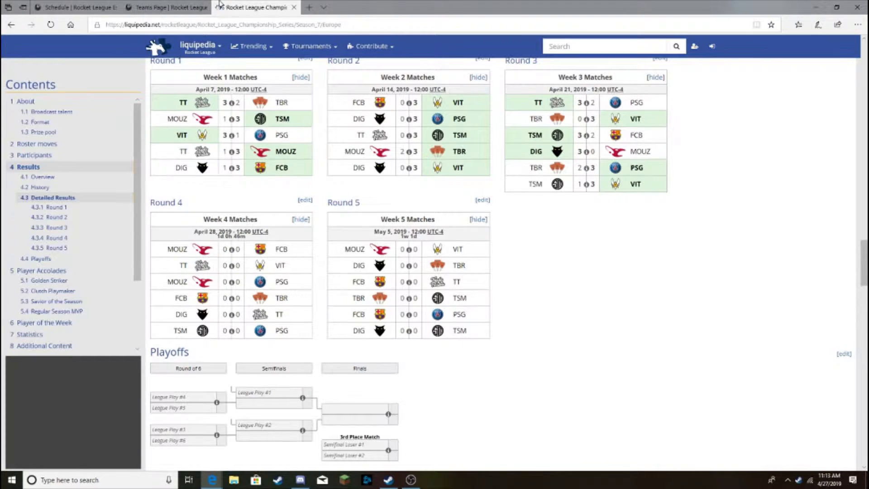
mouse_move(166, 8)
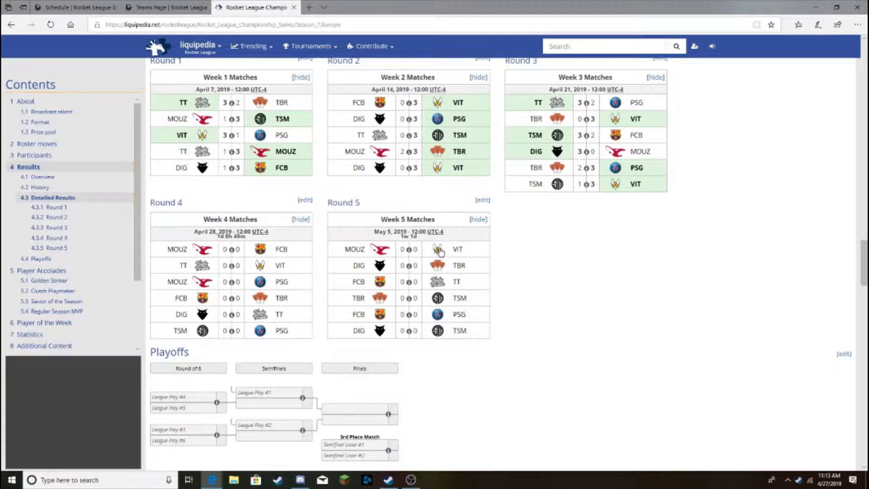
left_click(161, 7)
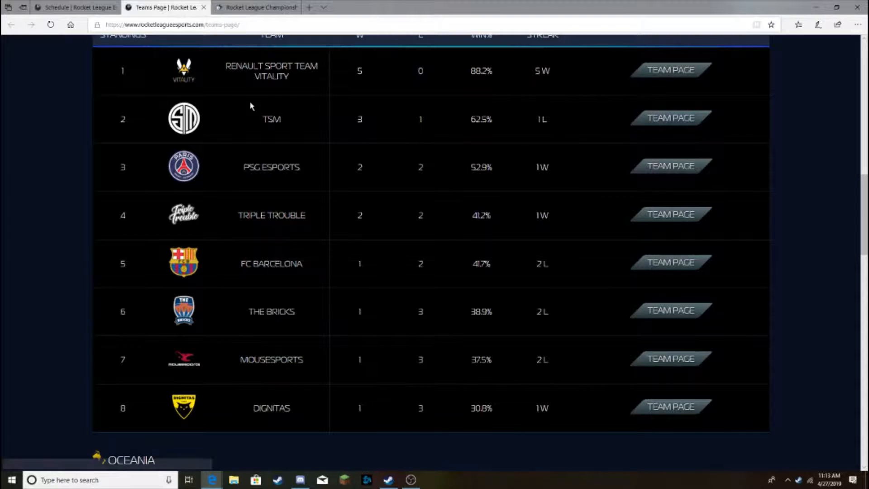
mouse_move(332, 245)
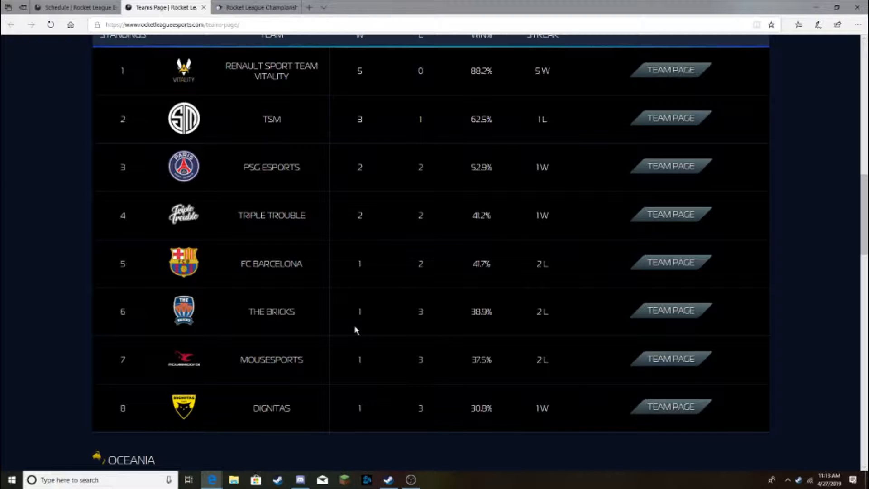
mouse_move(380, 285)
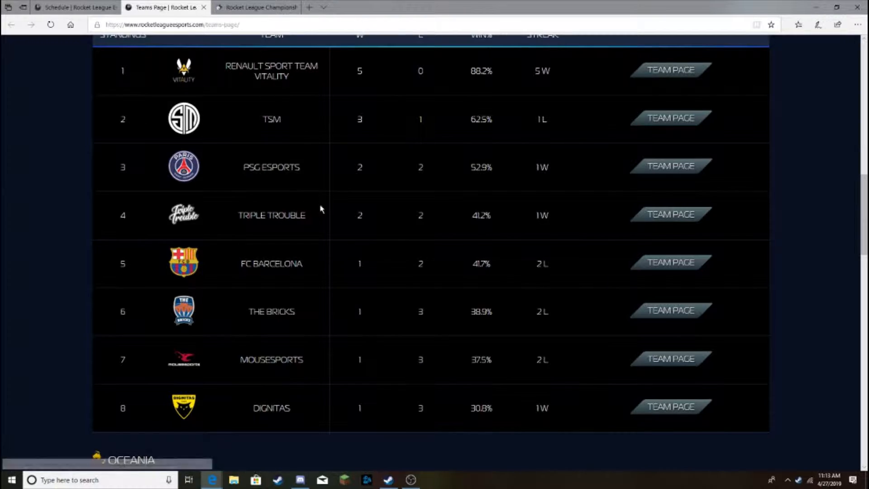
Scroll the EU schedule to the 3:00 PM Erodium–INTZ match, then view Liquipedia's Europe results.
left_click(74, 7)
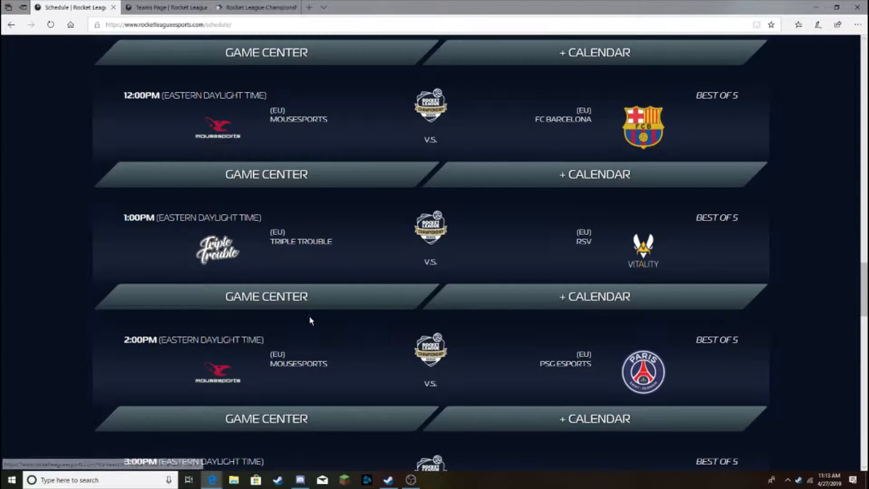
mouse_move(413, 235)
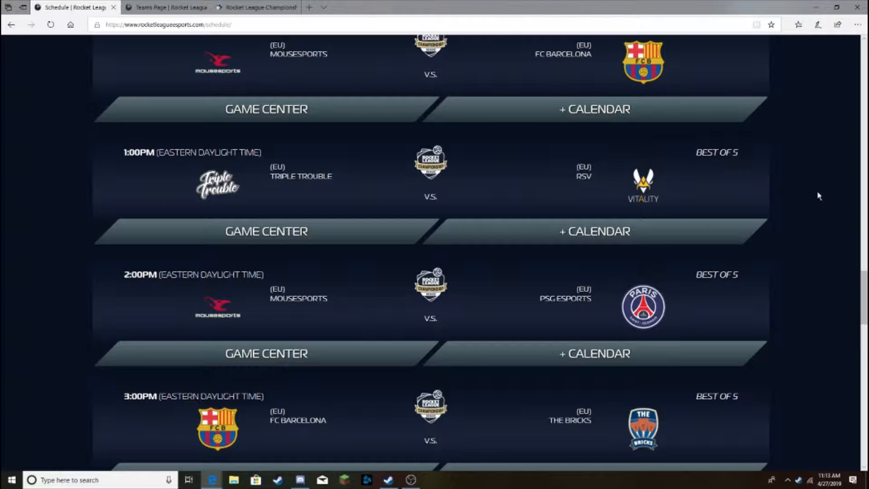
mouse_move(783, 200)
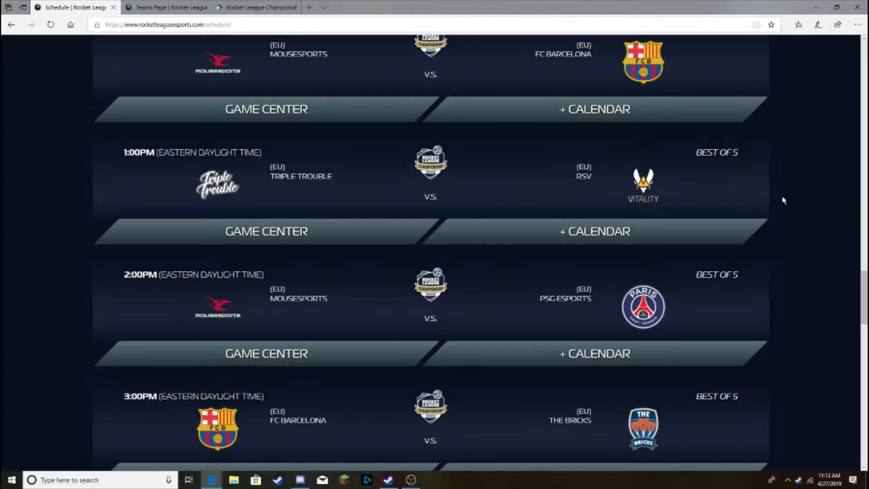
mouse_move(807, 203)
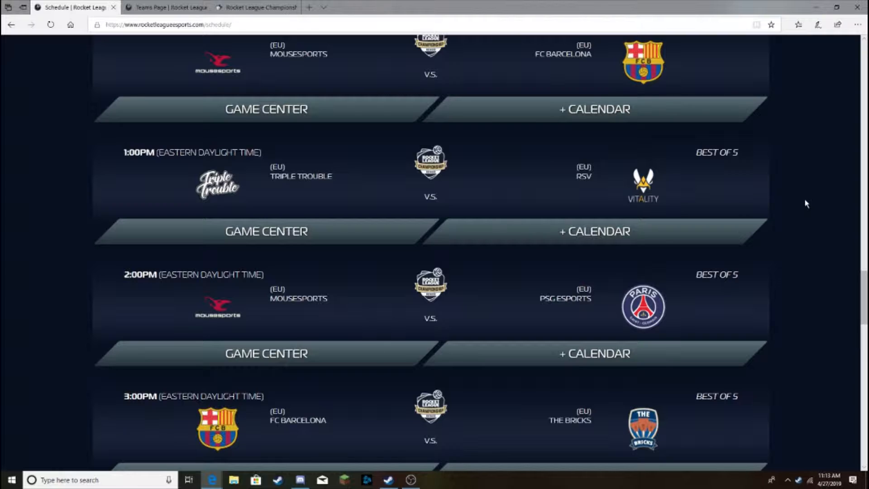
mouse_move(798, 204)
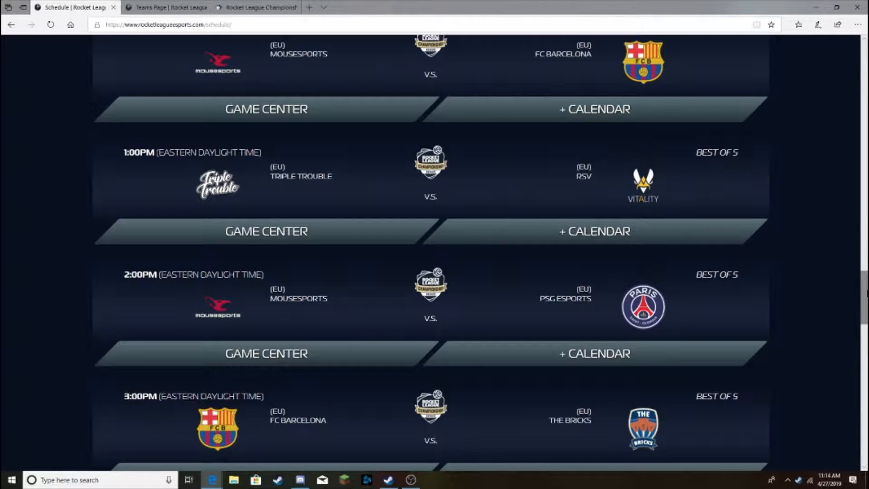
scroll("down", 3)
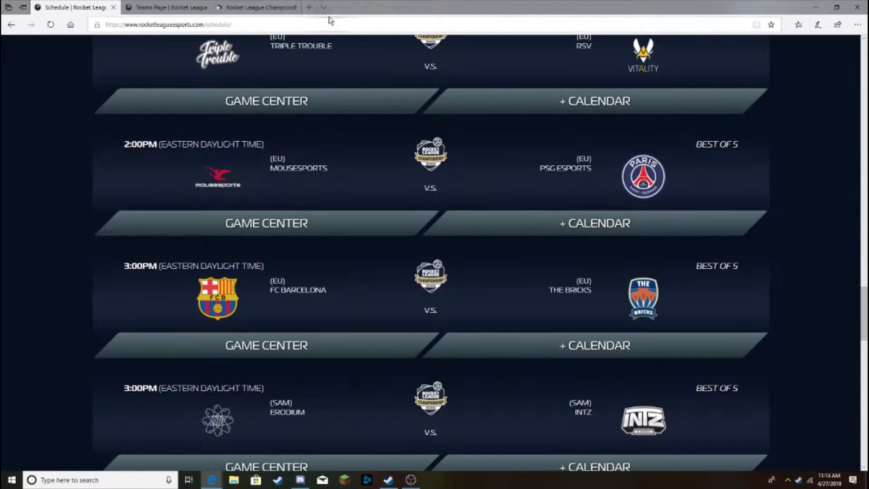
left_click(254, 8)
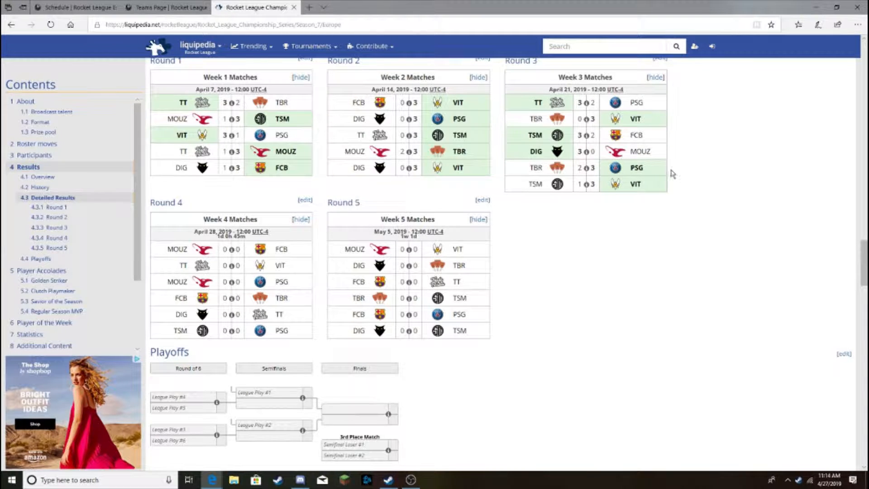
Recheck the European standings with Vitality at 5–0, then reopen Liquipedia's Europe week results.
left_click(160, 8)
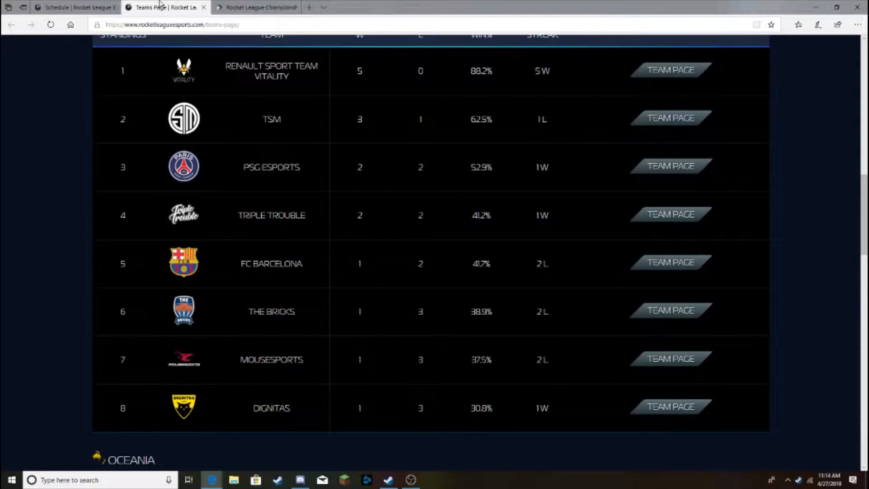
scroll("down", 3)
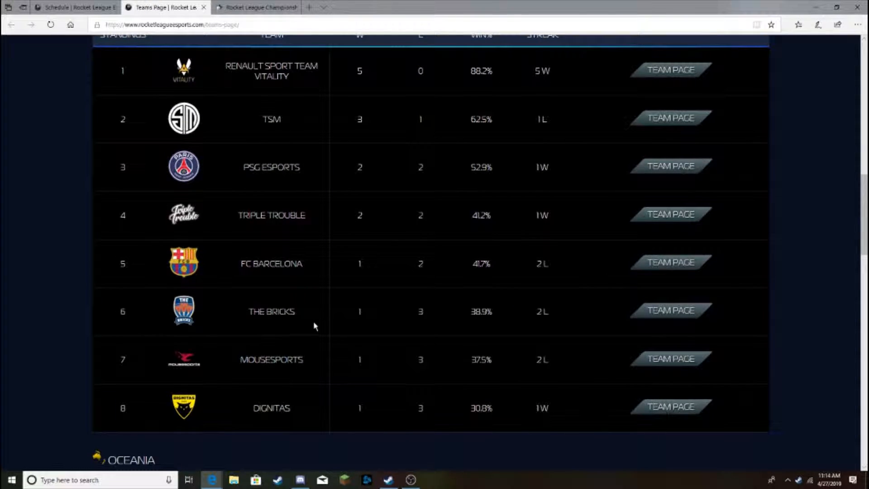
mouse_move(272, 395)
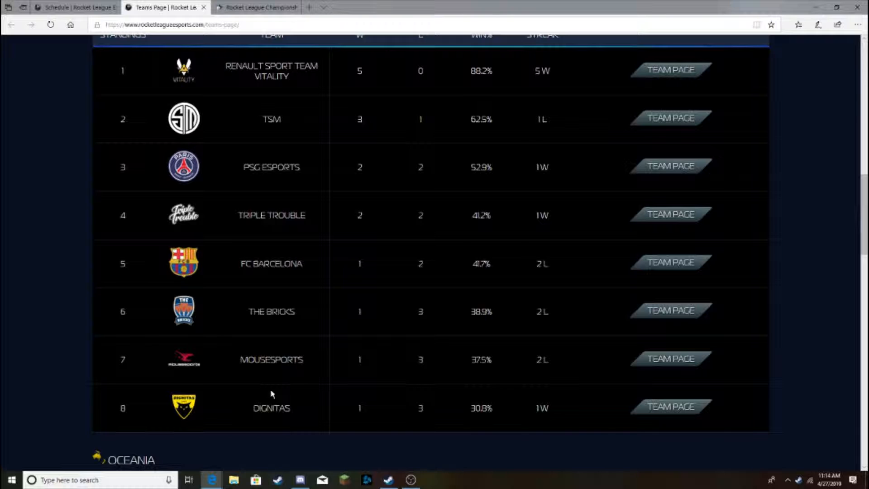
mouse_move(429, 374)
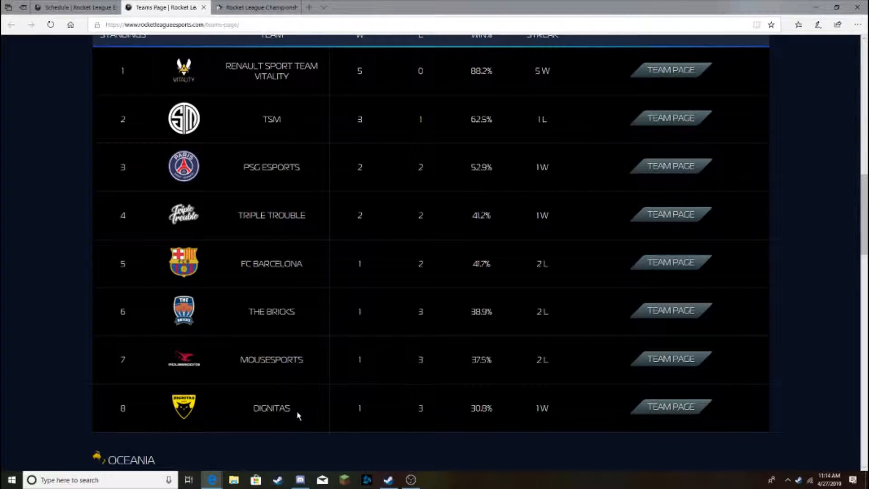
mouse_move(288, 413)
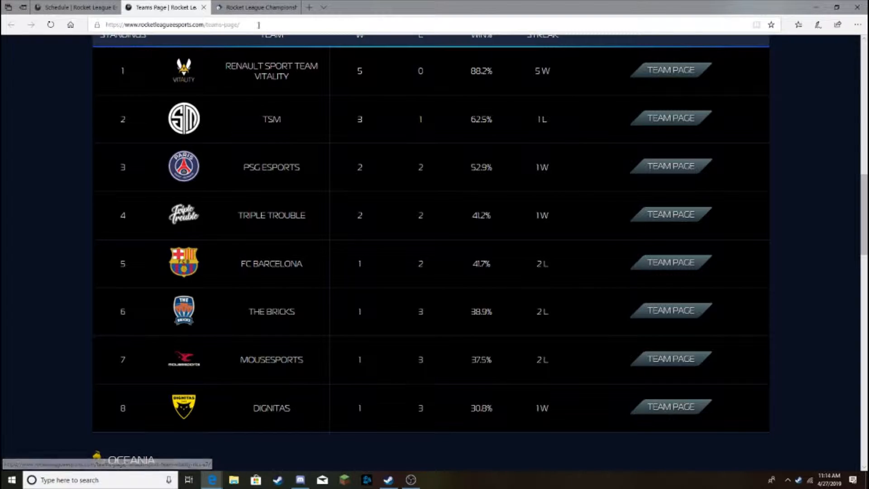
left_click(257, 7)
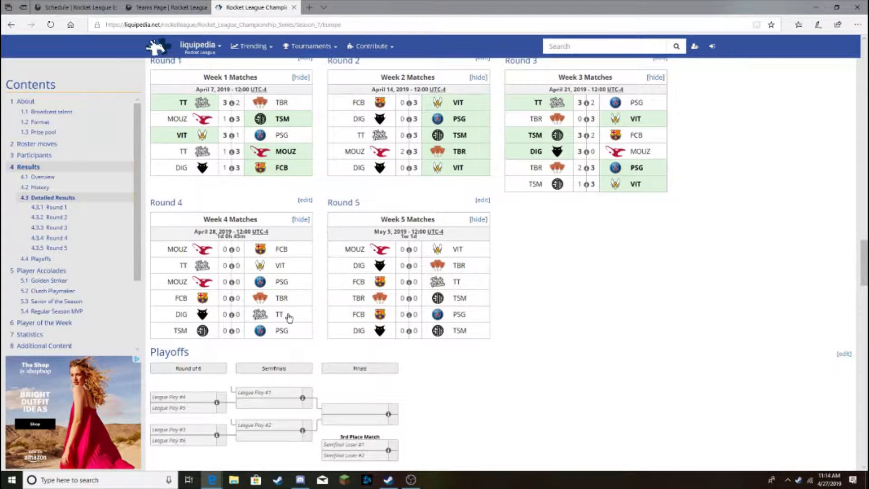
Scroll the Europe standings, then show the Mousesports–PSG and FC Barcelona–The Bricks schedule.
left_click(75, 7)
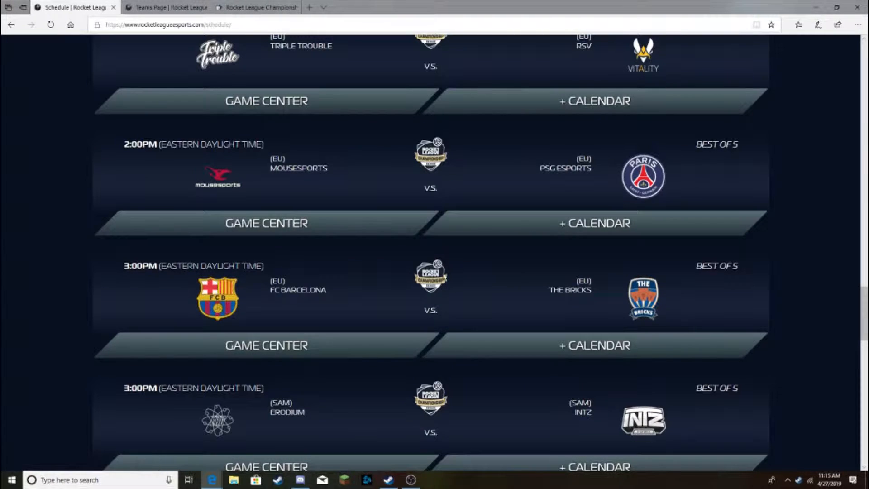
mouse_move(515, 109)
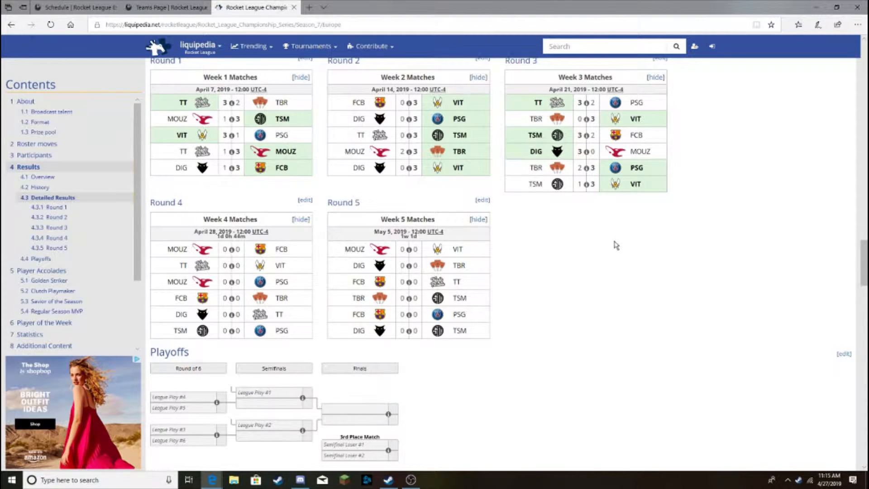
mouse_move(555, 234)
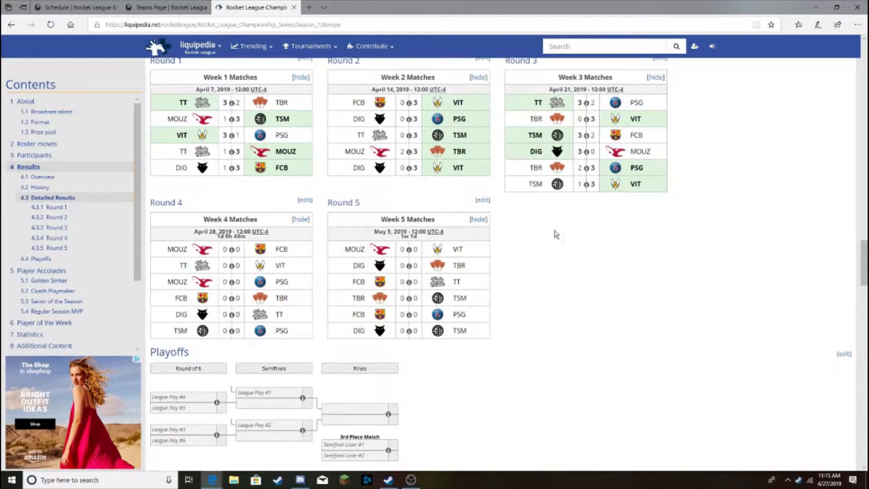
left_click(164, 7)
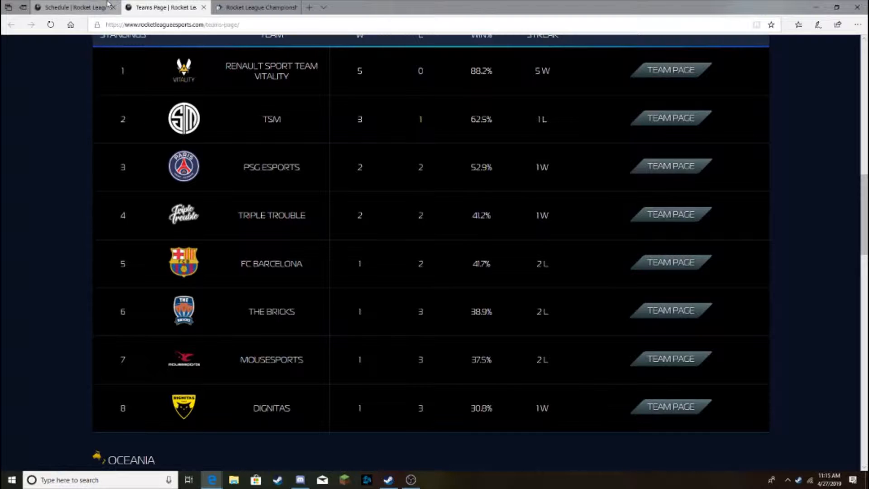
left_click(74, 8)
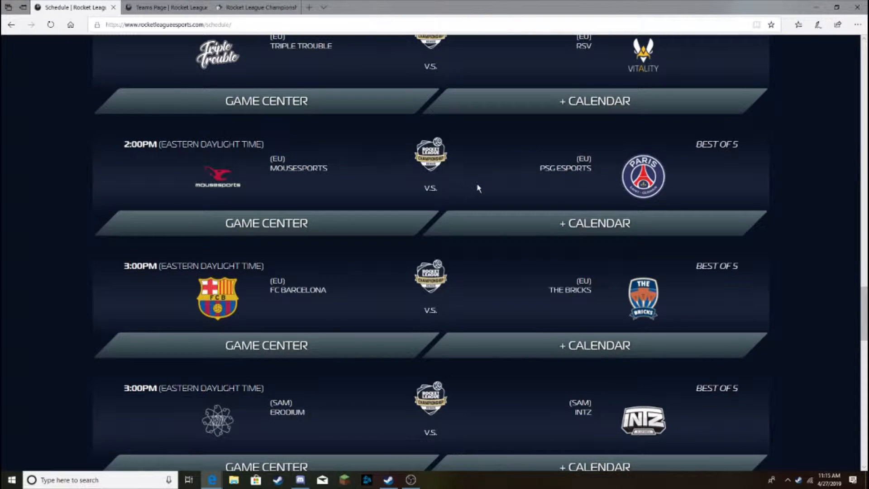
left_click(161, 8)
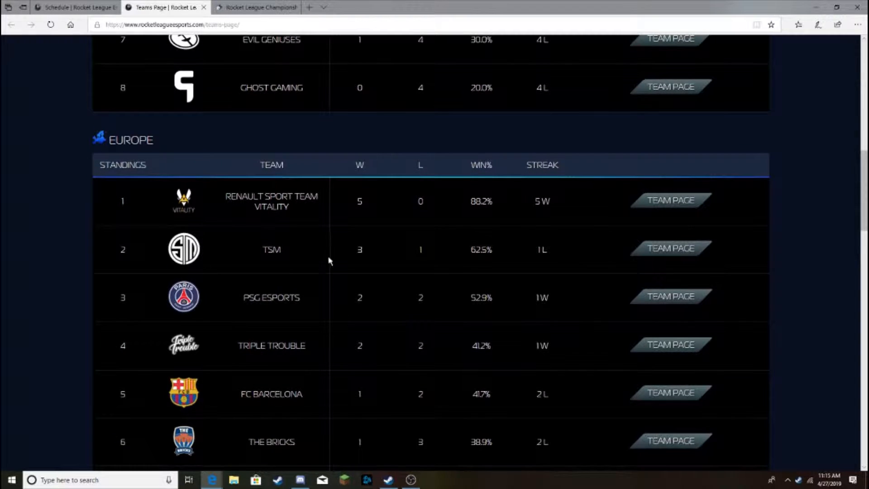
scroll("down", 3)
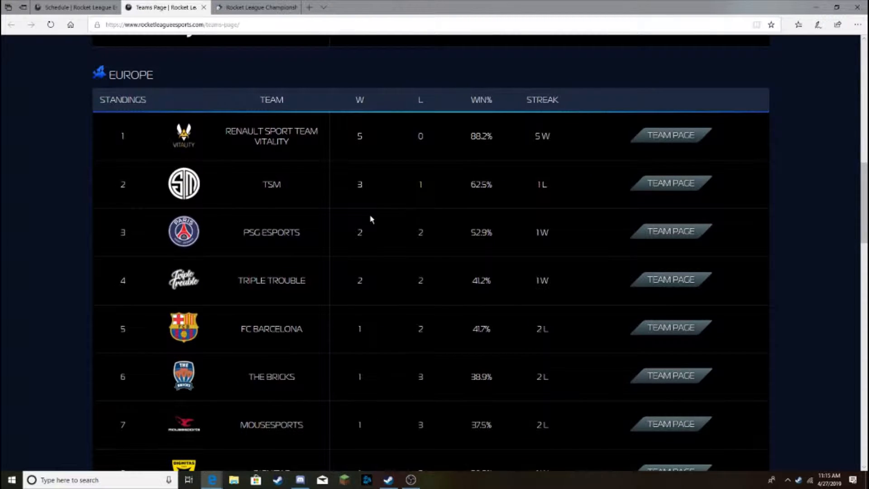
mouse_move(332, 208)
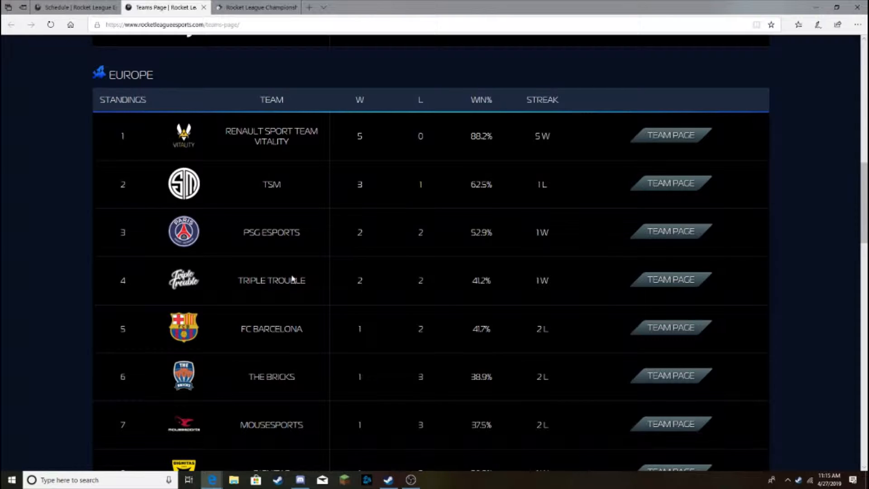
mouse_move(309, 301)
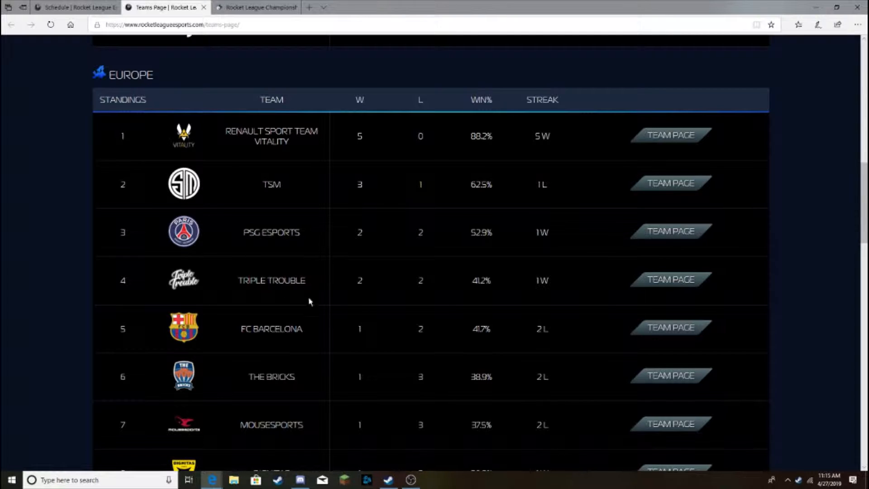
scroll("down", 3)
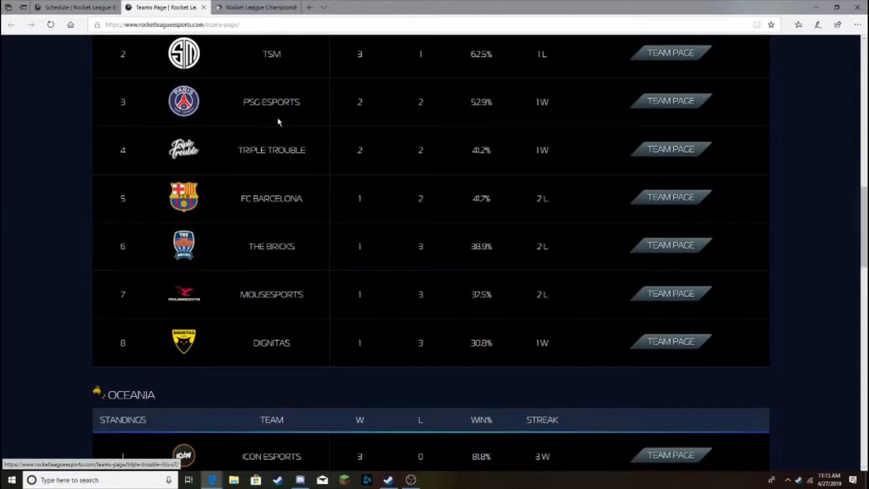
scroll("up", 3)
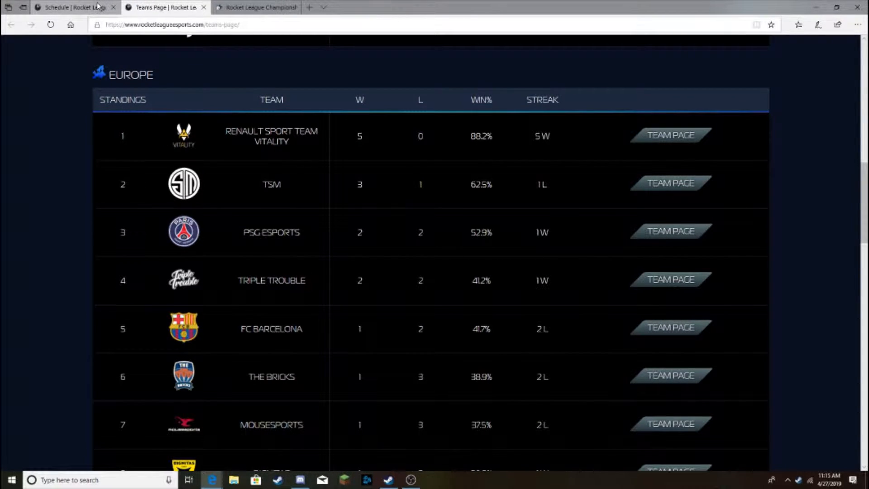
left_click(72, 7)
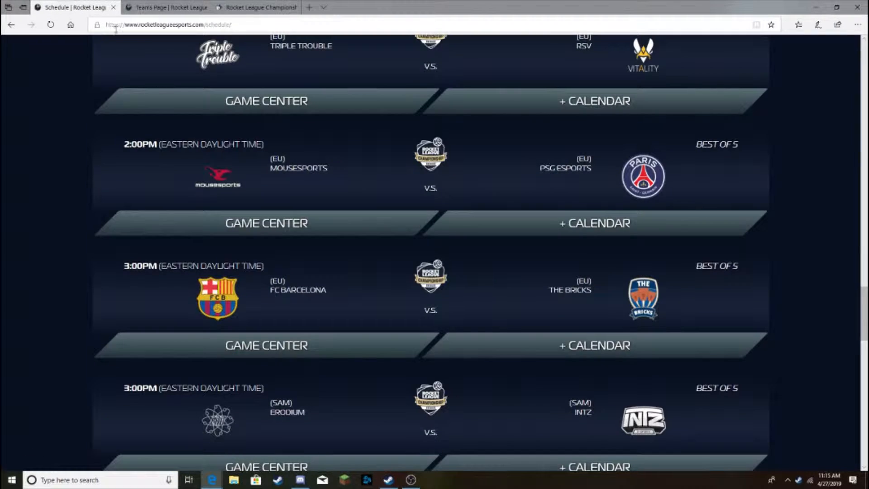
Compare the Europe standings with the schedule, ending on the table with Vitality at 5–0.
scroll("down", 3)
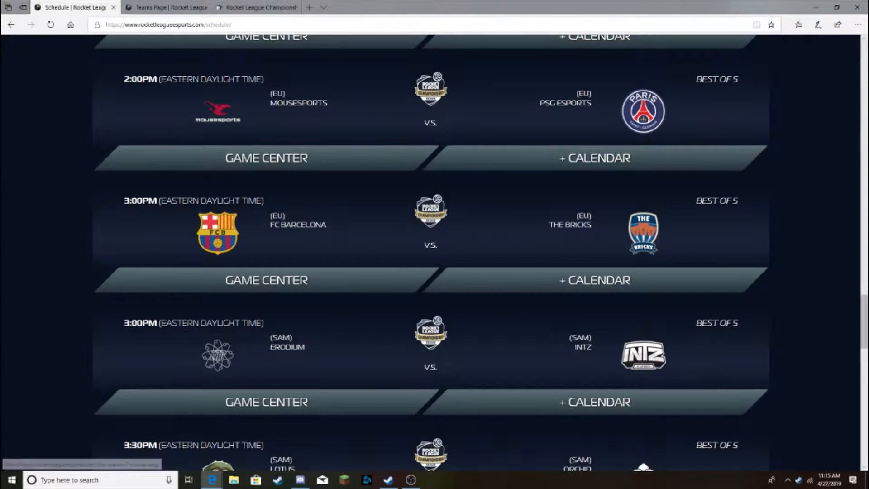
left_click(160, 7)
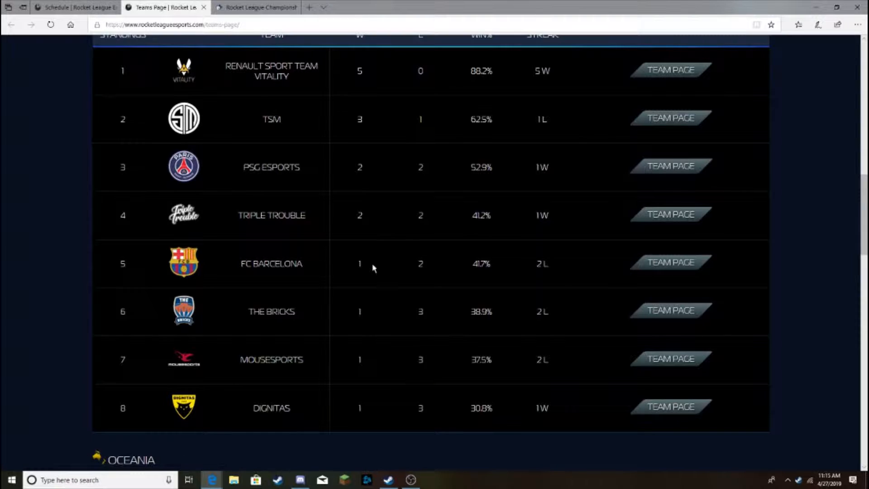
mouse_move(418, 280)
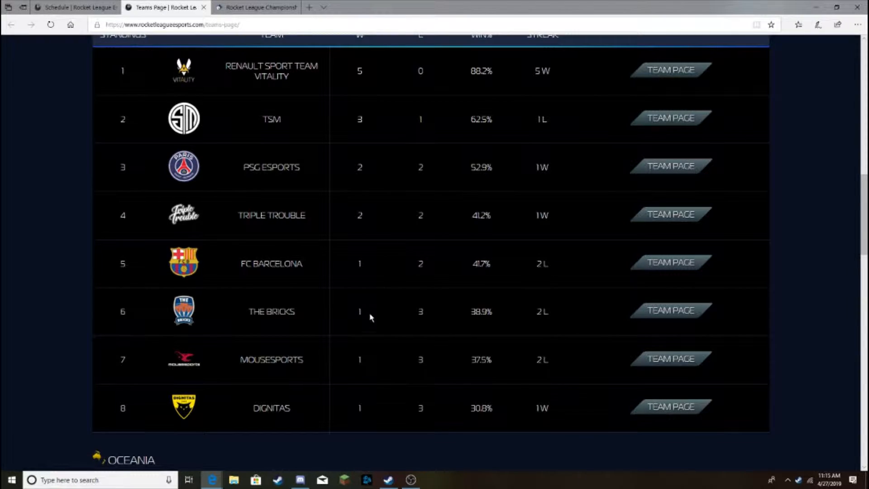
mouse_move(206, 256)
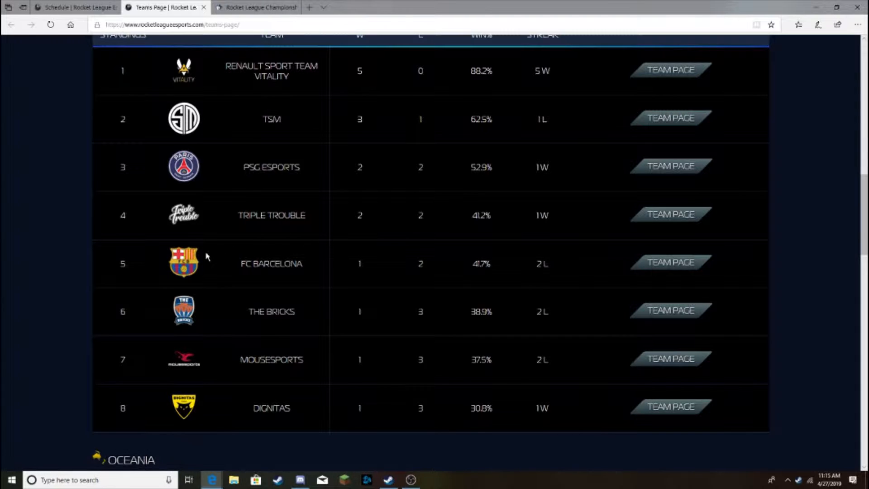
scroll("down", 3)
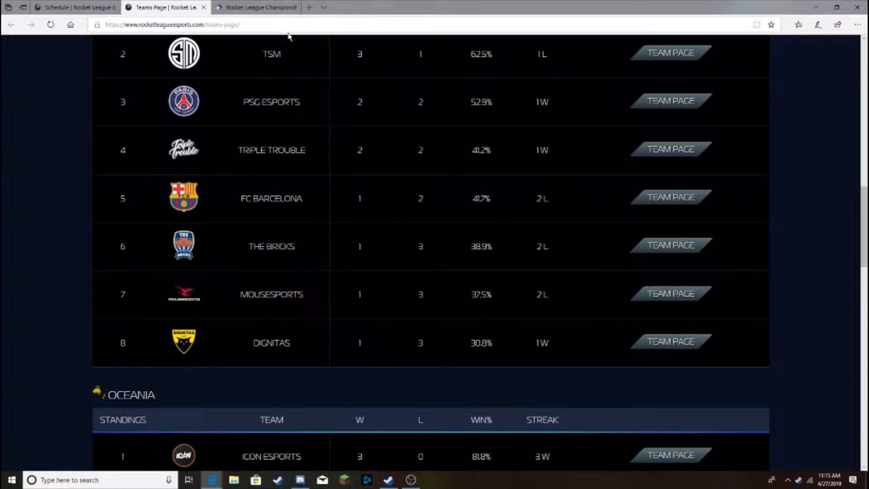
left_click(77, 7)
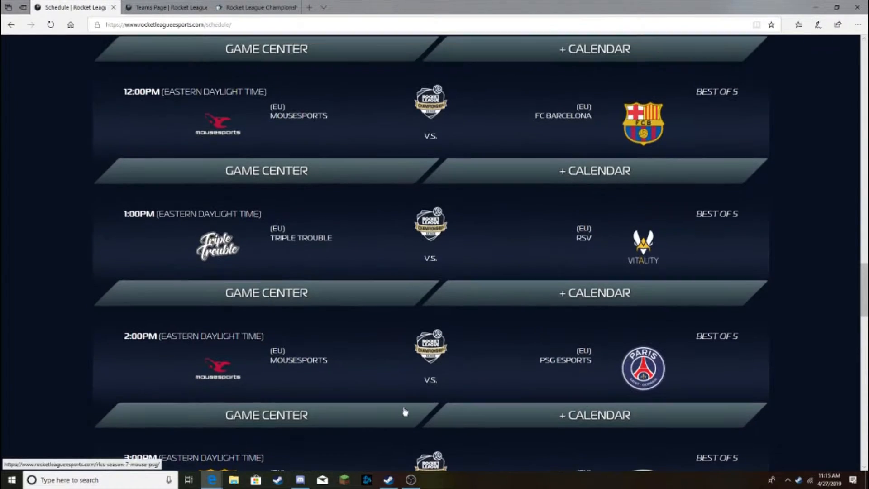
scroll("up", 3)
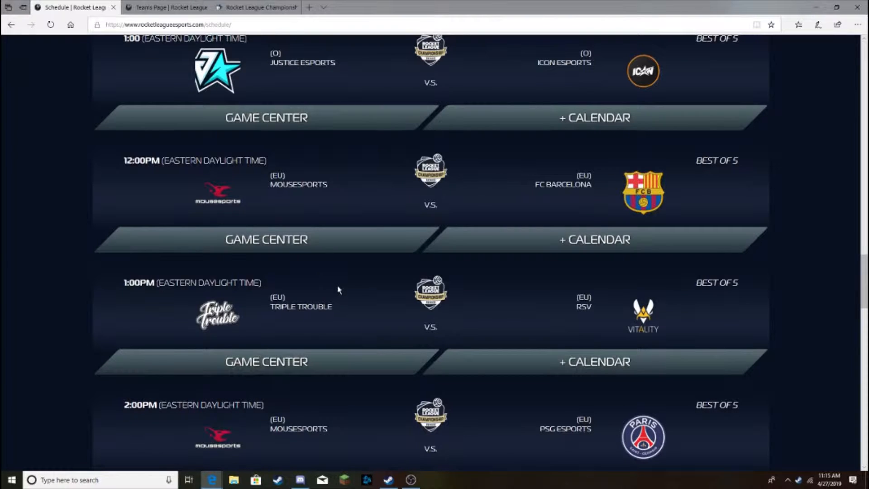
scroll("down", 3)
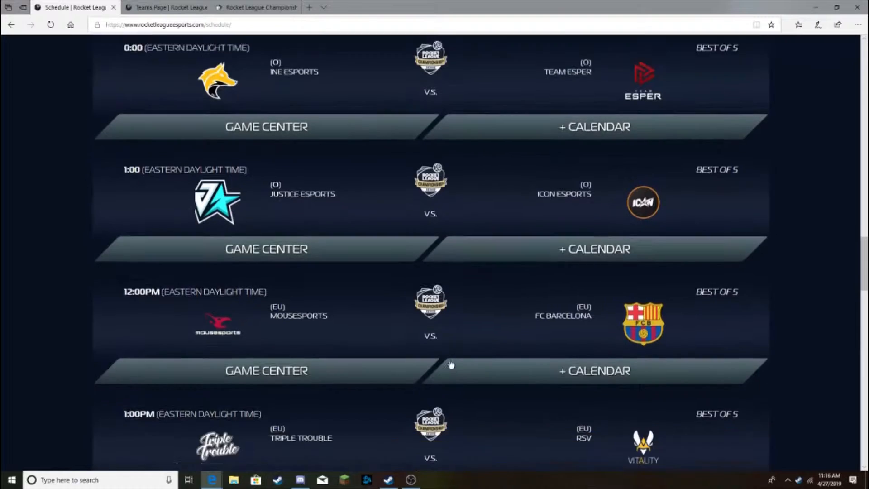
scroll("down", 3)
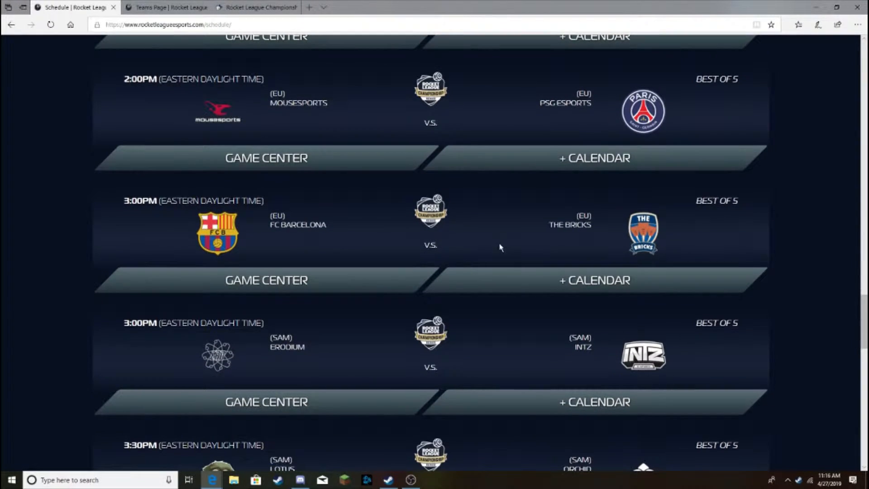
left_click(163, 8)
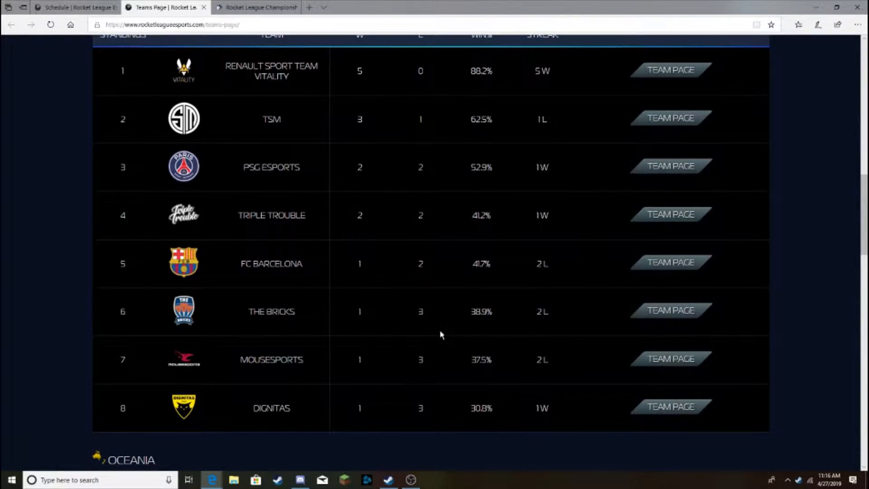
mouse_move(440, 278)
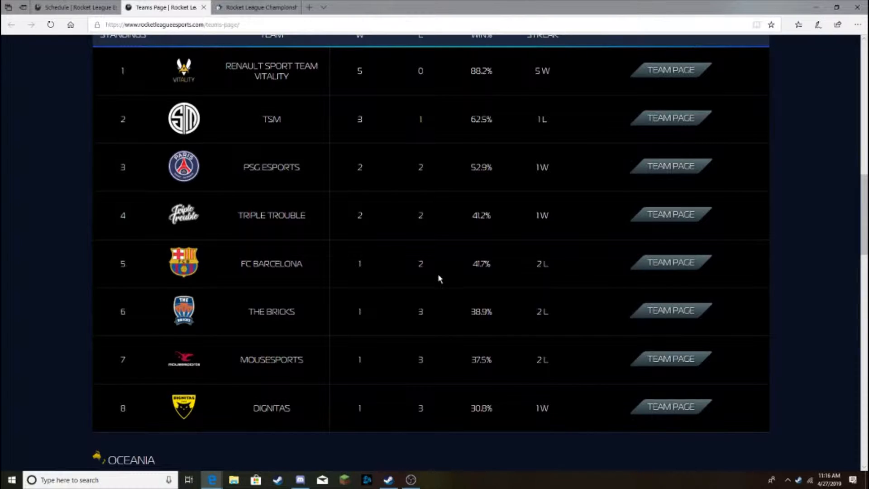
mouse_move(400, 251)
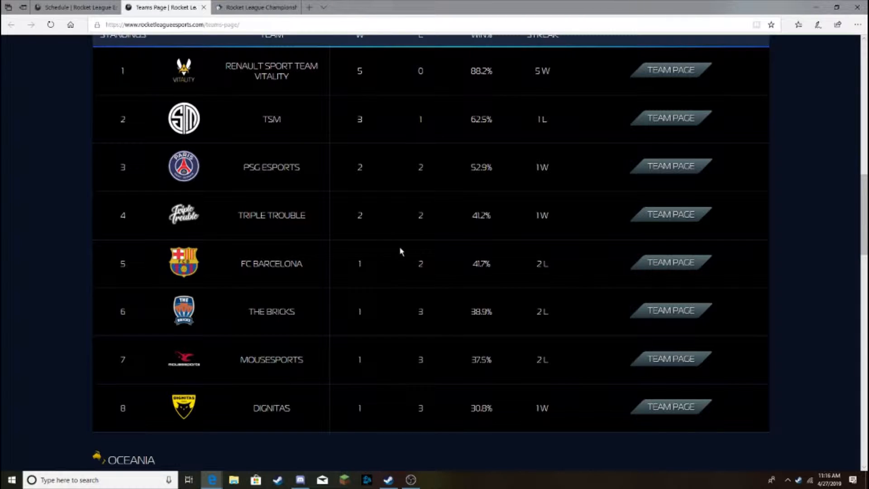
mouse_move(371, 212)
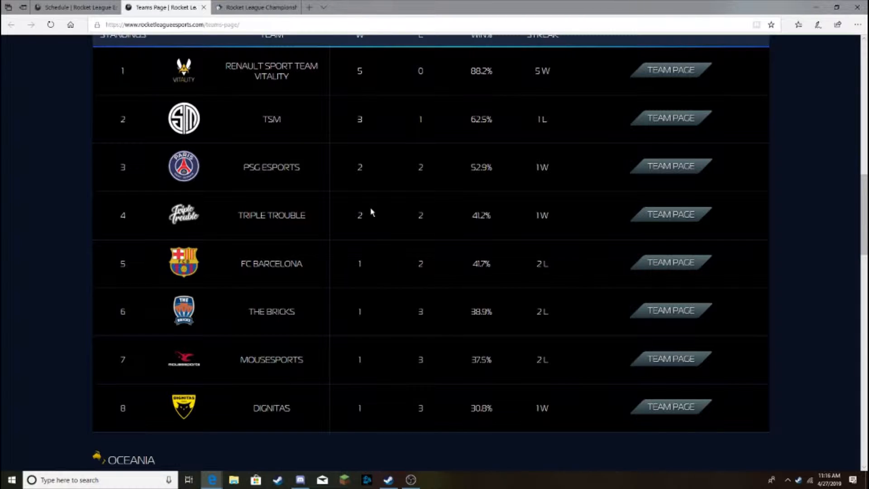
mouse_move(454, 265)
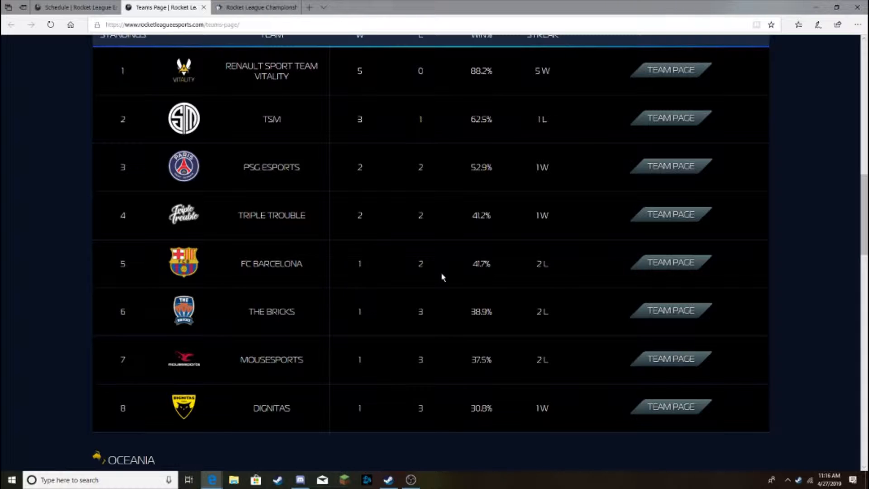
mouse_move(744, 182)
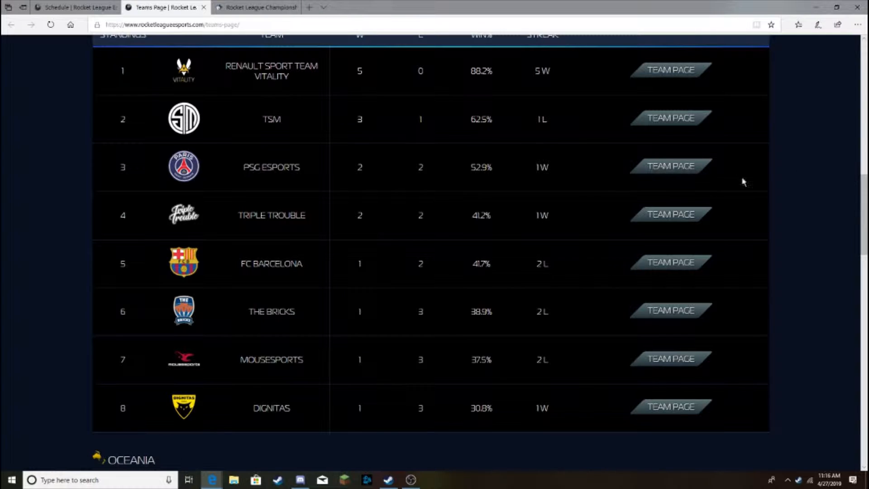
mouse_move(338, 293)
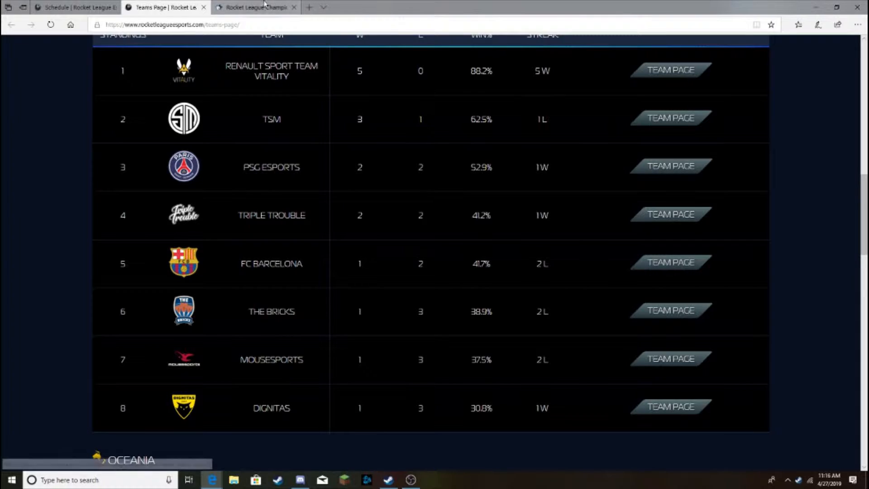
Scroll through the upcoming EU matches on the Rocket League Esports schedule.
left_click(75, 7)
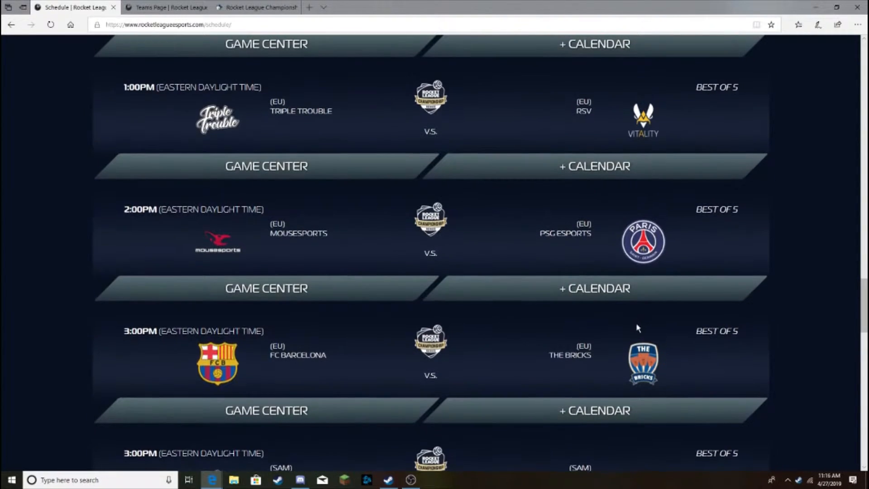
scroll("down", 3)
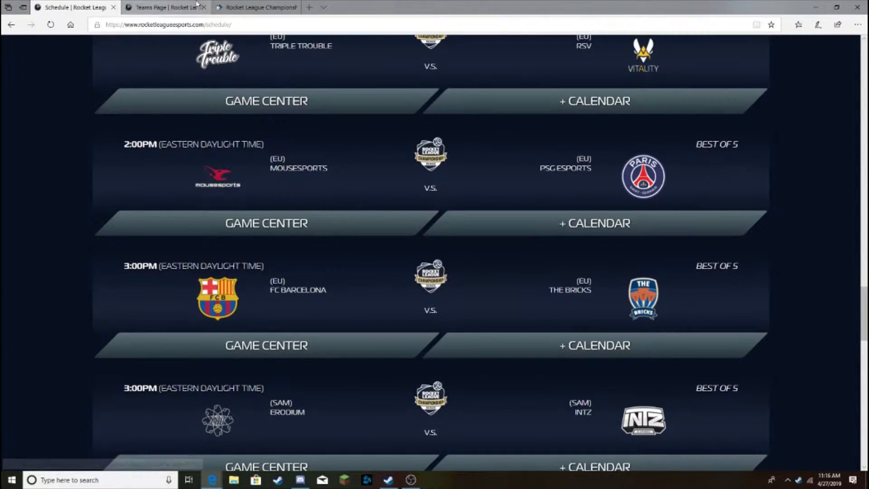
scroll("down", 3)
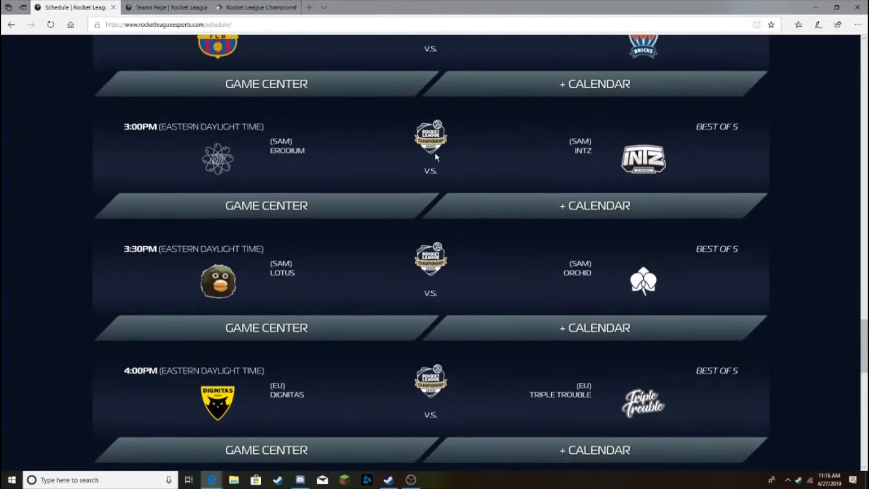
scroll("up", 3)
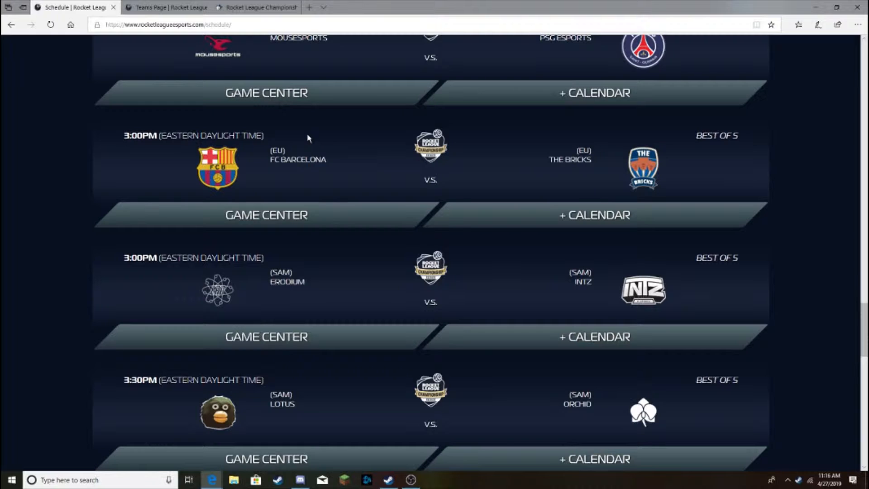
mouse_move(709, 174)
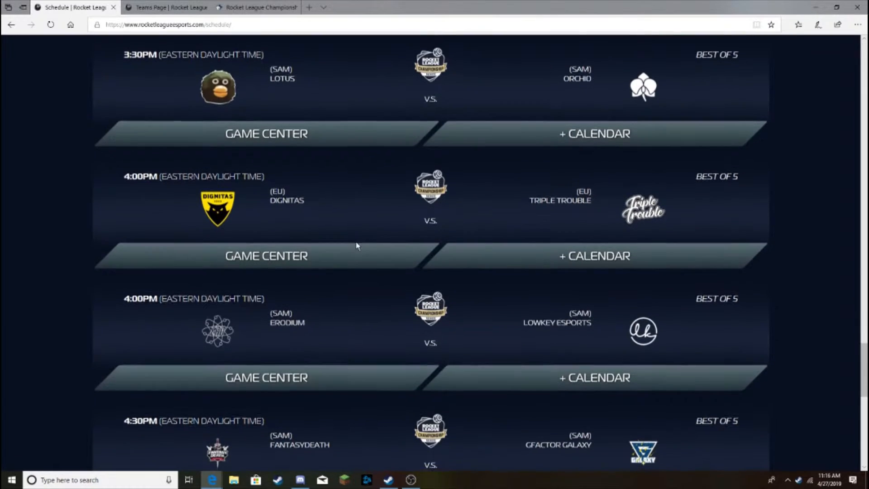
Check Liquipedia's Europe results and the Europe standings, then return to the schedule.
left_click(255, 8)
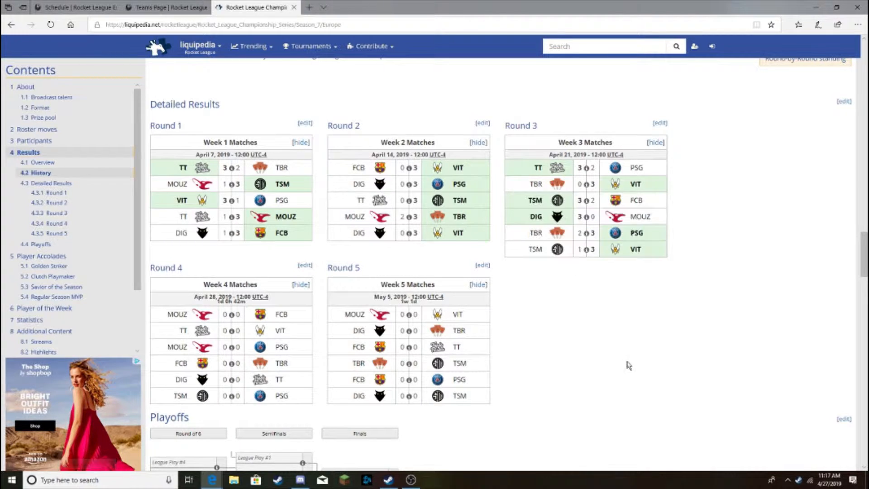
left_click(160, 7)
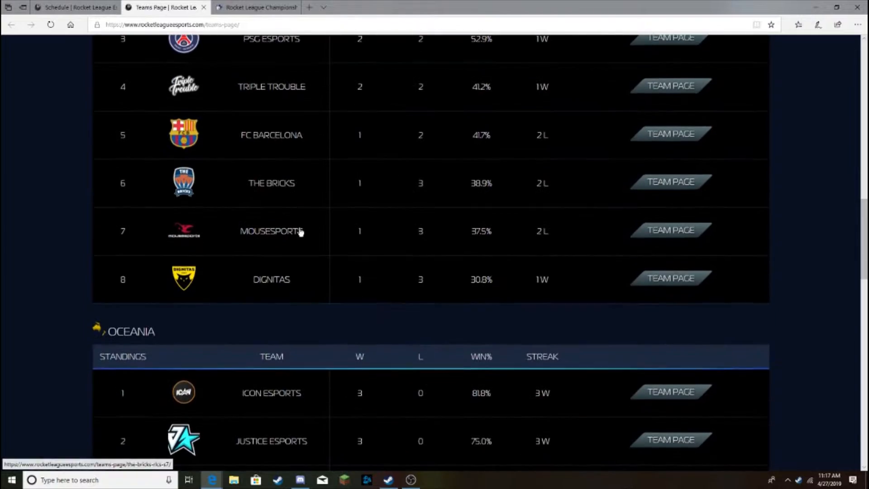
left_click(78, 7)
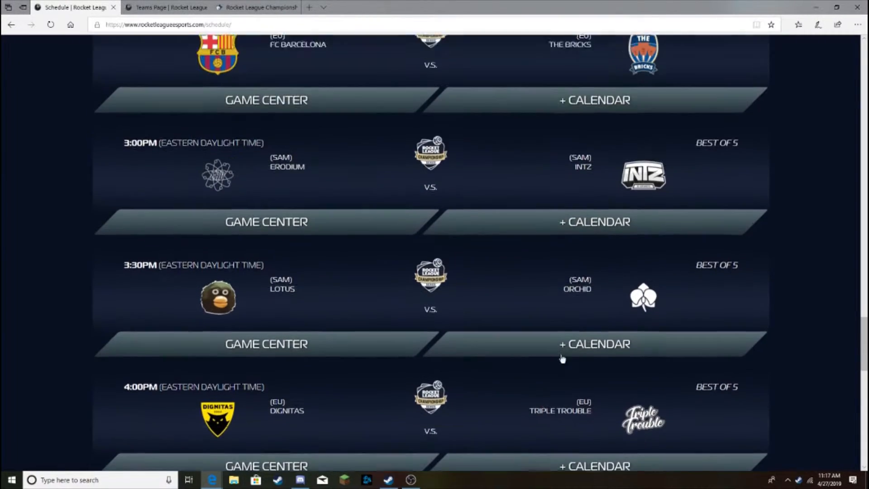
Review Week 4 matches on Liquipedia, then scan the Europe standings table.
scroll("down", 3)
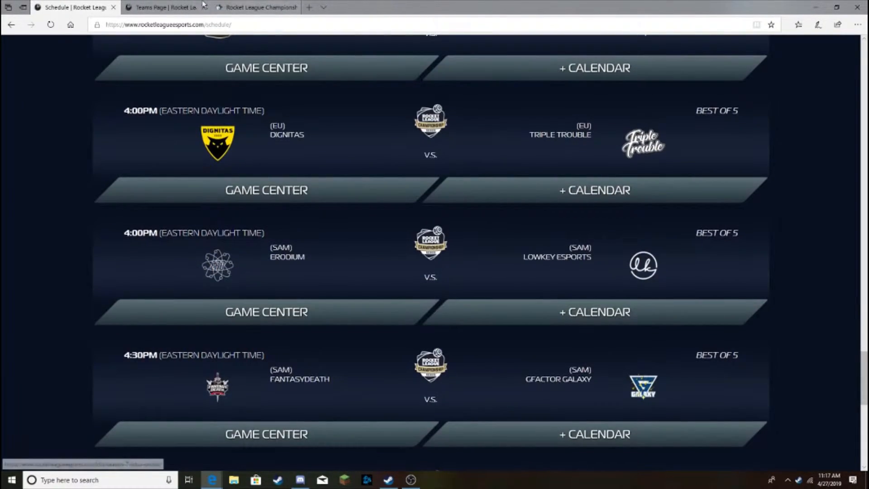
left_click(164, 7)
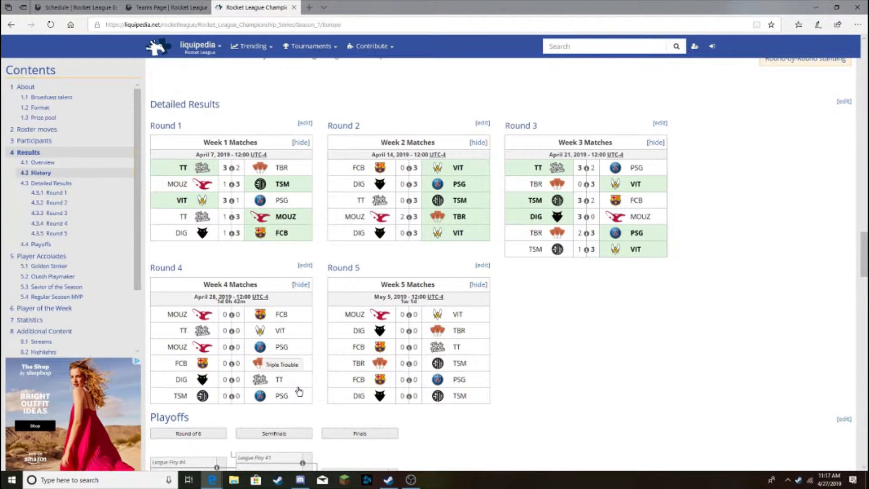
mouse_move(316, 370)
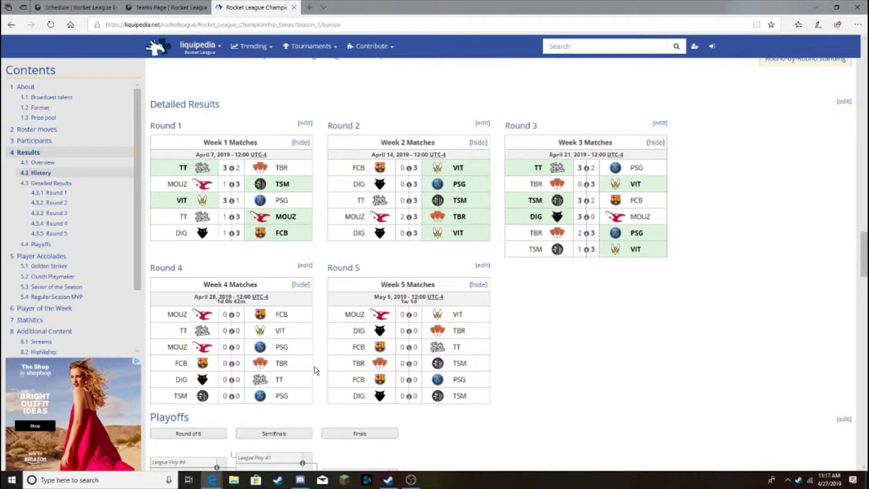
mouse_move(455, 412)
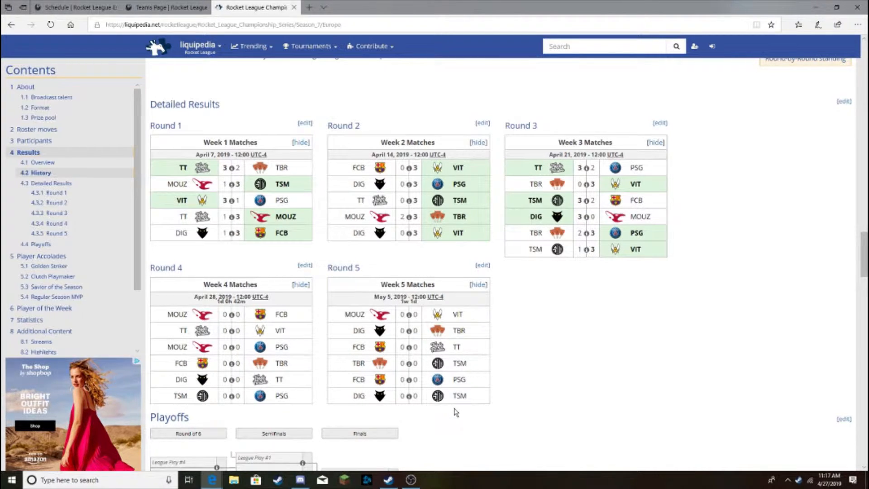
mouse_move(442, 353)
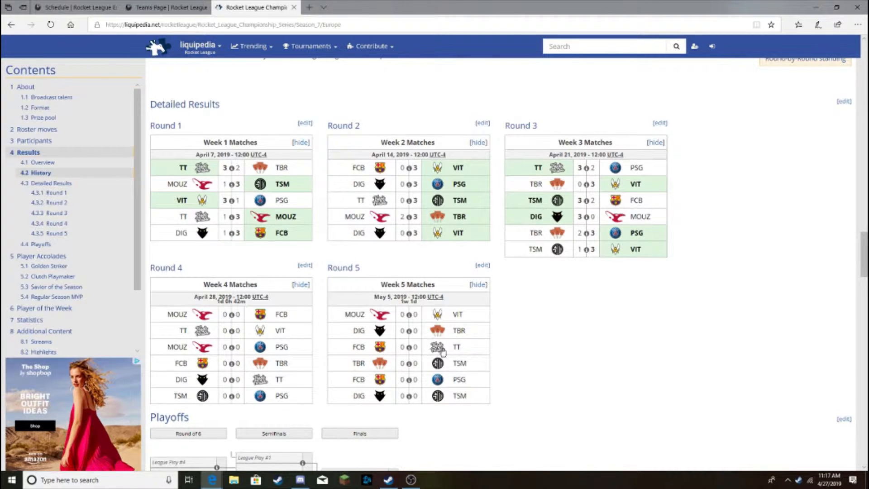
left_click(163, 7)
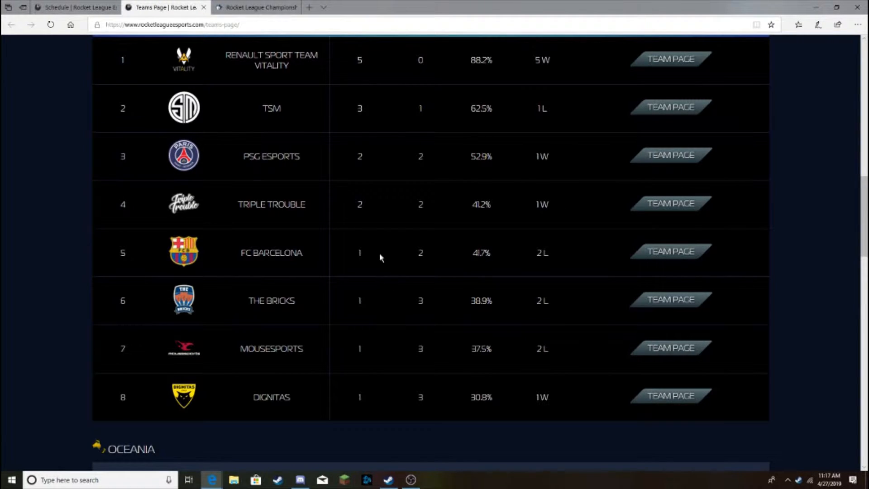
mouse_move(397, 308)
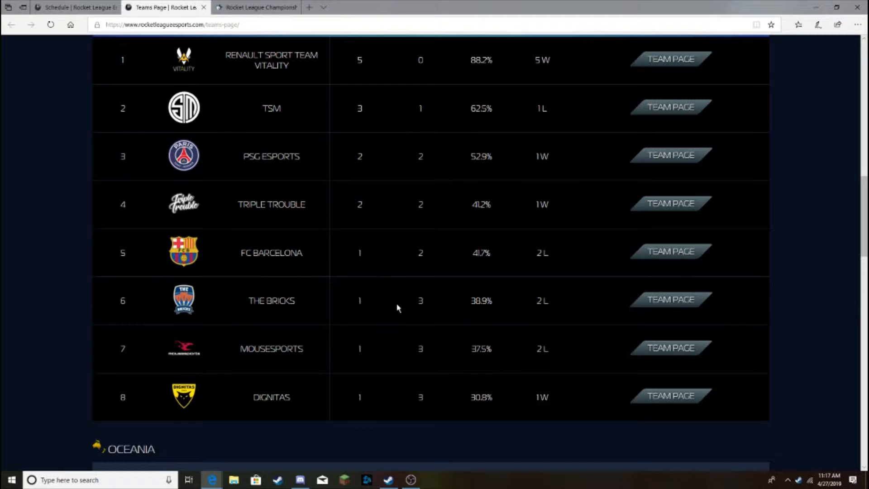
mouse_move(396, 304)
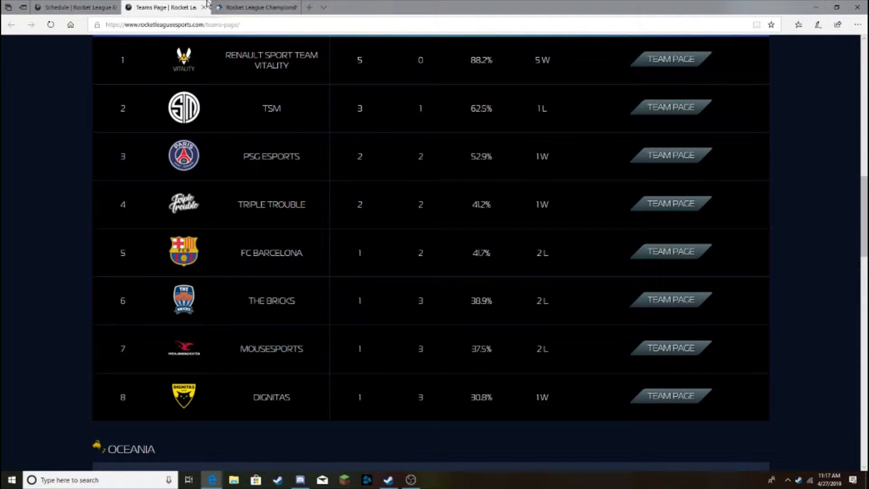
scroll("up", 3)
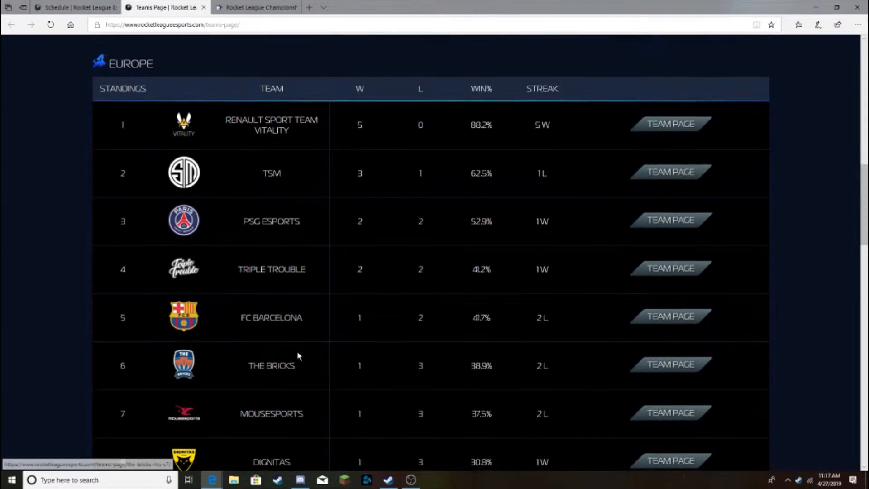
scroll("down", 3)
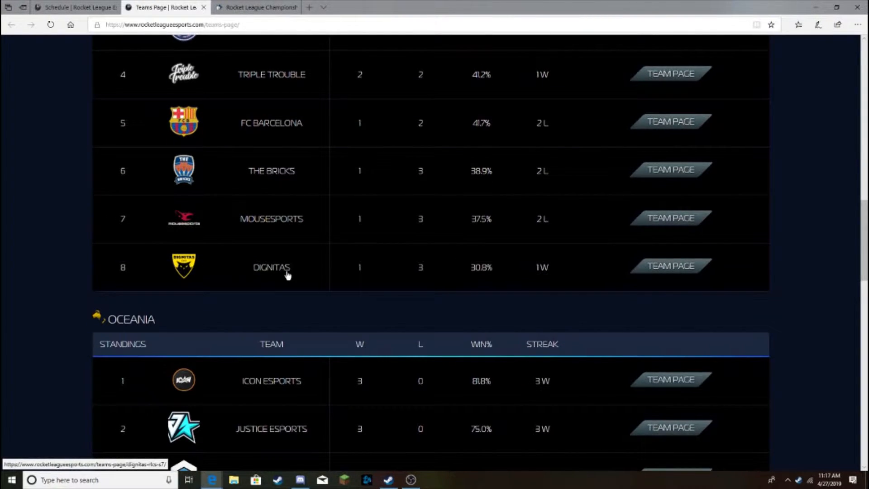
scroll("up", 3)
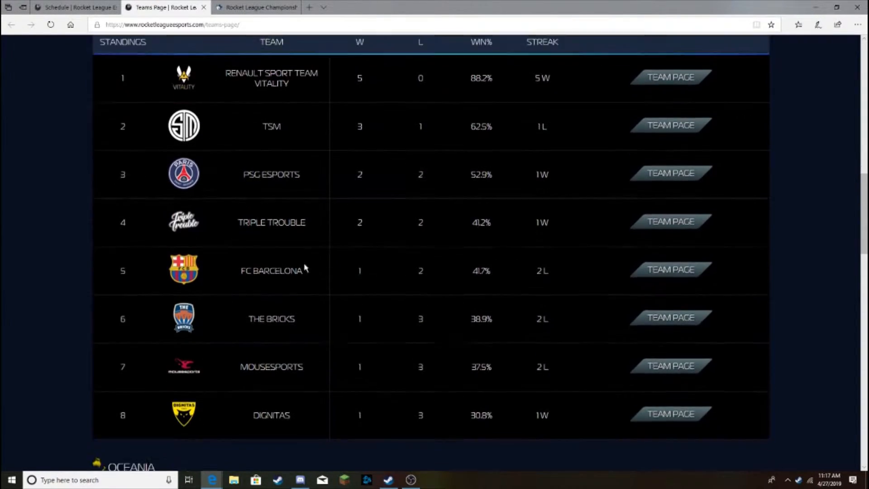
scroll("down", 3)
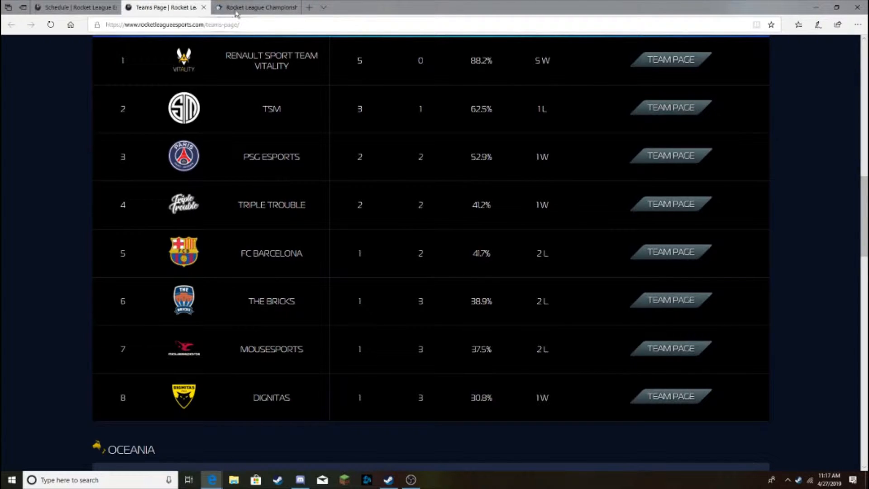
mouse_move(188, 109)
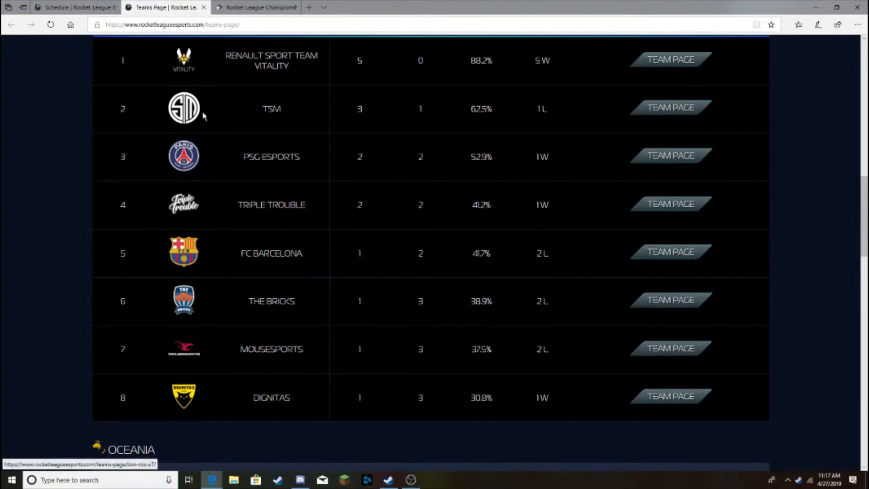
Alternate between schedule, Europe standings and Liquipedia Europe results for Dignitas and Triple Trouble.
left_click(75, 7)
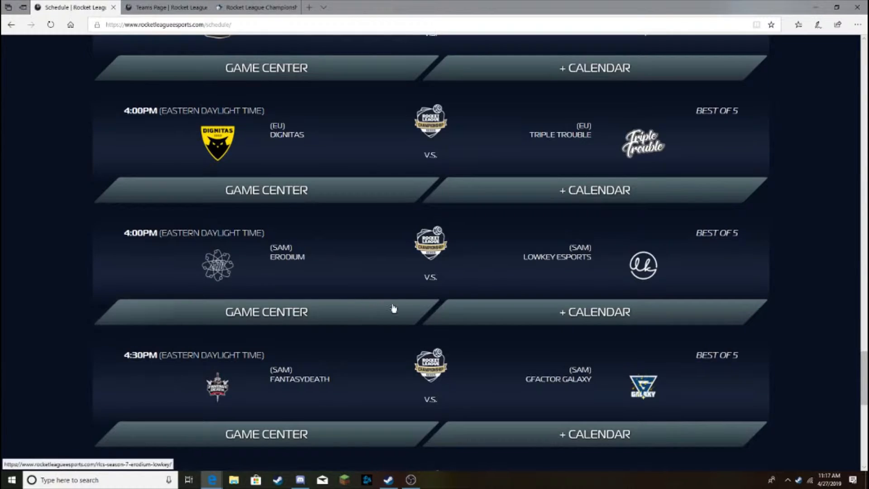
mouse_move(568, 119)
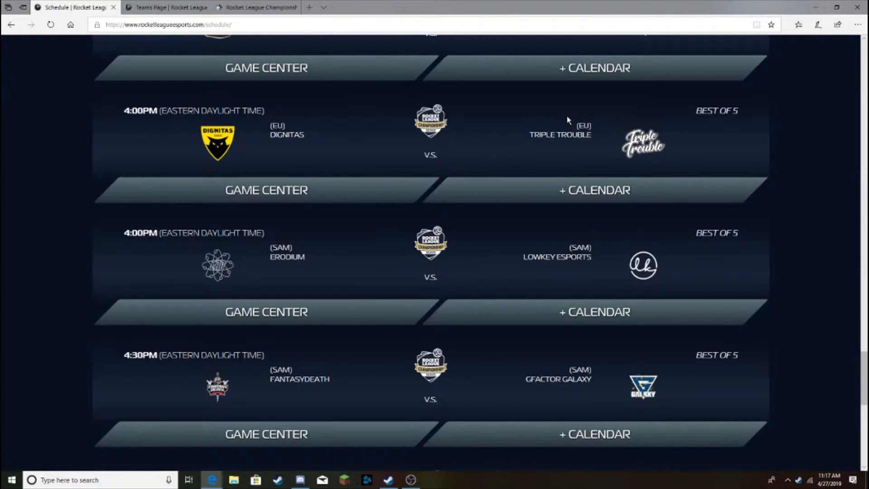
left_click(164, 8)
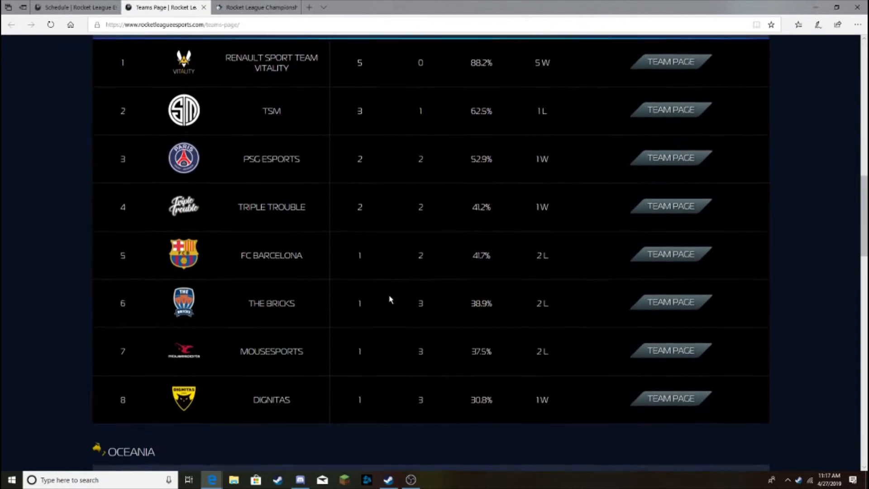
left_click(256, 8)
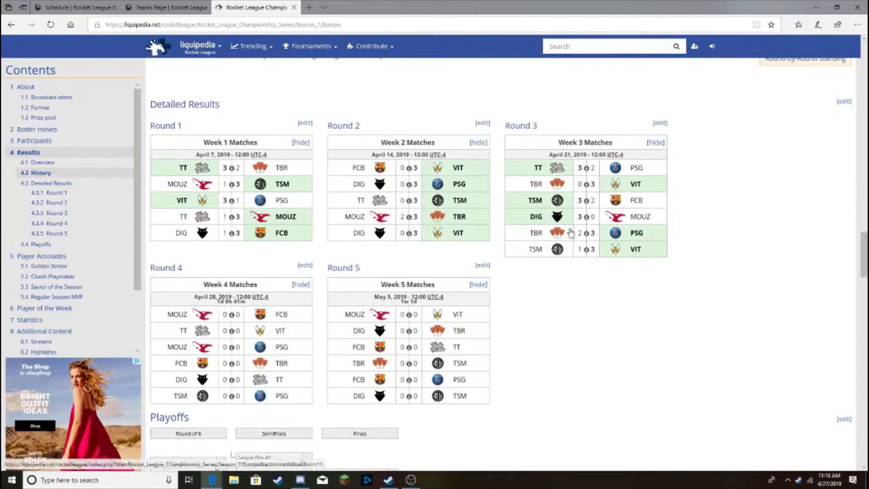
left_click(74, 8)
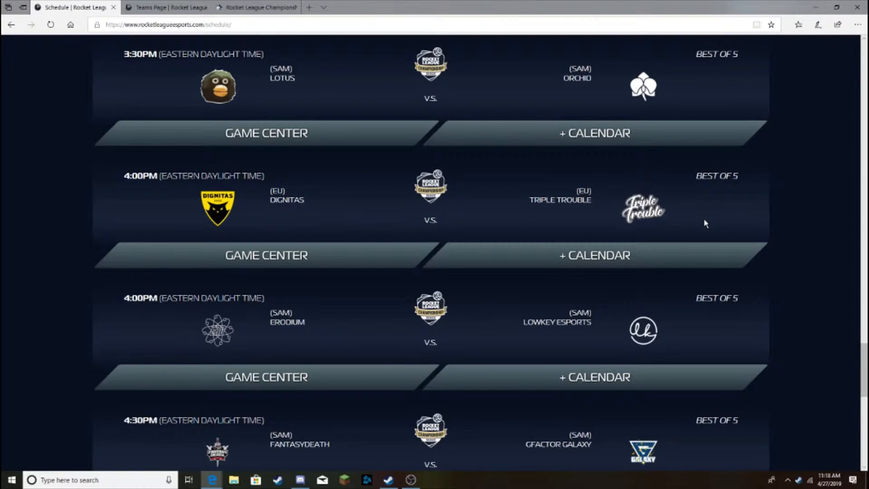
mouse_move(656, 281)
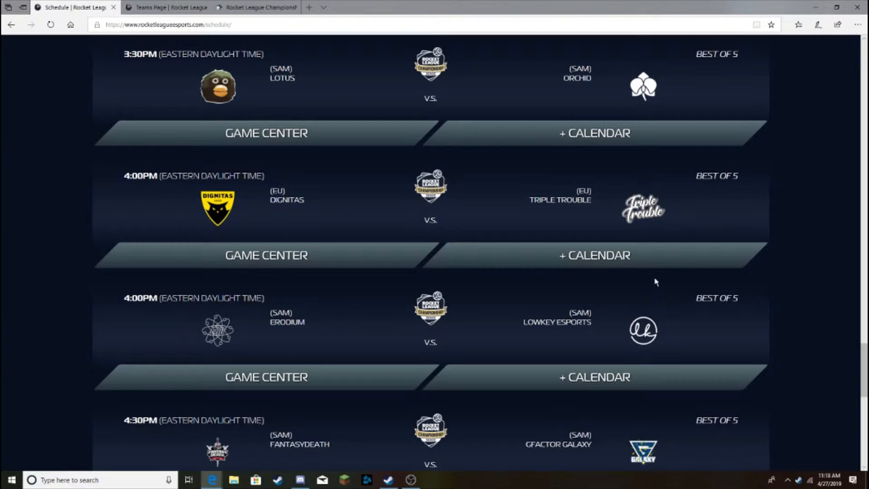
left_click(258, 7)
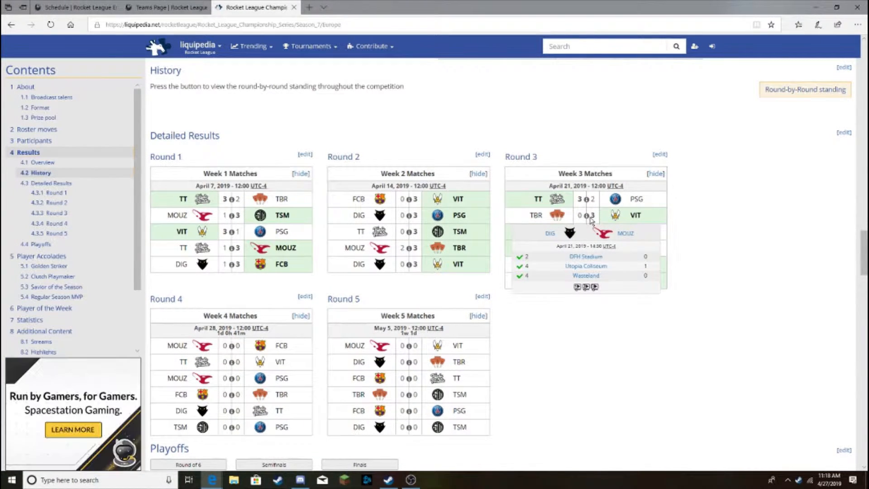
mouse_move(672, 255)
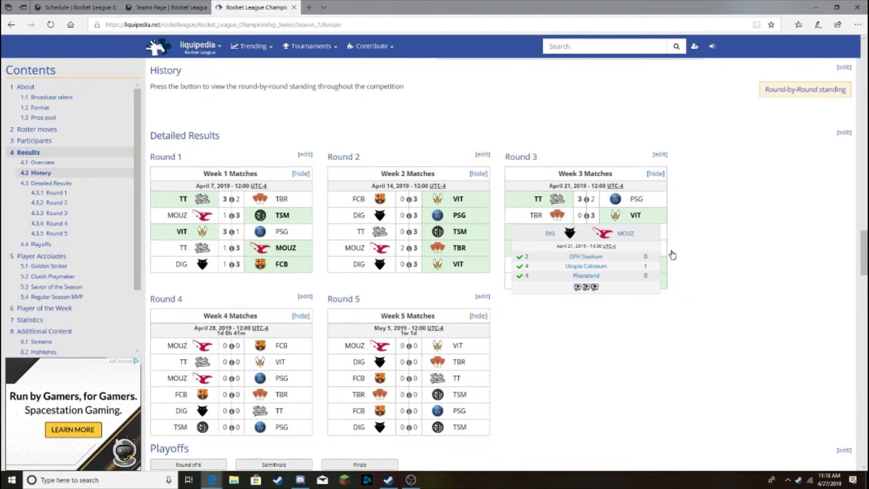
left_click(161, 7)
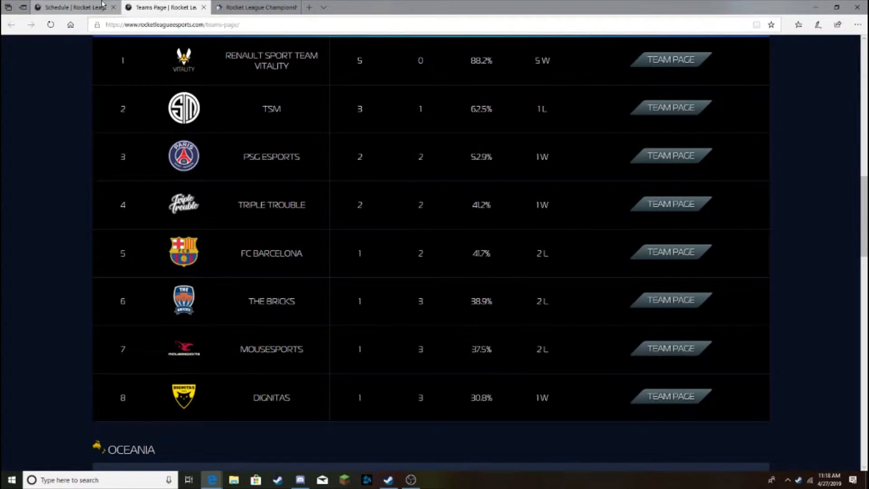
left_click(72, 7)
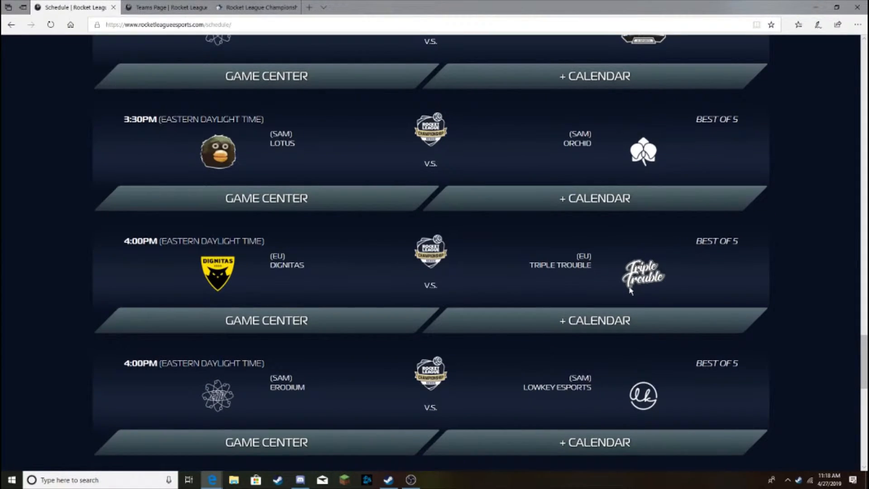
mouse_move(667, 292)
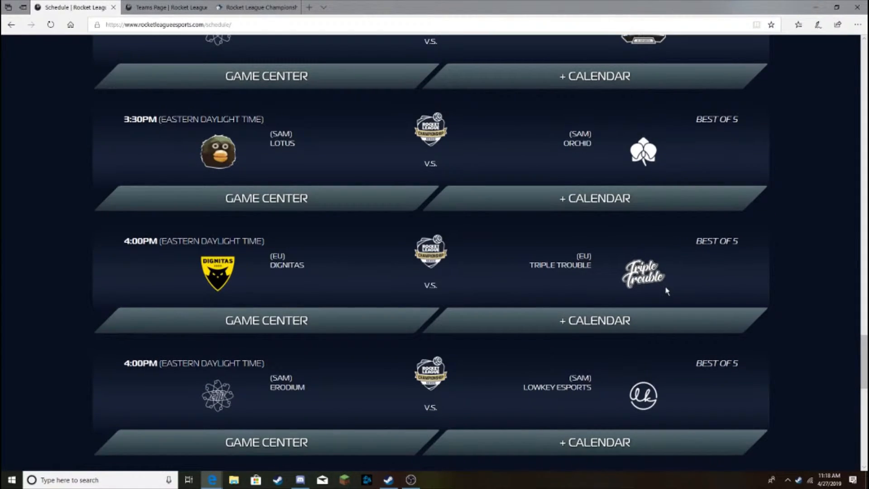
Recheck both teams' standings and Liquipedia results, then scroll the schedule to FantasyDeath–Gfactor Galaxy.
scroll("down", 3)
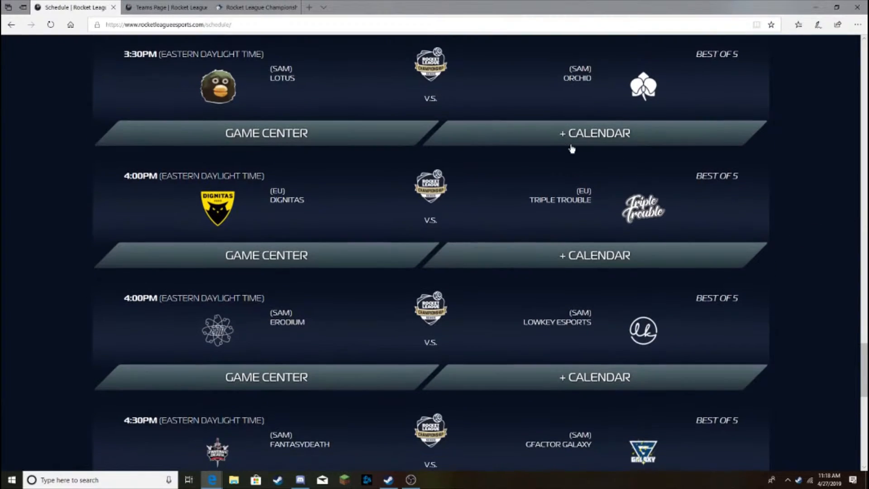
left_click(161, 7)
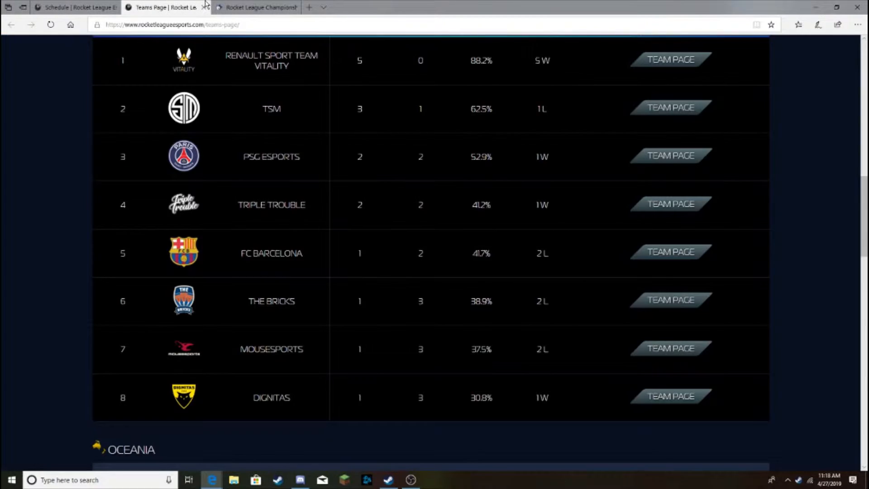
left_click(256, 7)
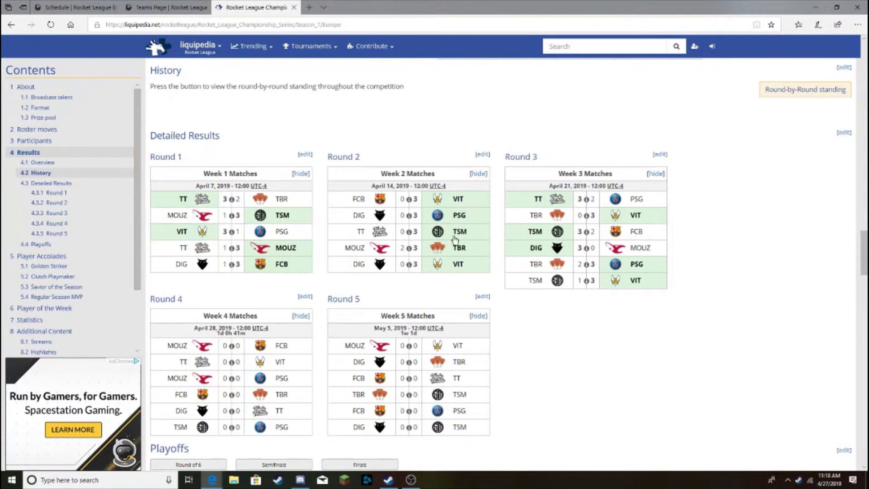
left_click(72, 8)
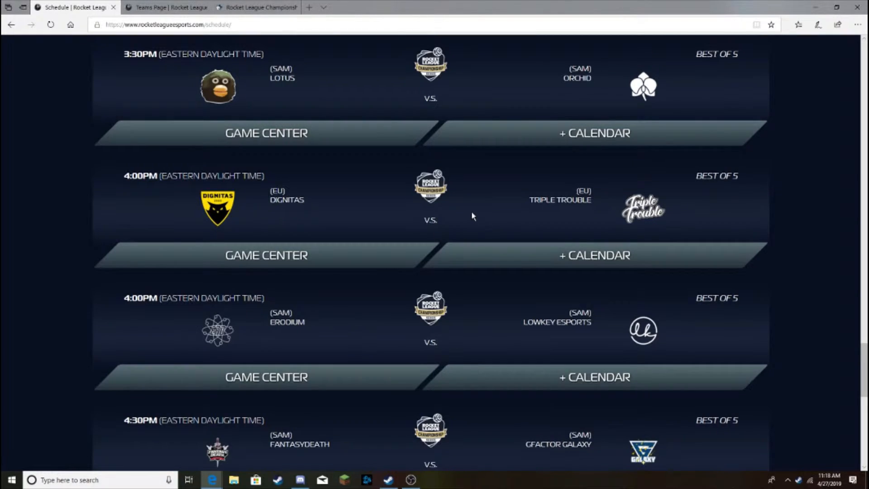
mouse_move(485, 246)
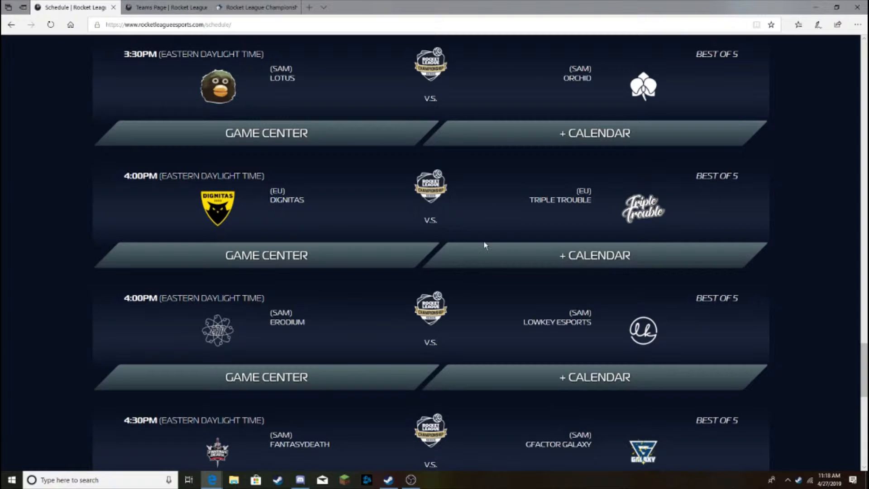
scroll("down", 3)
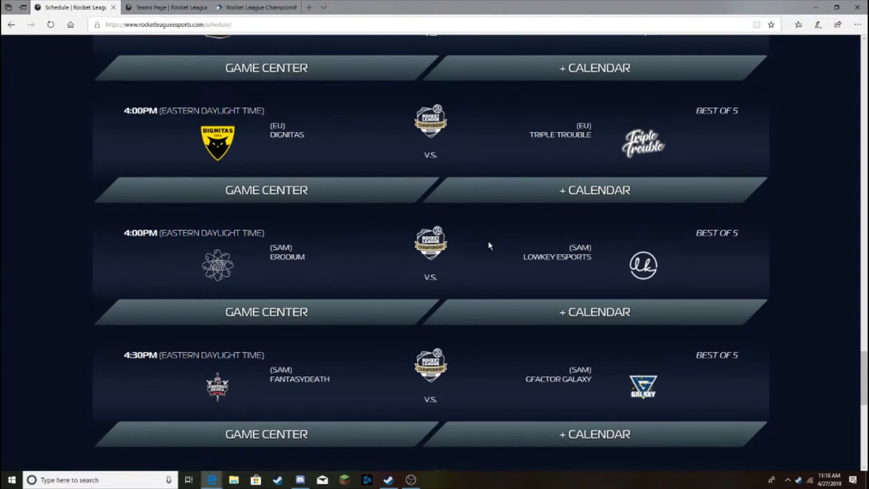
Scroll to TSM vs PSG Esports, then view the Europe standings, led by Vitality at 5–0.
scroll("down", 3)
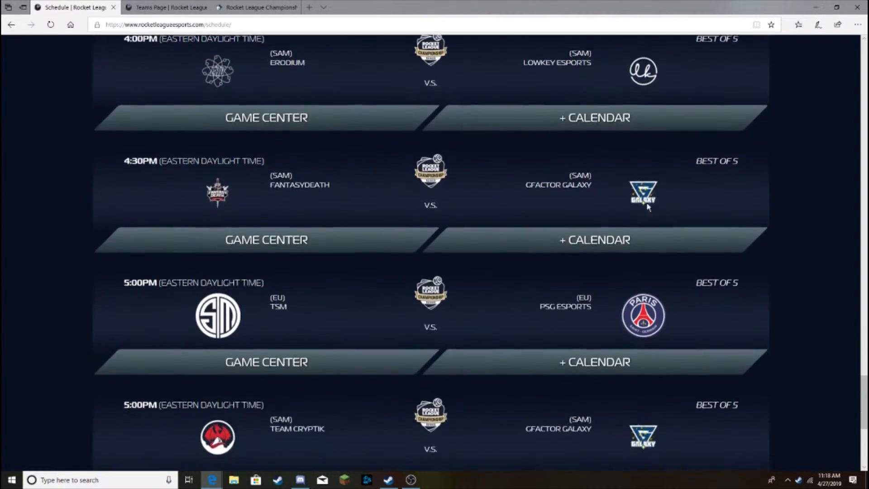
scroll("down", 3)
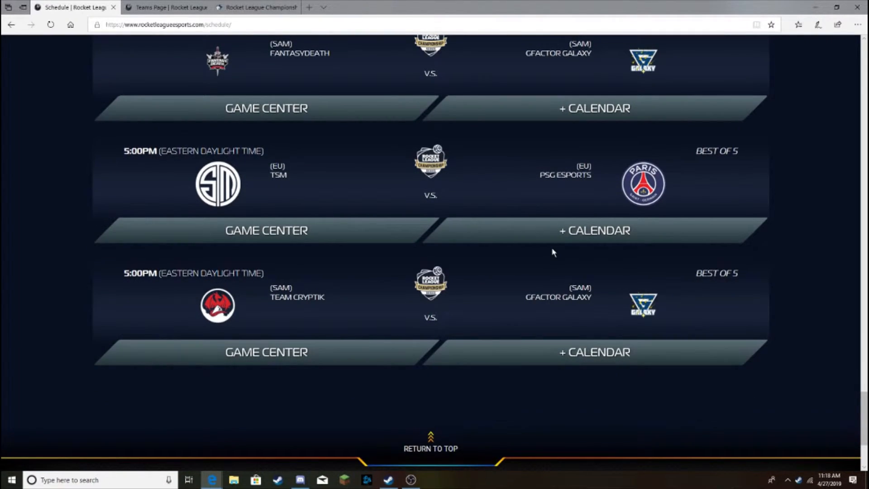
left_click(163, 7)
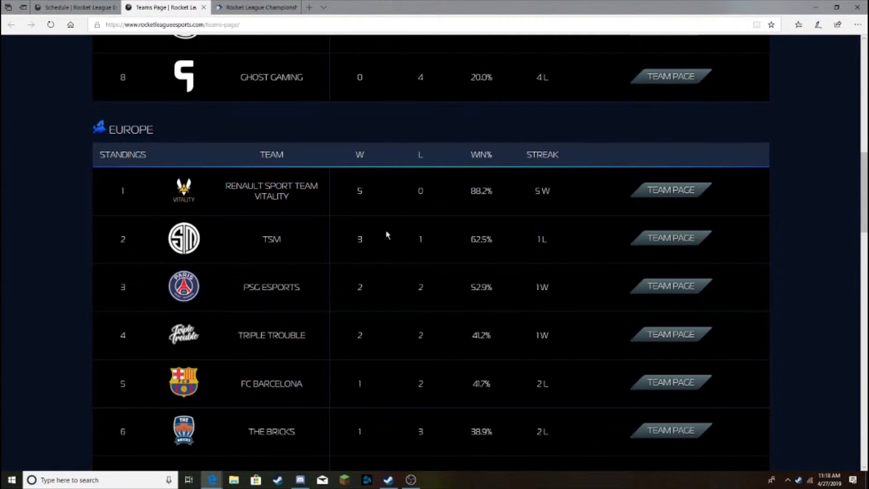
mouse_move(324, 243)
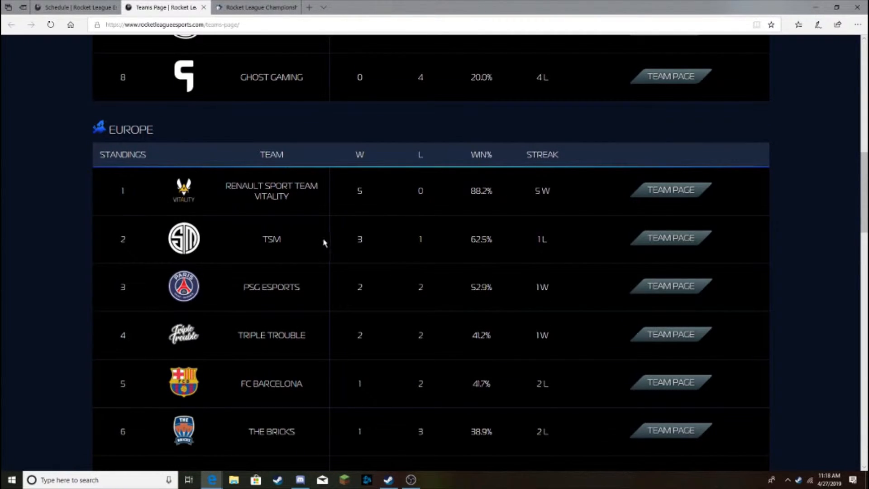
mouse_move(309, 253)
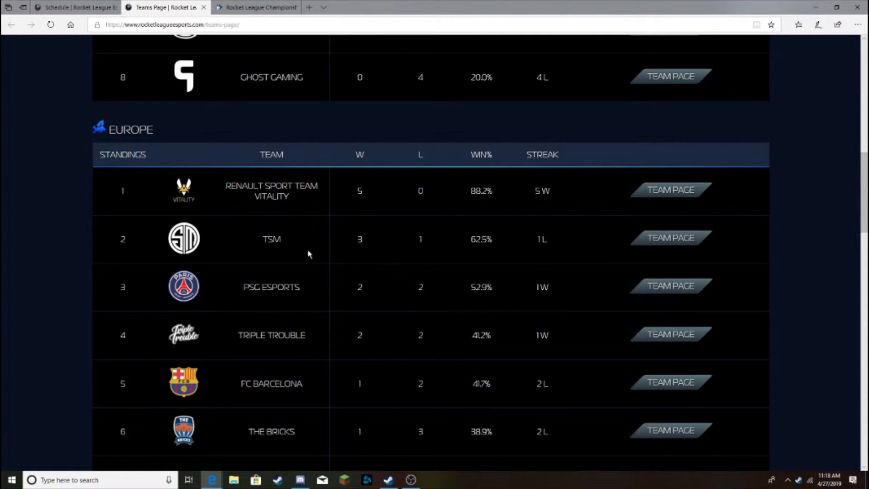
scroll("down", 3)
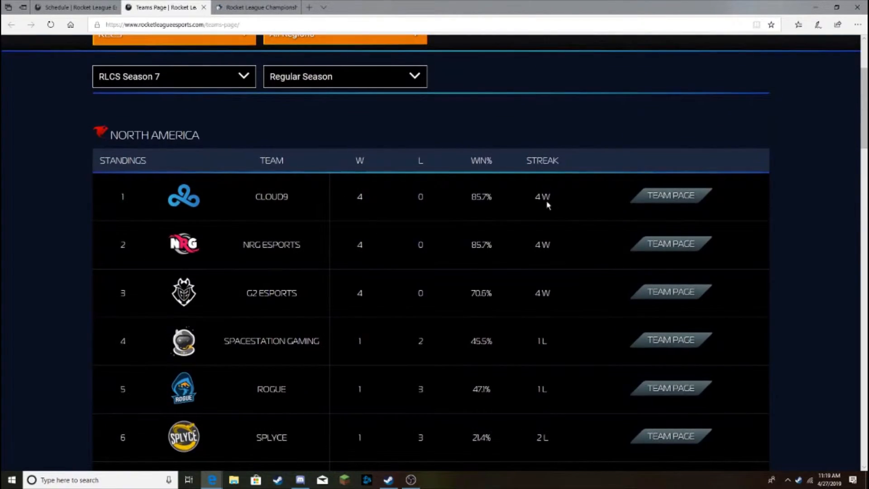
scroll("down", 3)
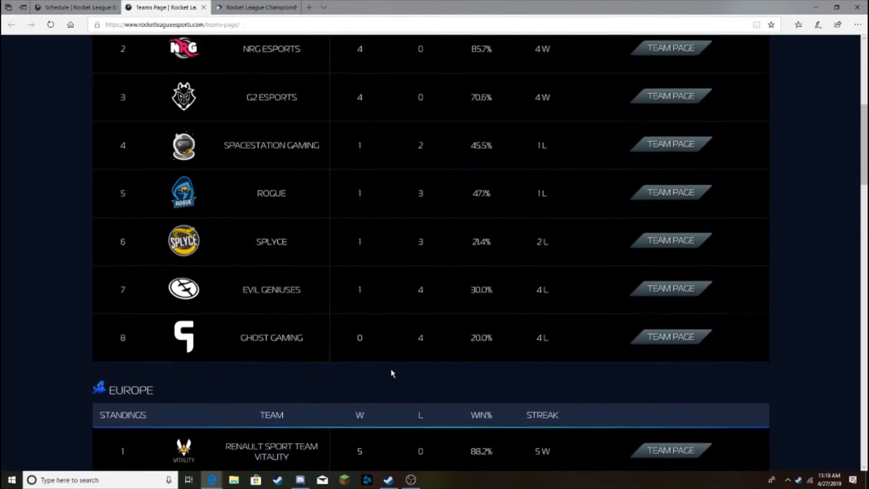
scroll("down", 3)
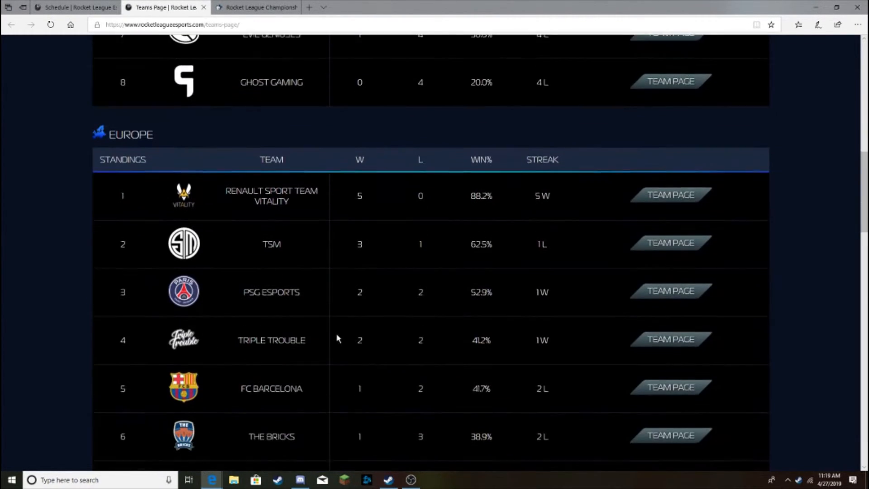
scroll("down", 3)
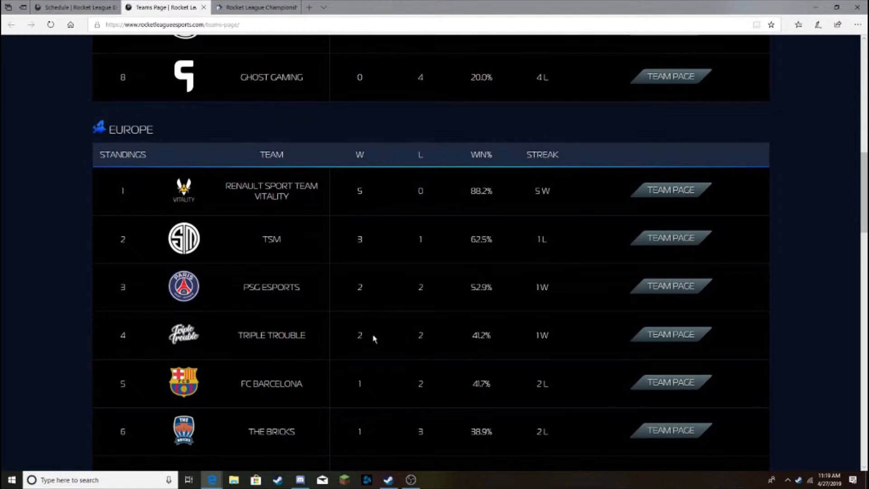
scroll("down", 3)
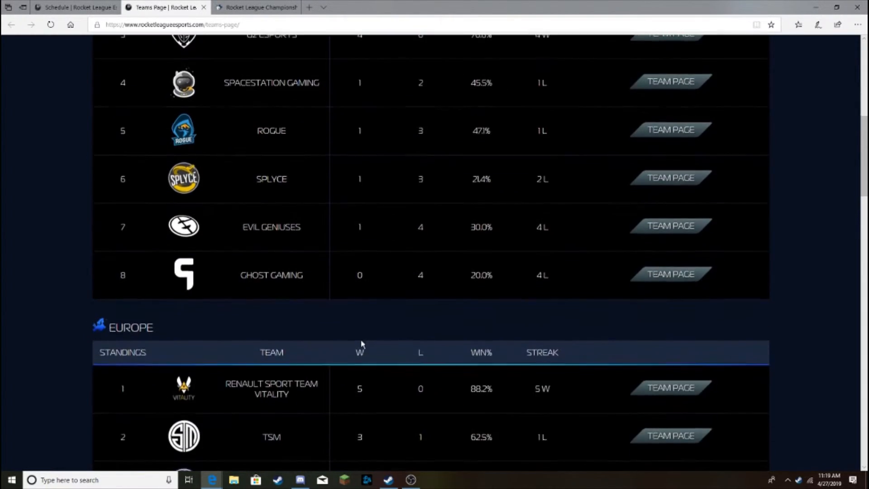
scroll("down", 3)
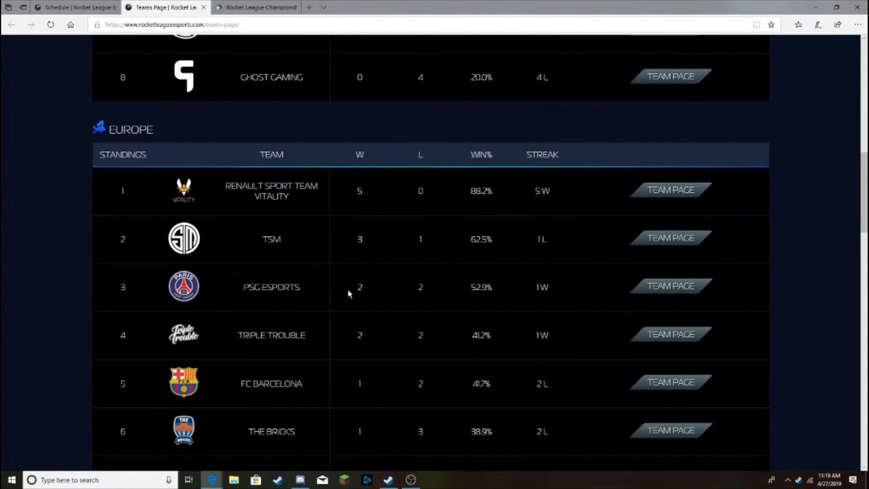
mouse_move(339, 292)
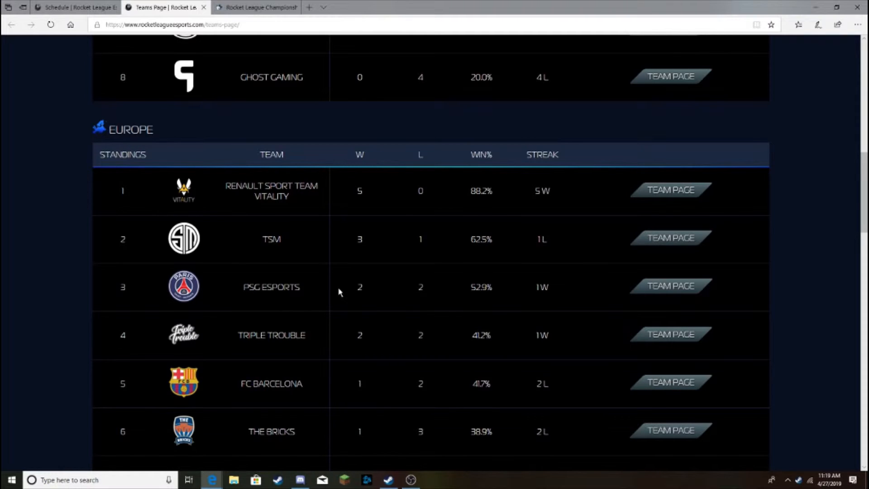
left_click(75, 7)
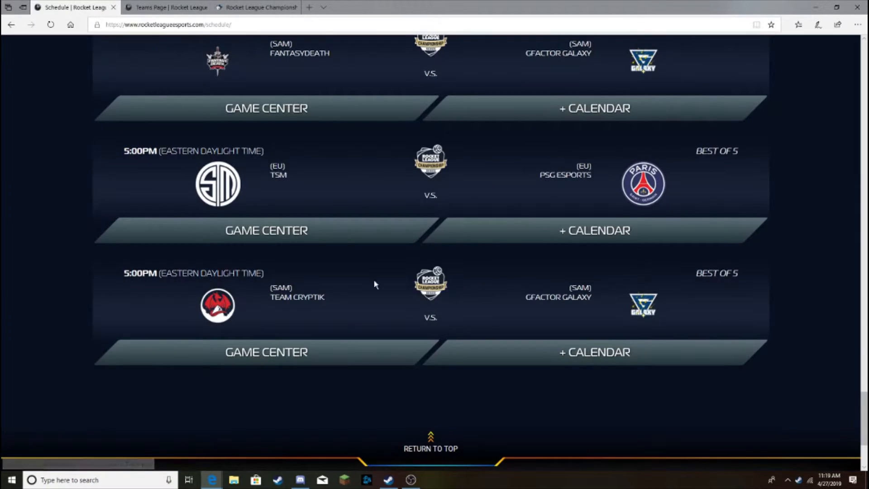
scroll("down", 3)
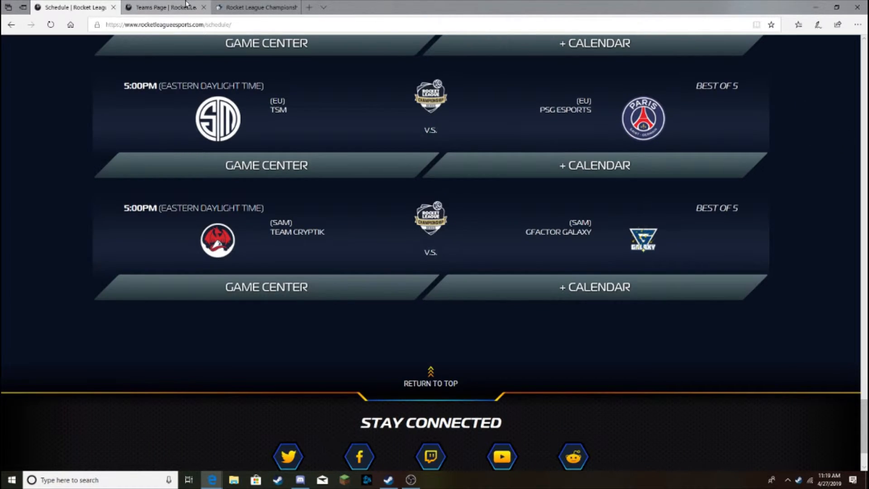
left_click(164, 7)
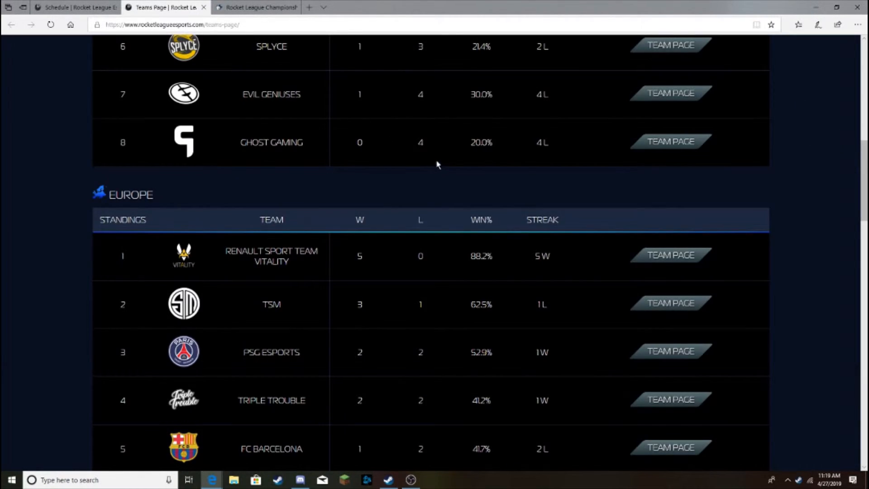
scroll("down", 3)
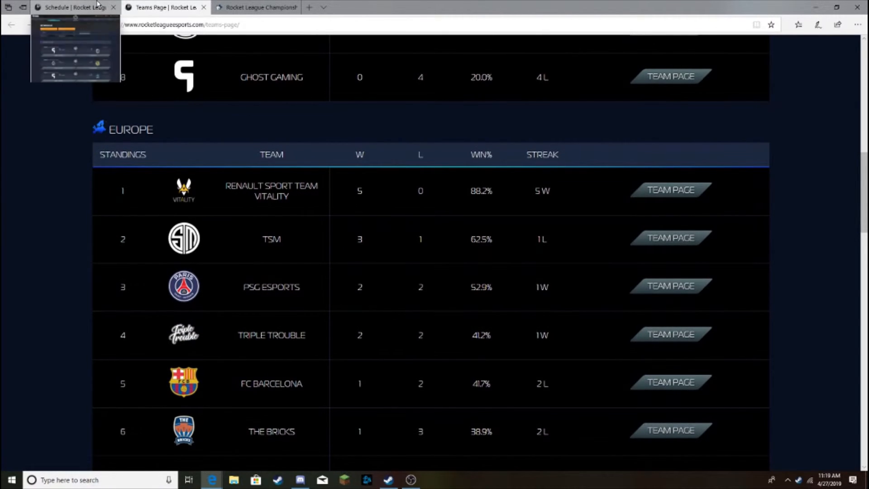
left_click(399, 7)
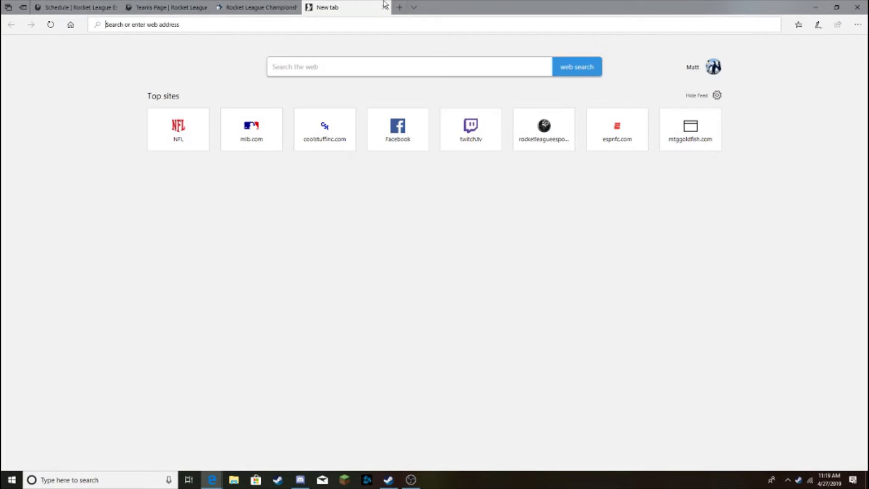
left_click(256, 7)
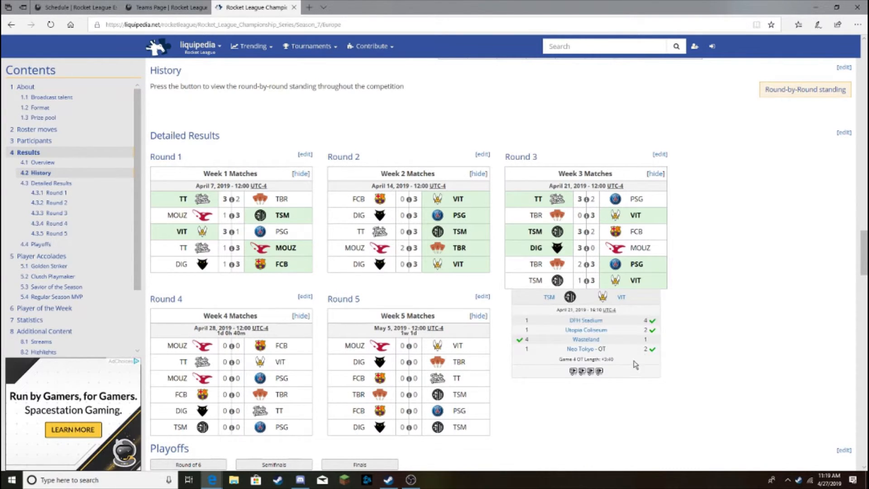
mouse_move(646, 338)
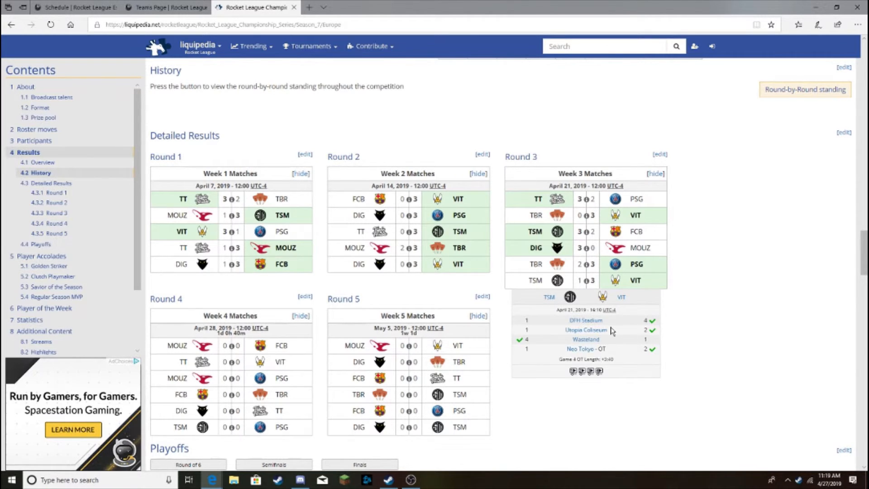
mouse_move(636, 326)
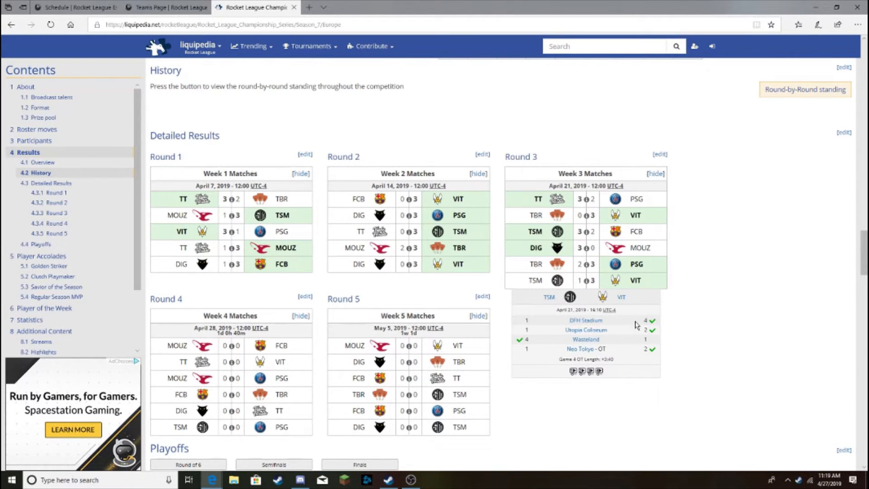
left_click(165, 8)
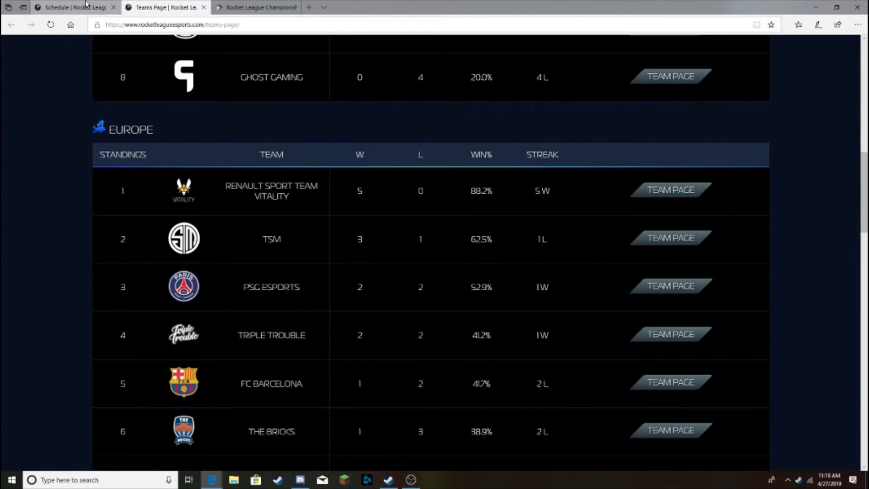